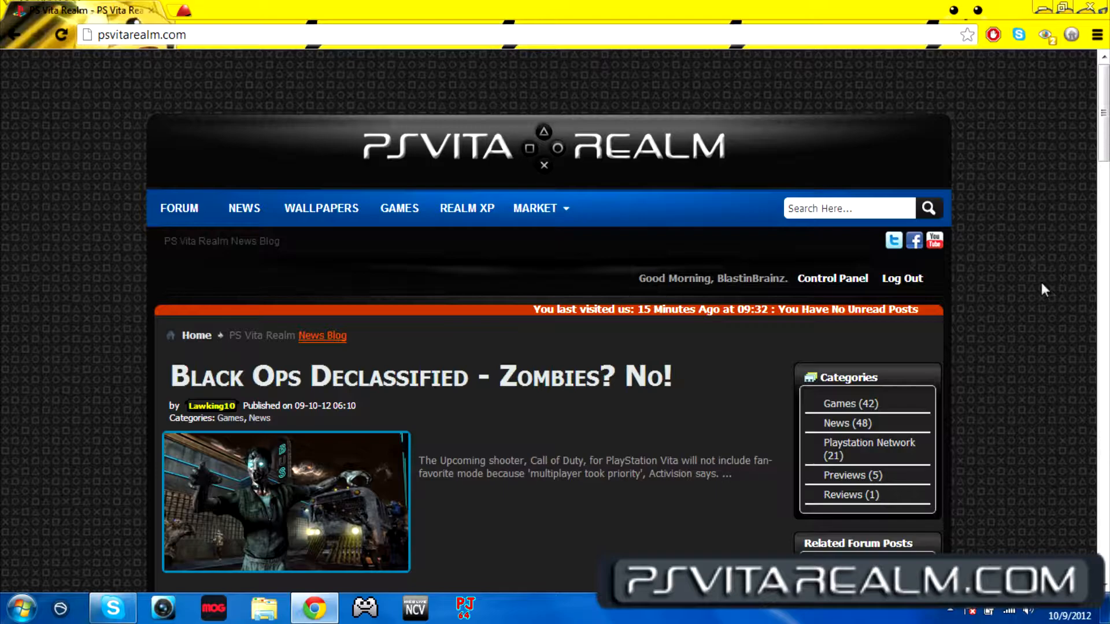
# Step: Go to the forum home page and bring the Shoutbox chat and Gaming Forums into view
pyautogui.scroll(-3)
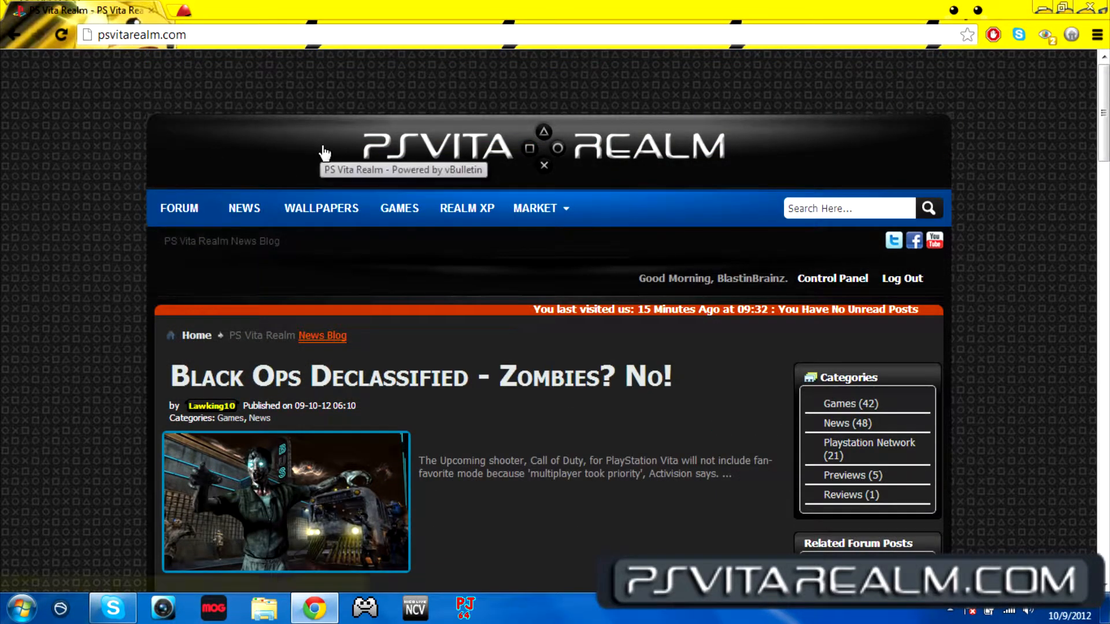
pyautogui.scroll(-3)
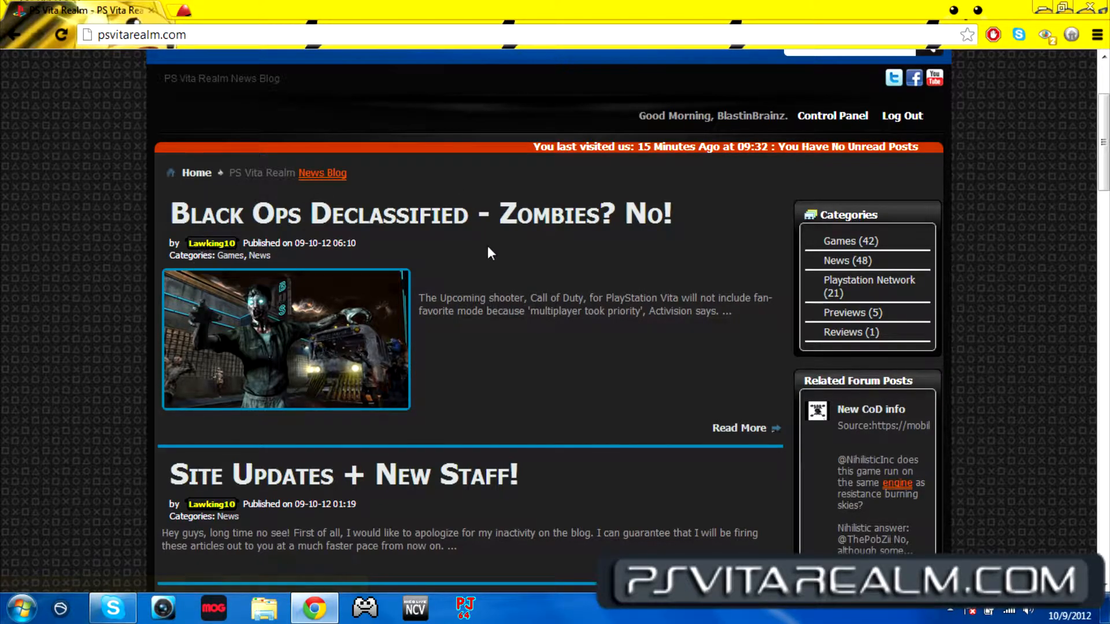
pyautogui.scroll(-3)
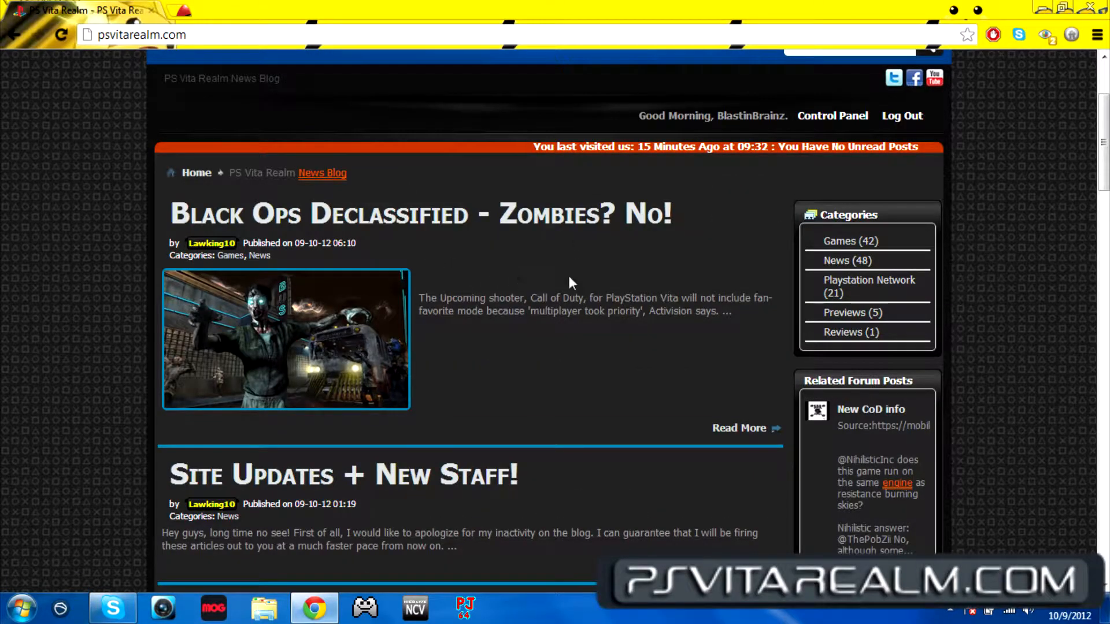
pyautogui.moveTo(574, 274)
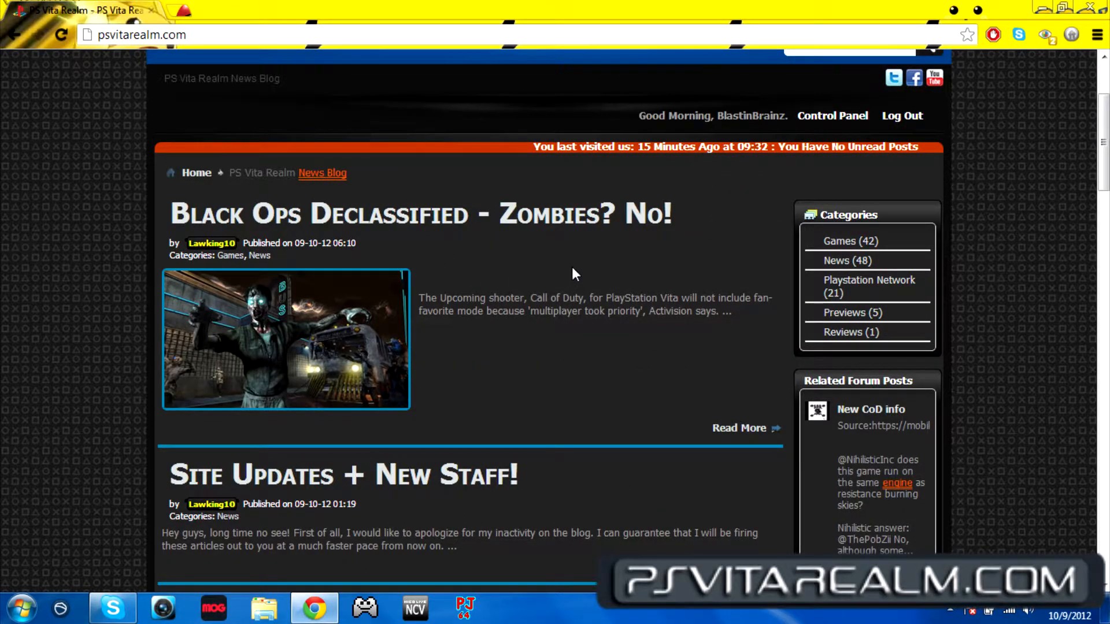
pyautogui.moveTo(589, 477)
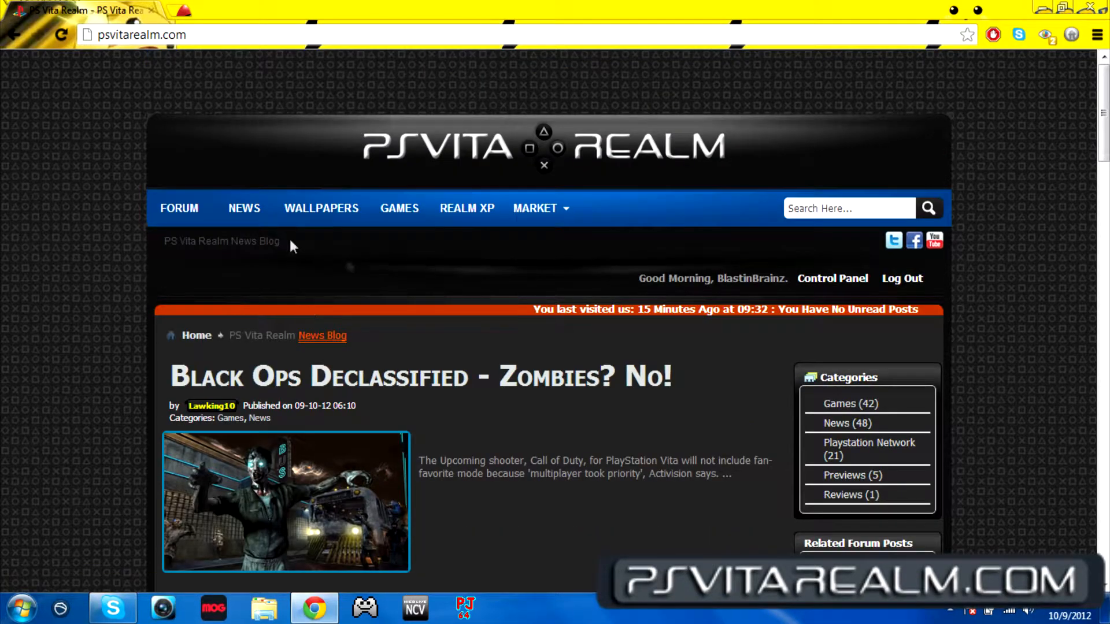
pyautogui.click(179, 208)
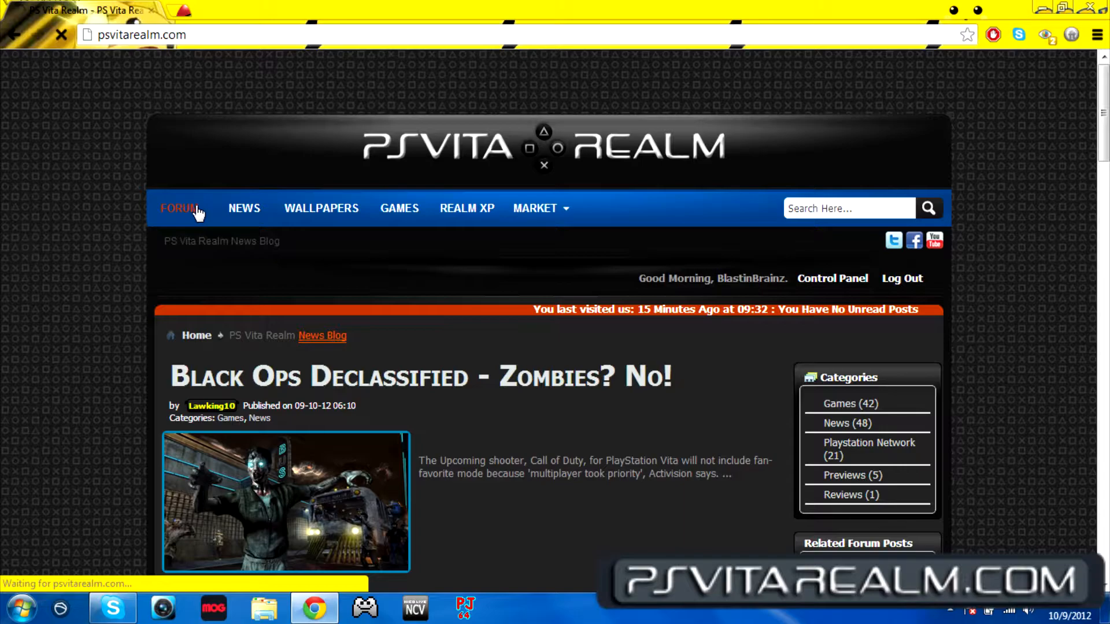
pyautogui.click(179, 209)
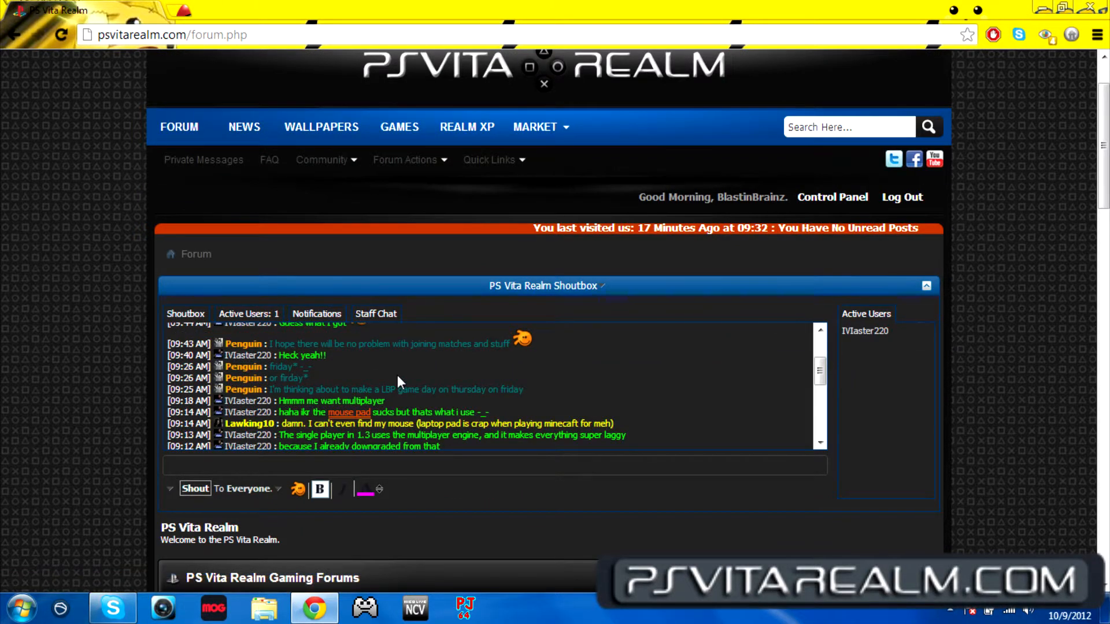
pyautogui.scroll(-3)
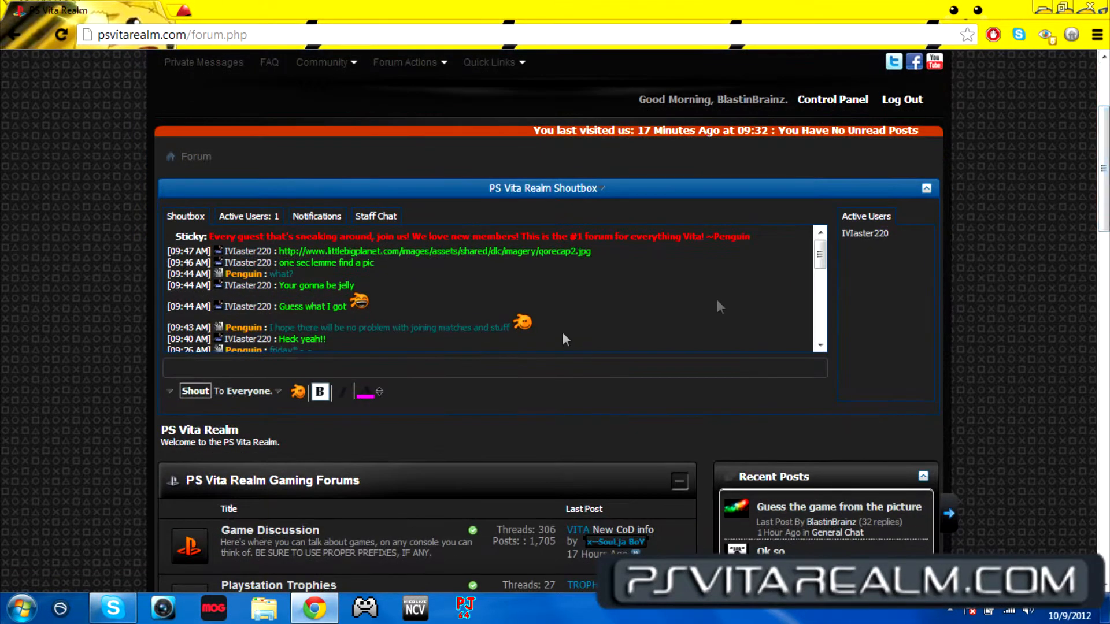
pyautogui.moveTo(390, 223)
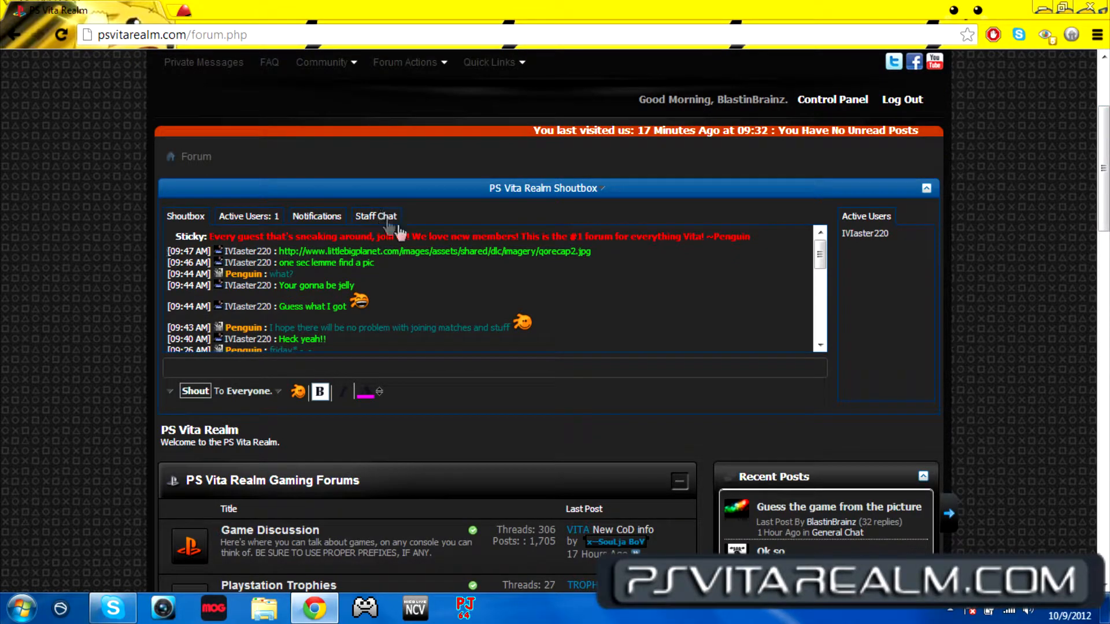
pyautogui.moveTo(496, 220)
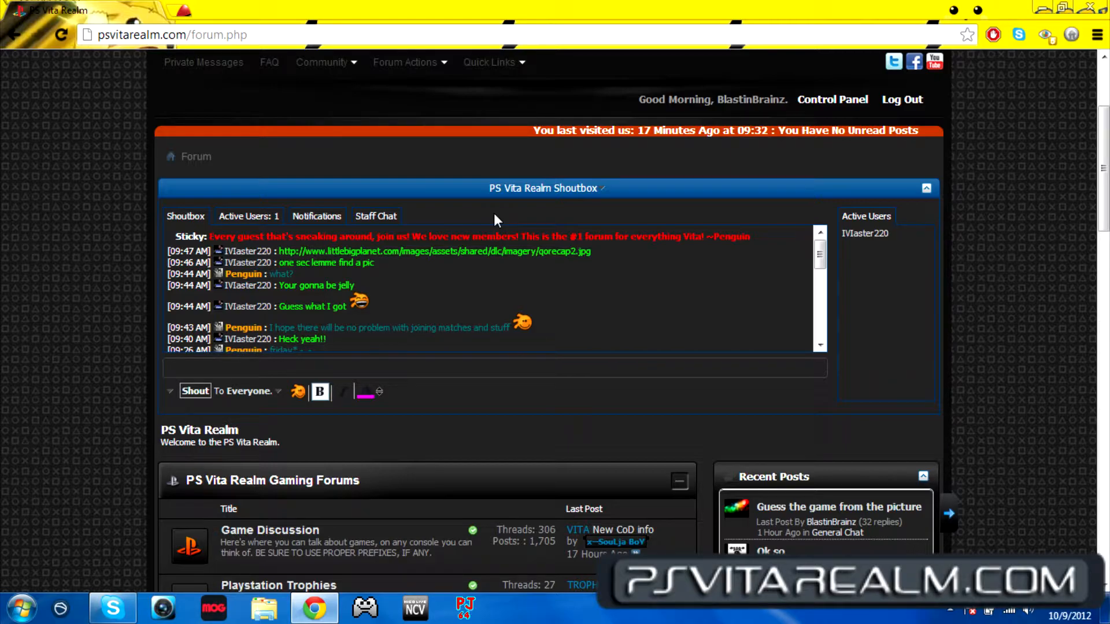
pyautogui.moveTo(626, 340)
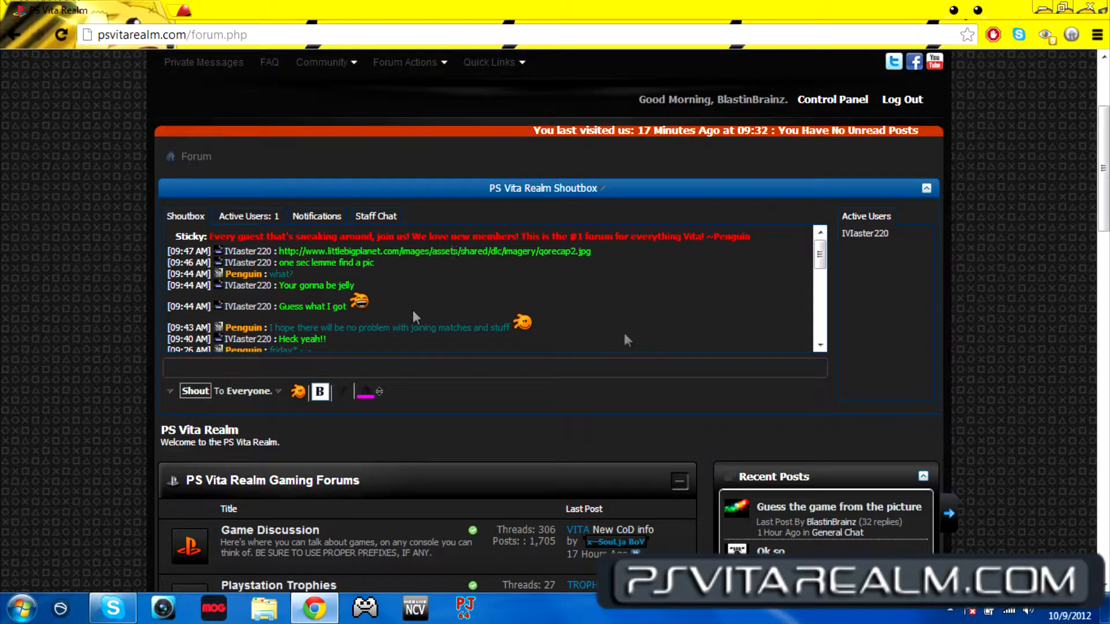
pyautogui.moveTo(748, 296)
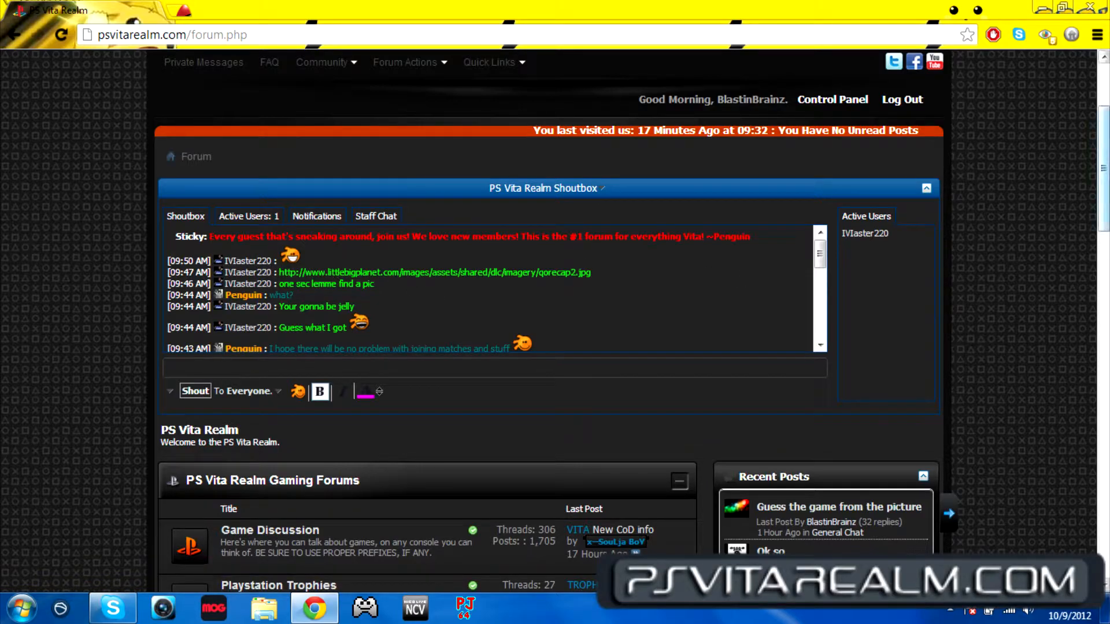
pyautogui.scroll(-3)
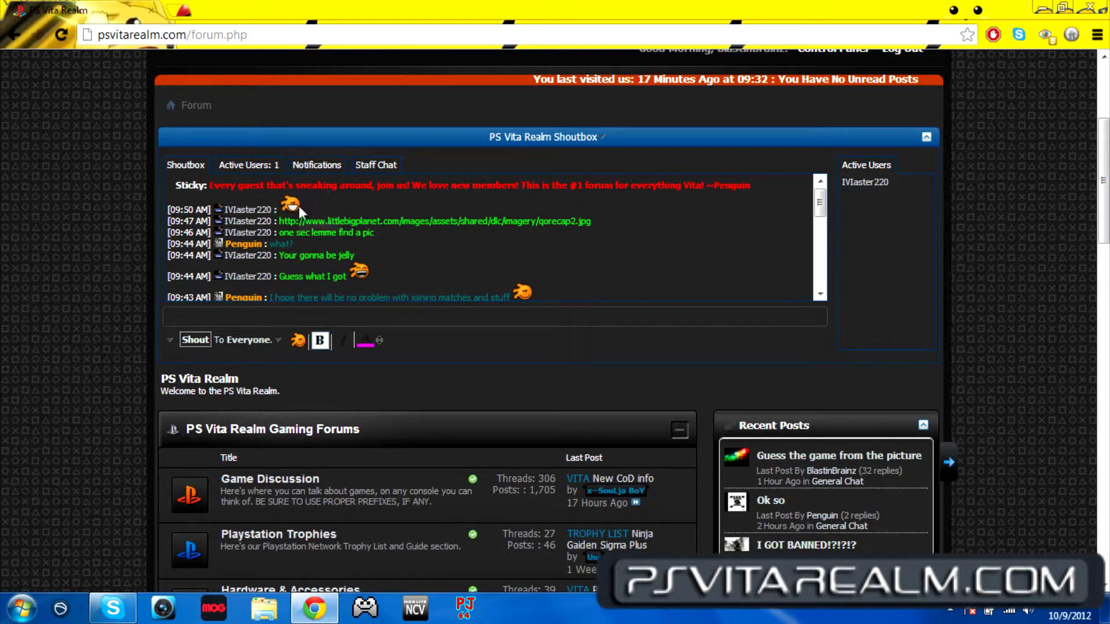
pyautogui.scroll(-3)
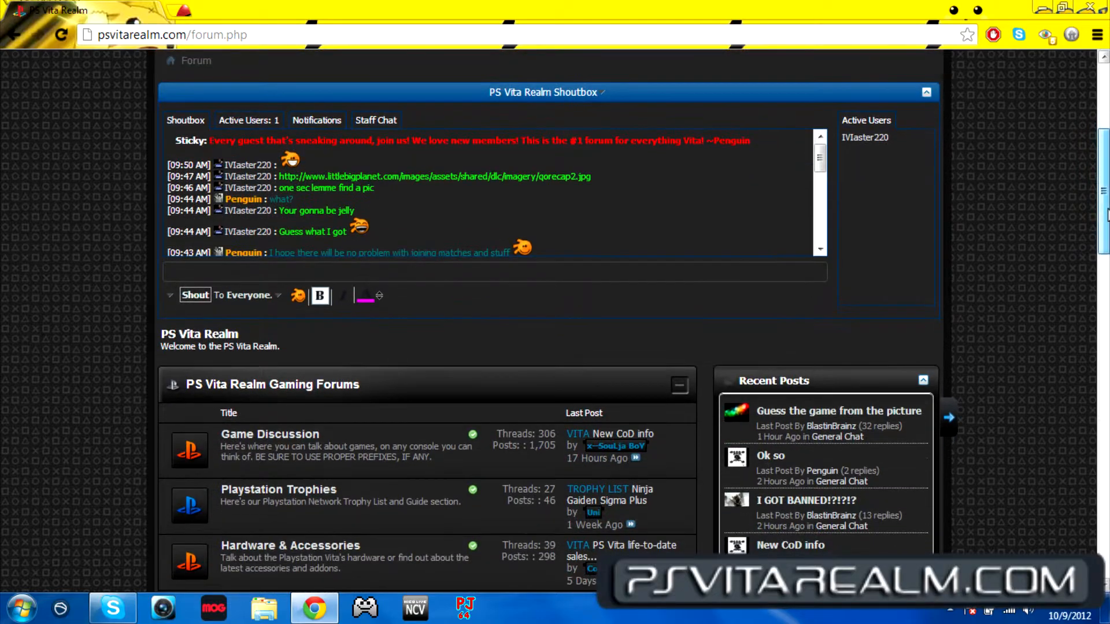
pyautogui.scroll(-3)
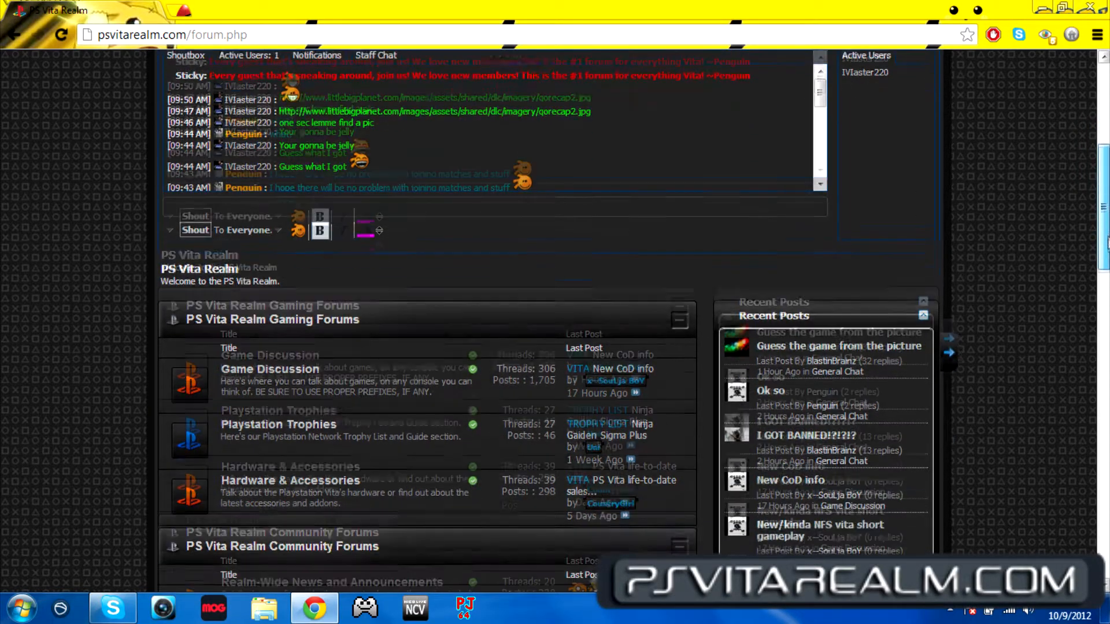
pyautogui.scroll(-3)
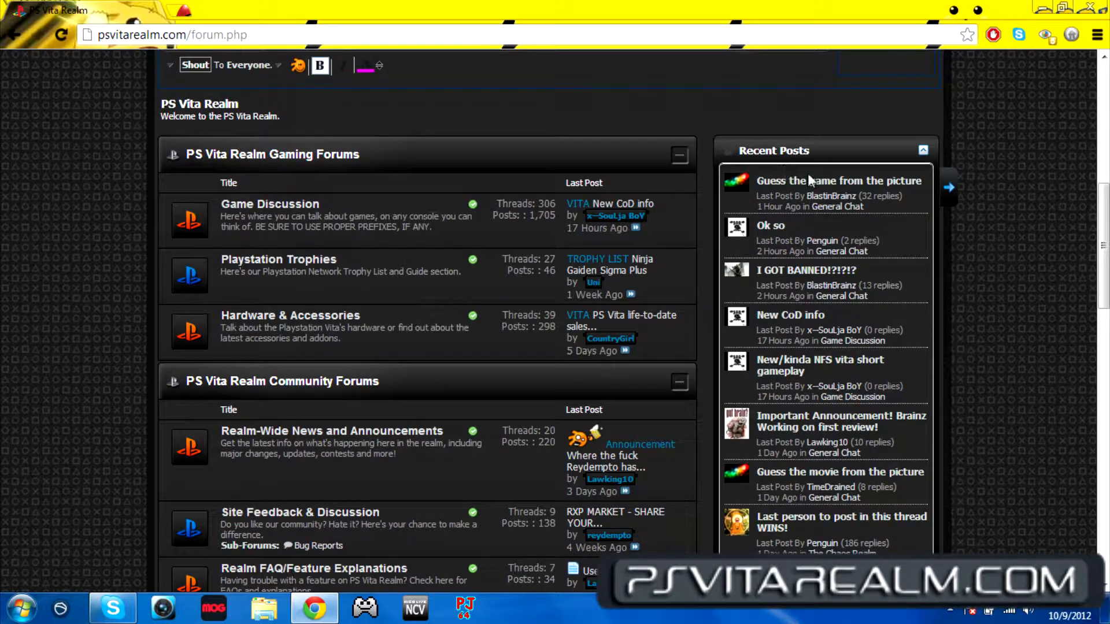
pyautogui.moveTo(881, 167)
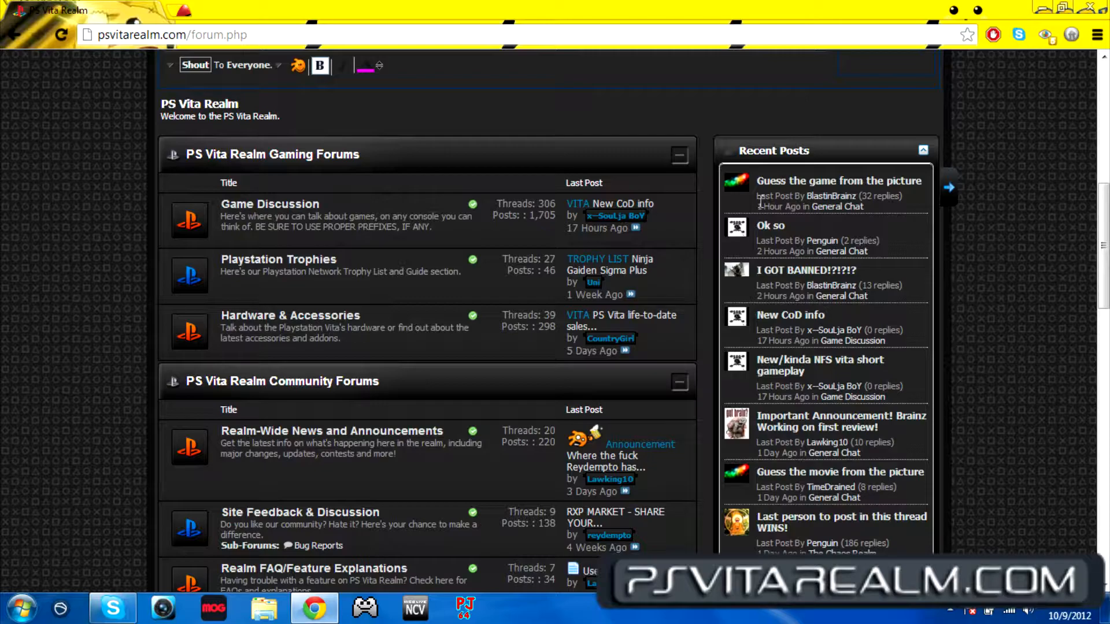
pyautogui.scroll(-3)
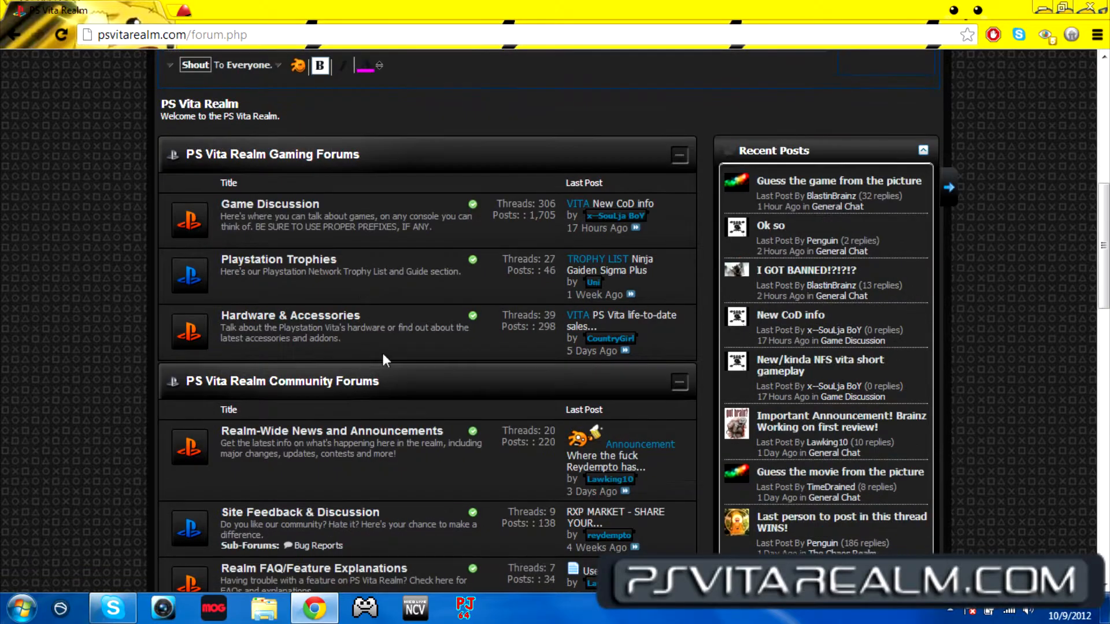
# Step: Scroll the forum index down to the Other Forums, Staff Lounge and Recent Status Updates sections
pyautogui.scroll(-3)
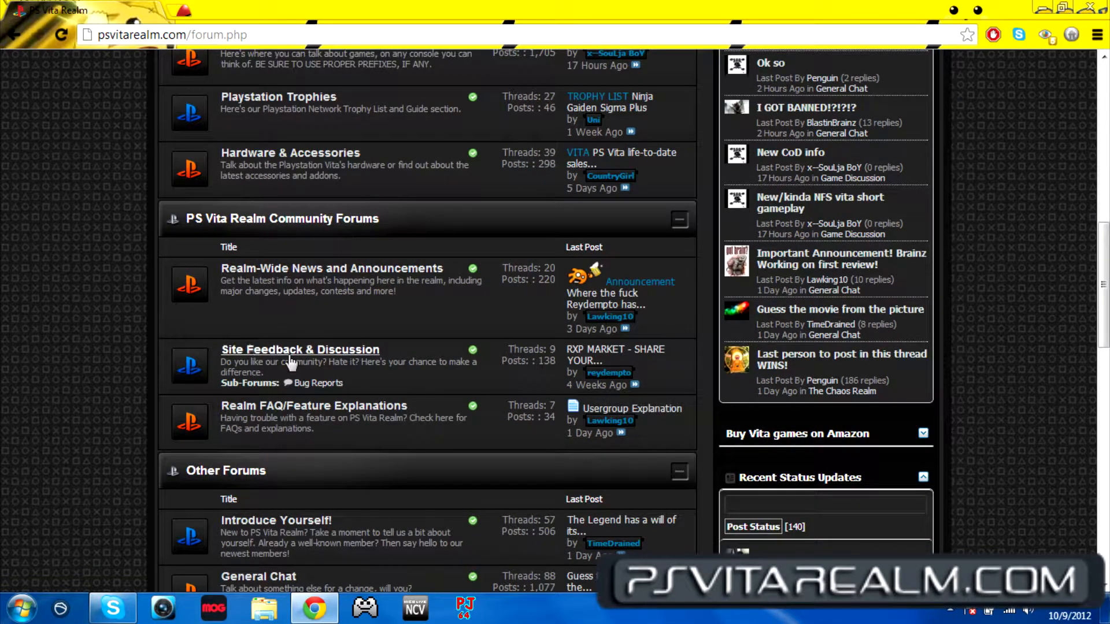
pyautogui.moveTo(432, 304)
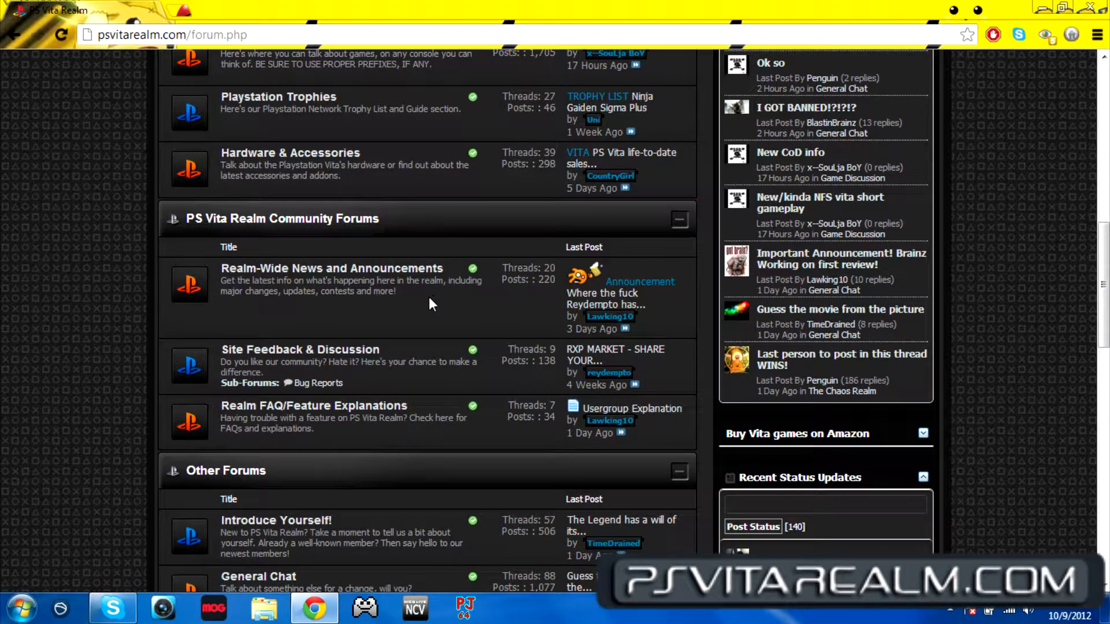
pyautogui.scroll(-3)
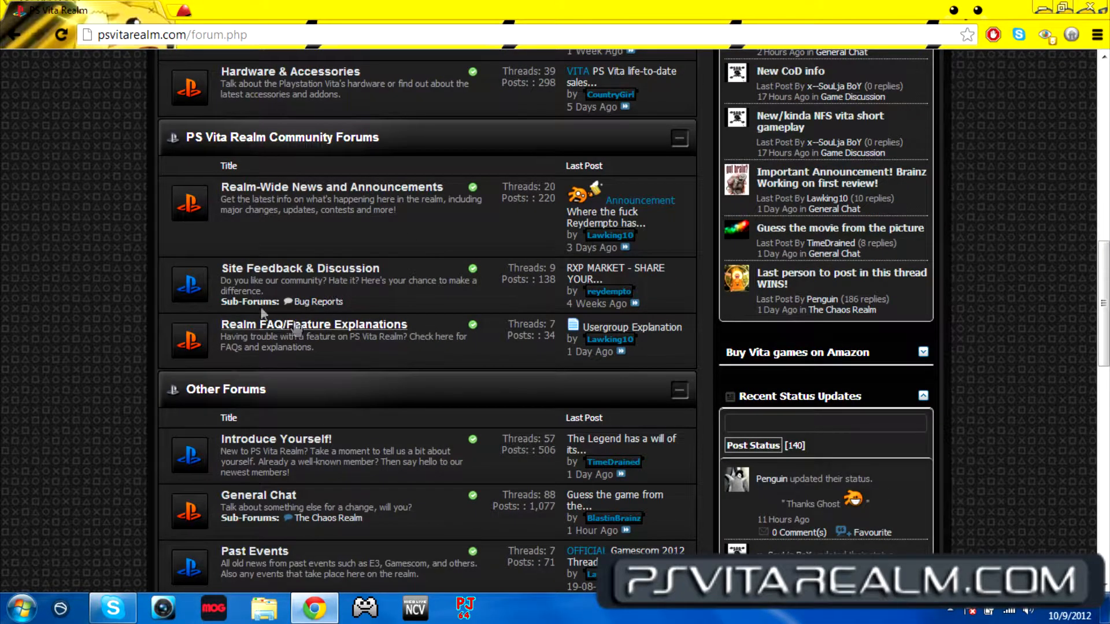
pyautogui.scroll(-3)
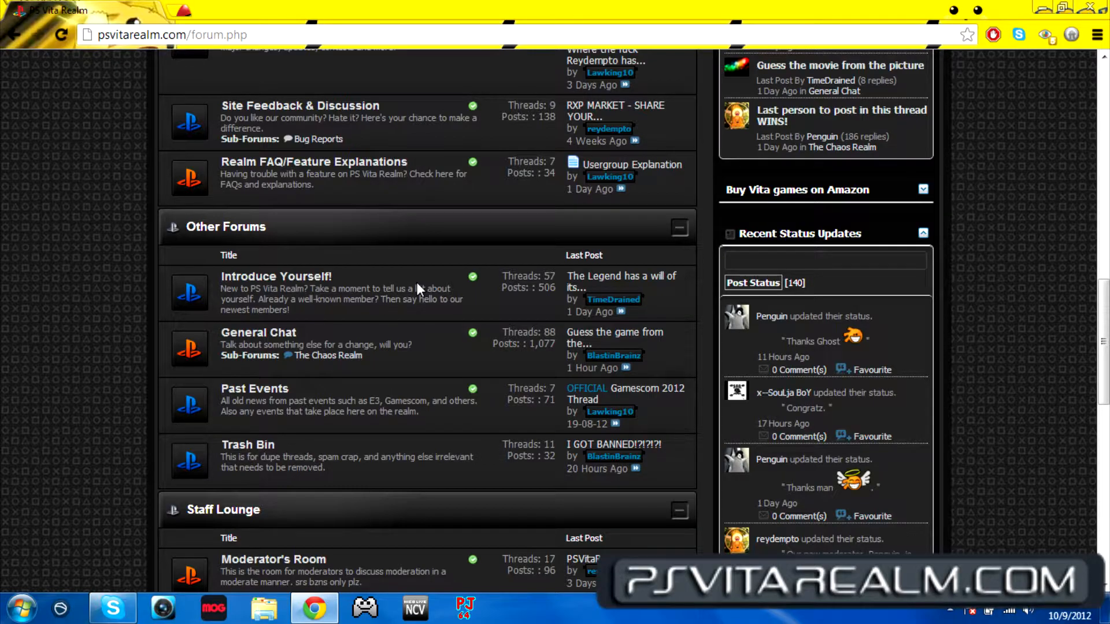
pyautogui.moveTo(307, 321)
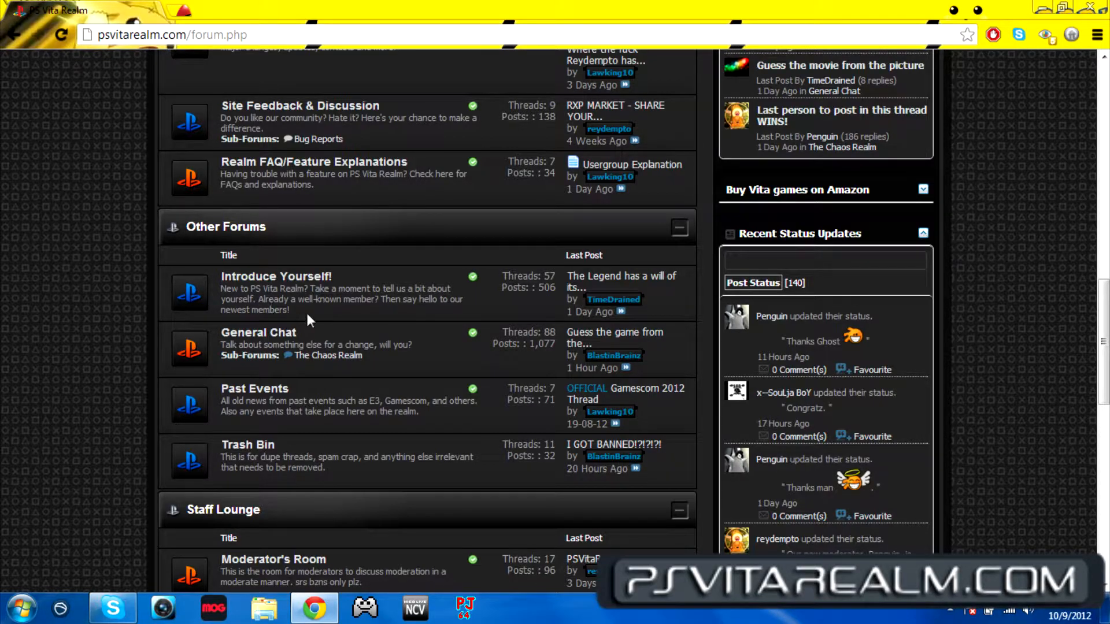
pyautogui.scroll(-3)
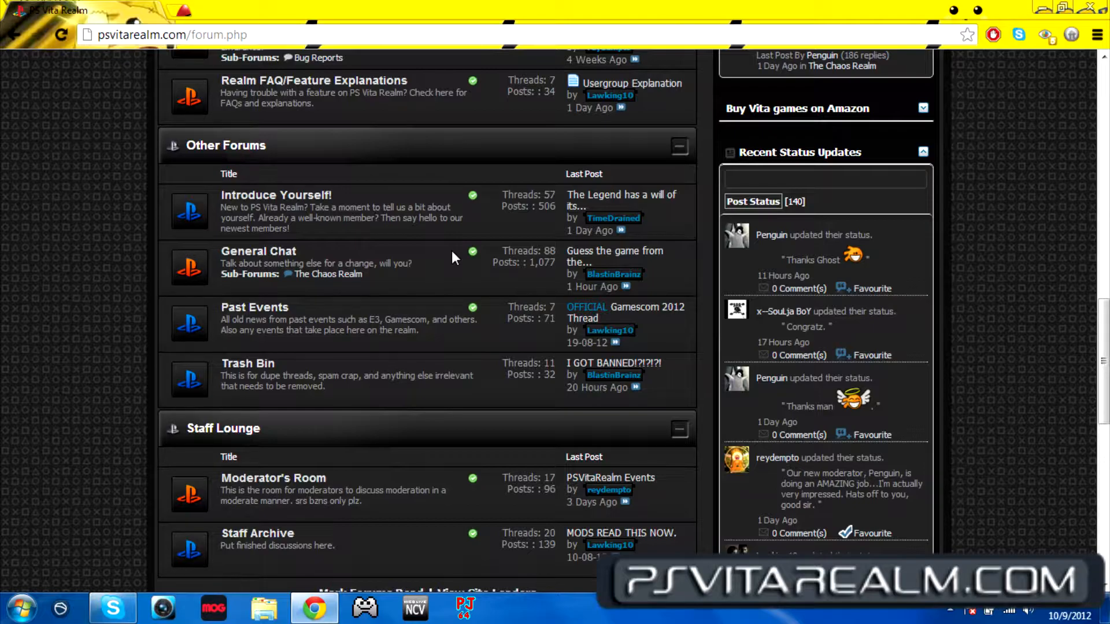
pyautogui.moveTo(401, 294)
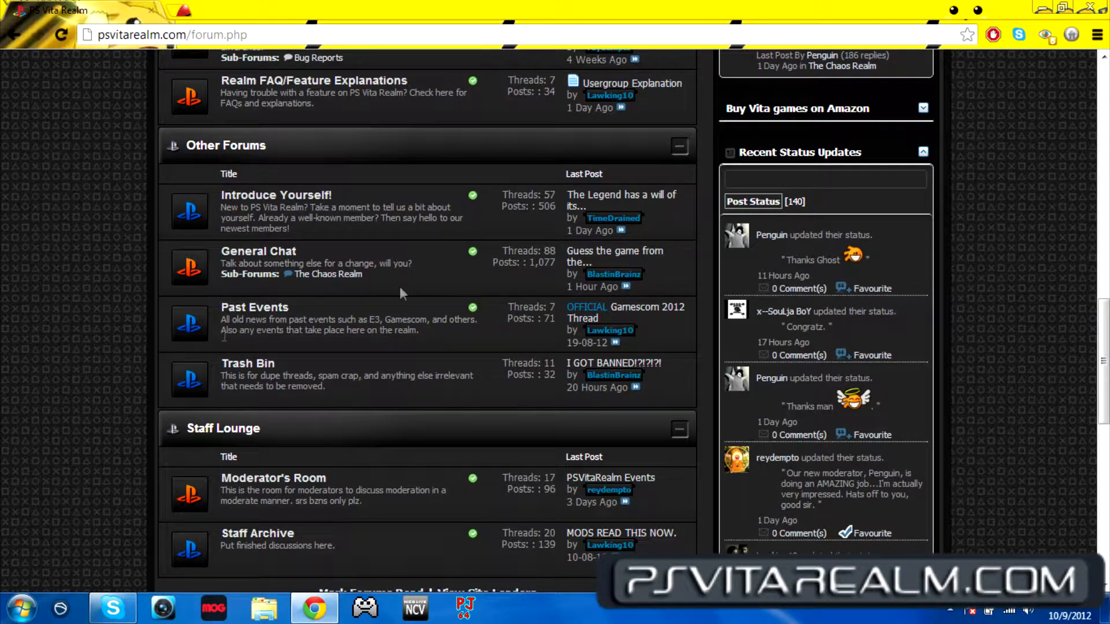
pyautogui.scroll(-3)
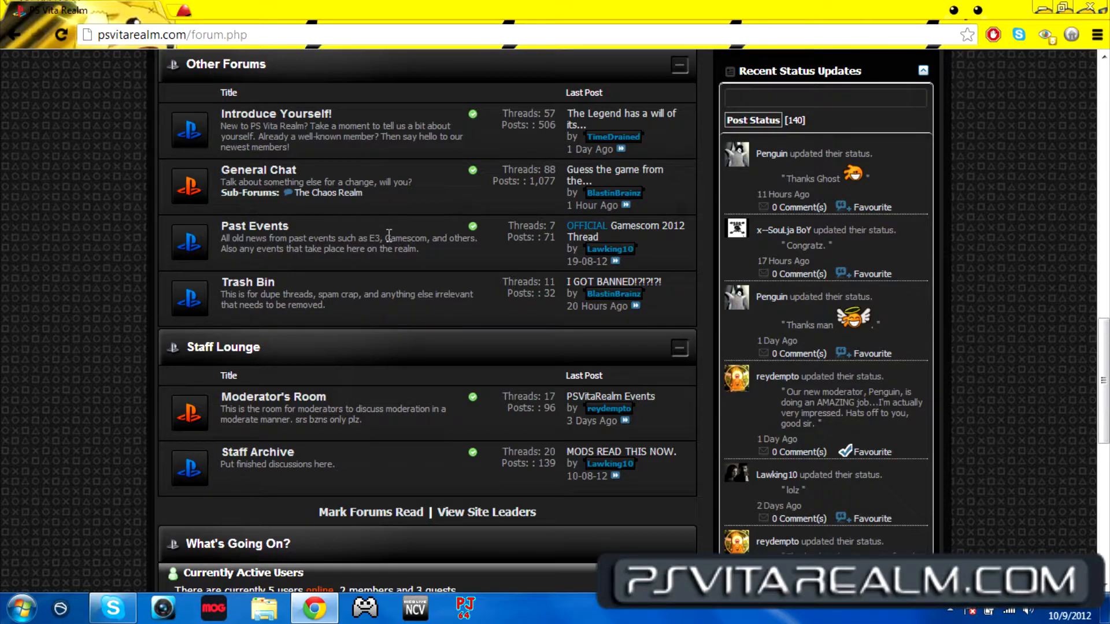
pyautogui.moveTo(421, 405)
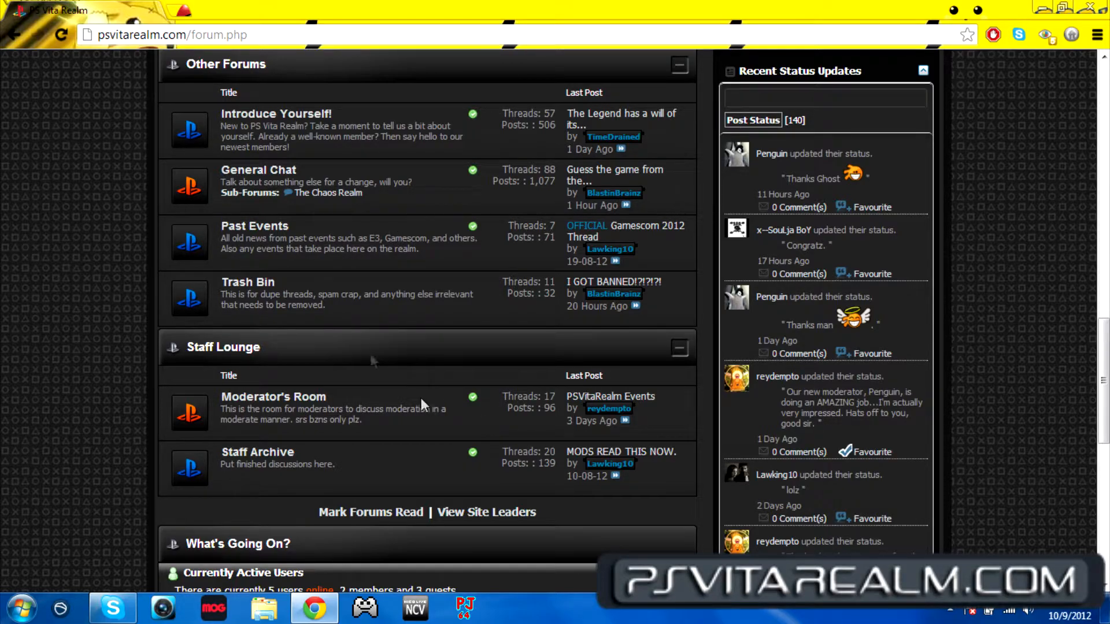
pyautogui.moveTo(393, 290)
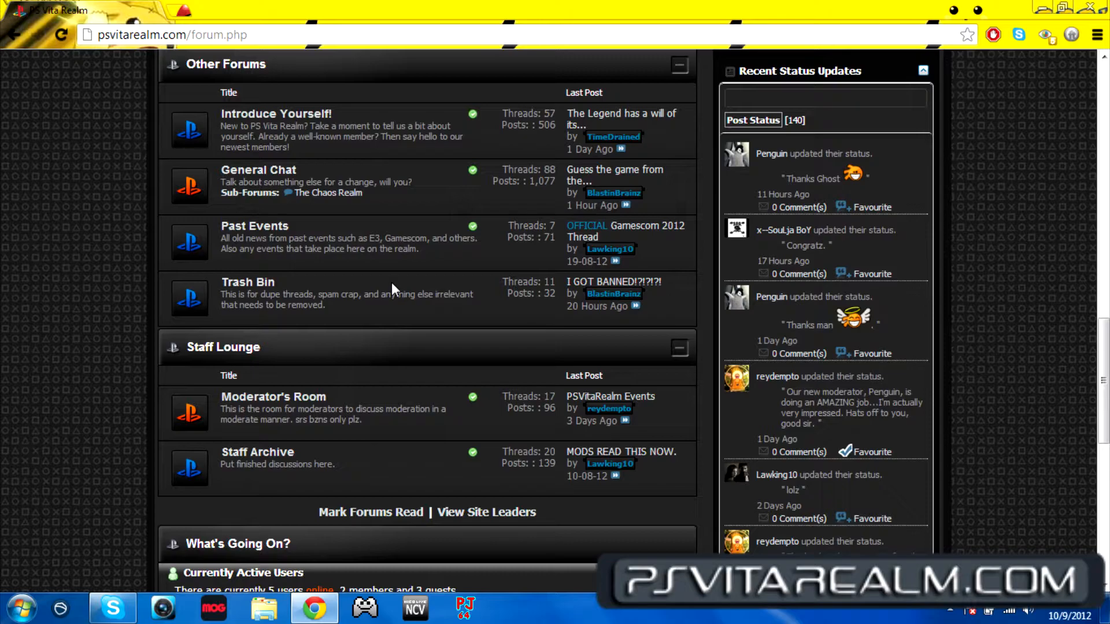
pyautogui.scroll(-3)
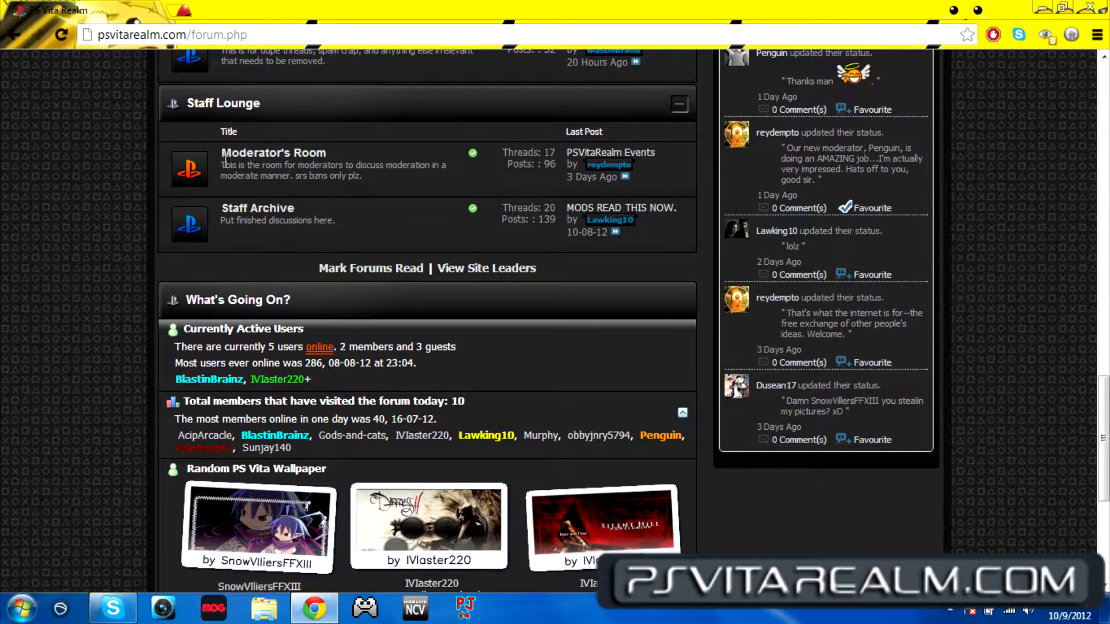
pyautogui.scroll(-3)
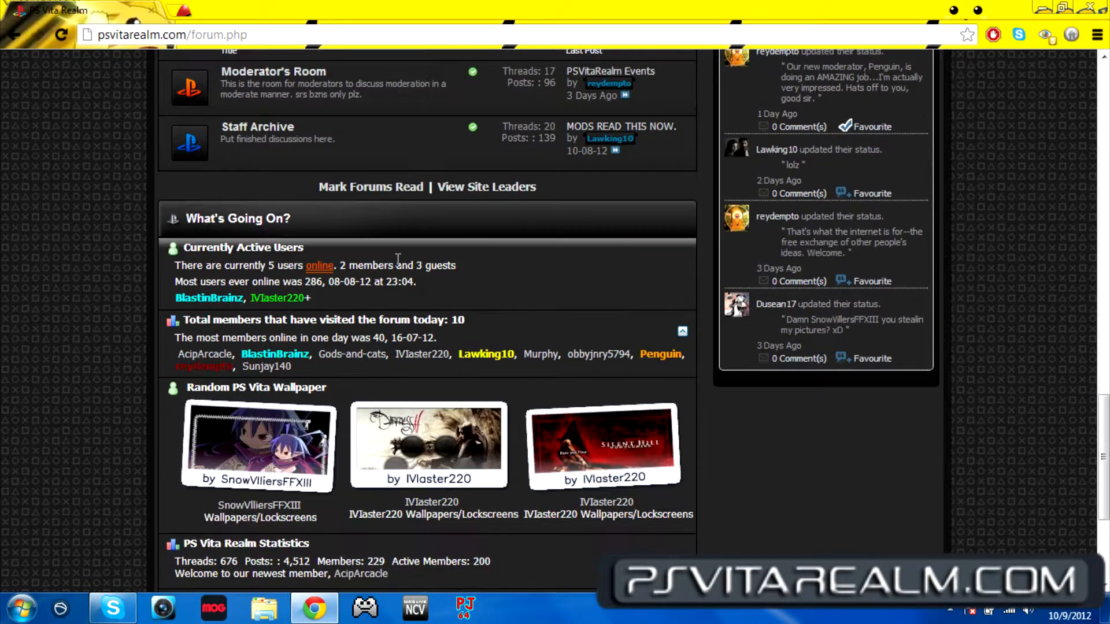
pyautogui.scroll(-3)
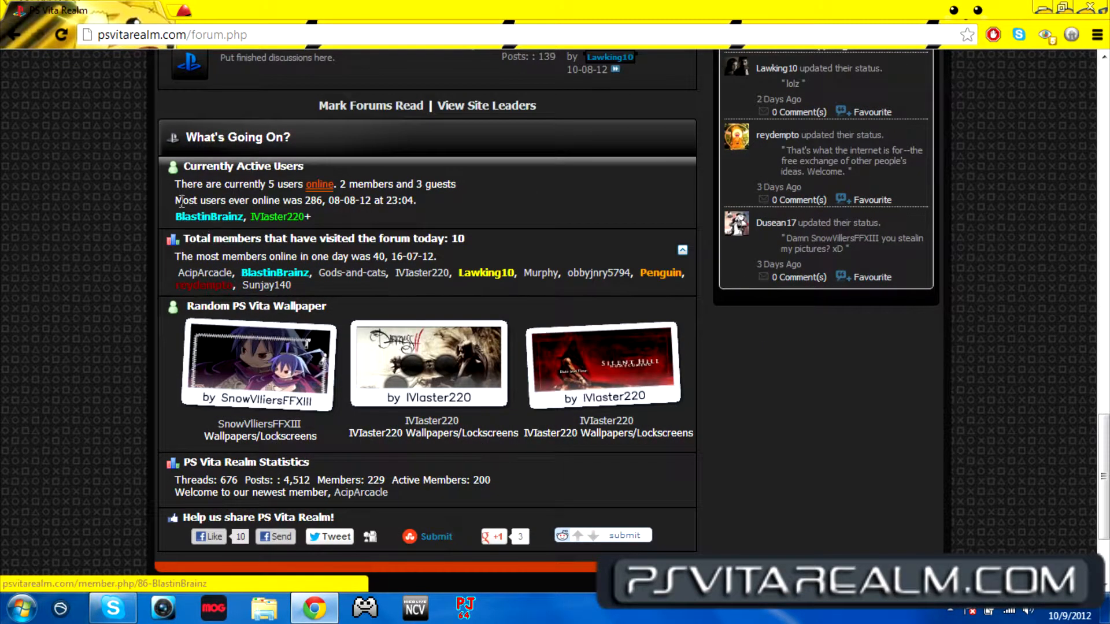
pyautogui.moveTo(210, 217)
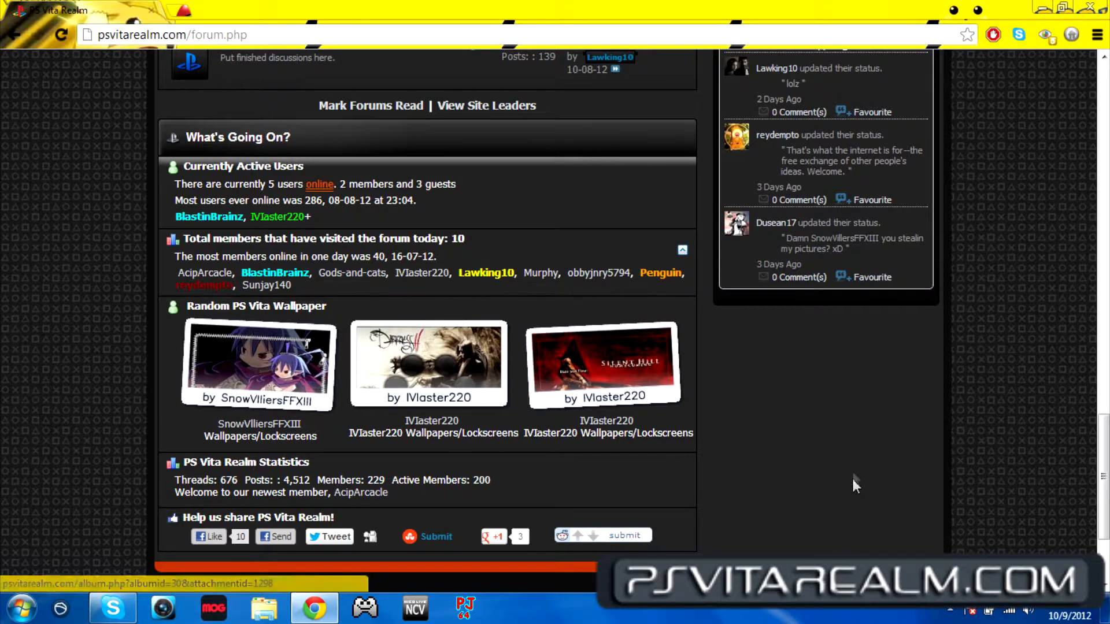
pyautogui.moveTo(146, 280)
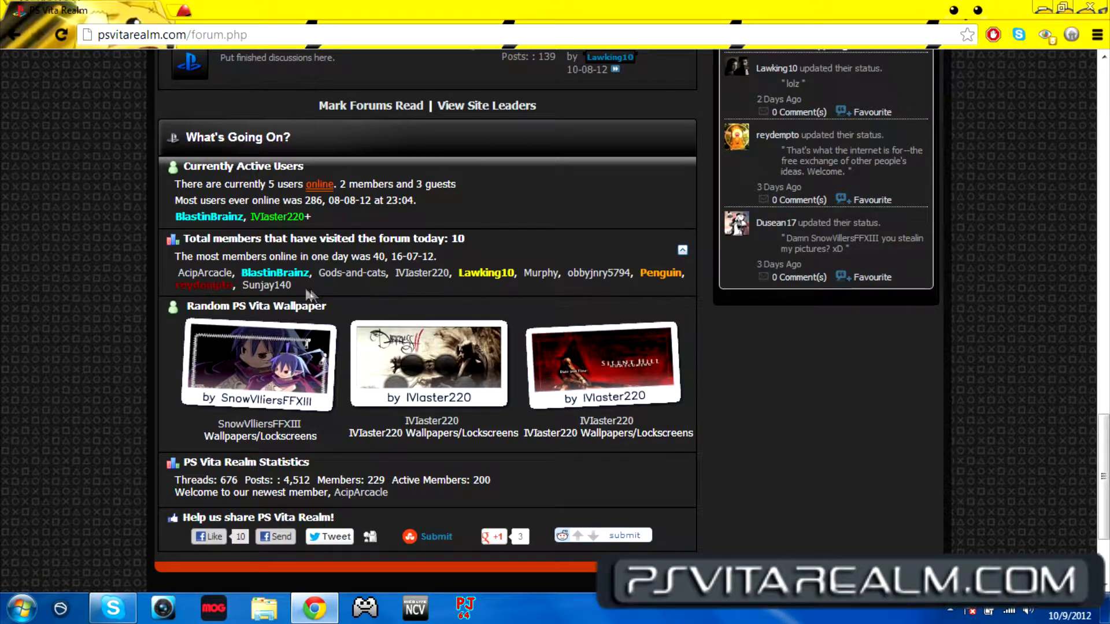
pyautogui.moveTo(275, 273)
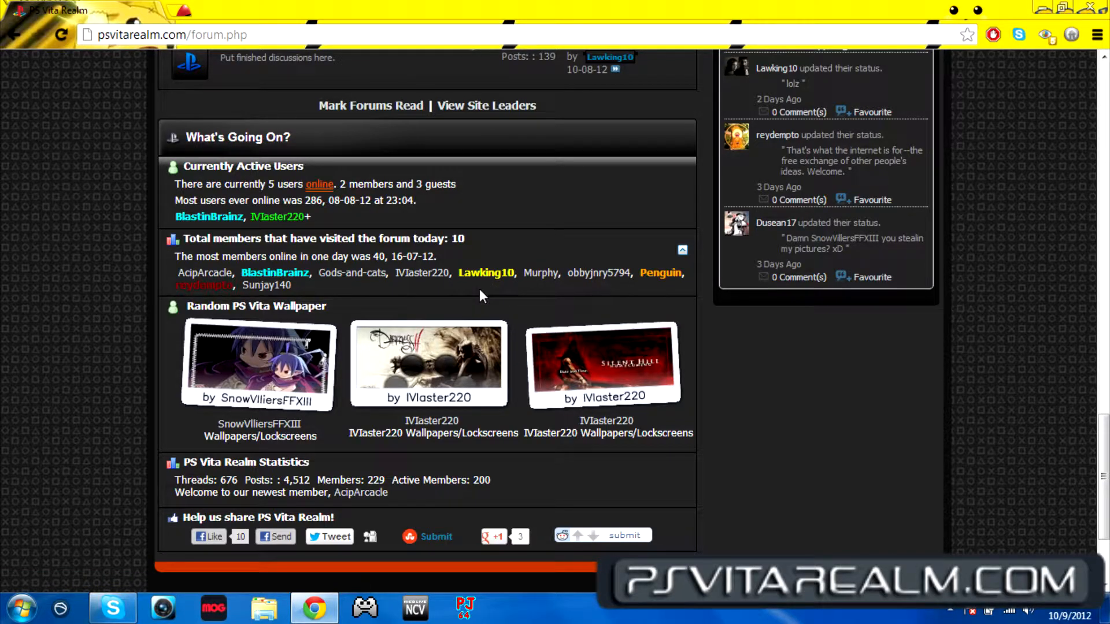
pyautogui.moveTo(660, 273)
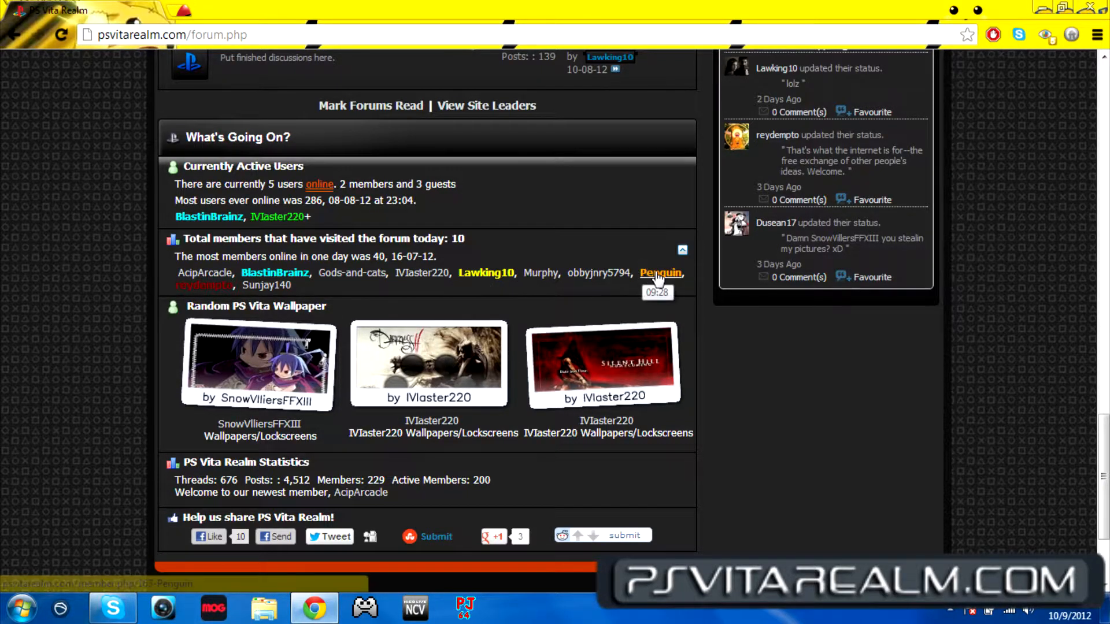
pyautogui.moveTo(660, 273)
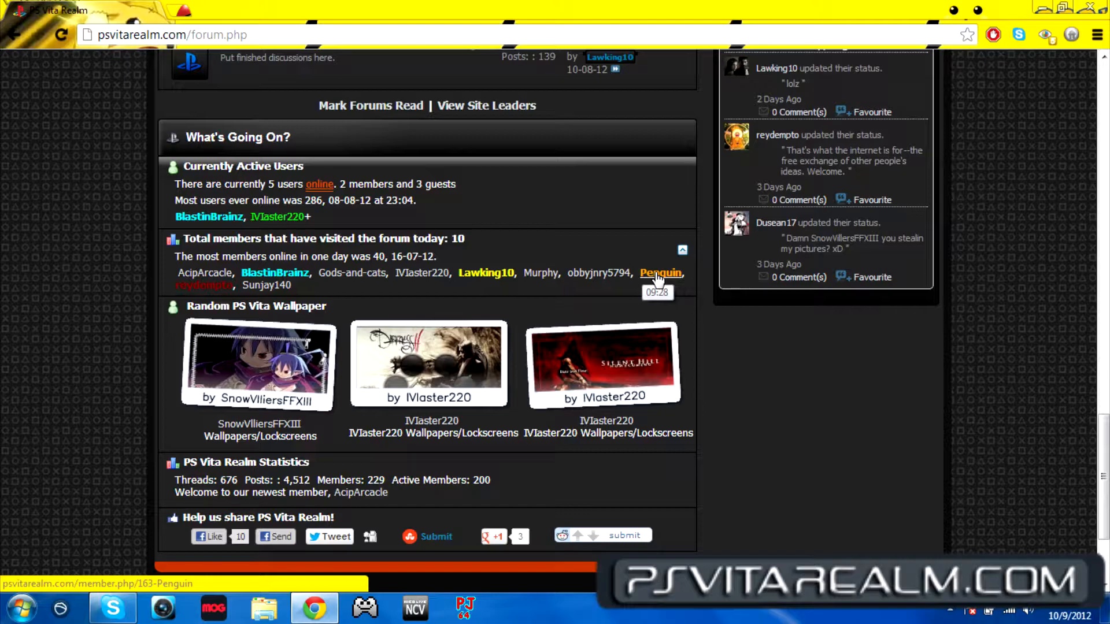
pyautogui.moveTo(630, 263)
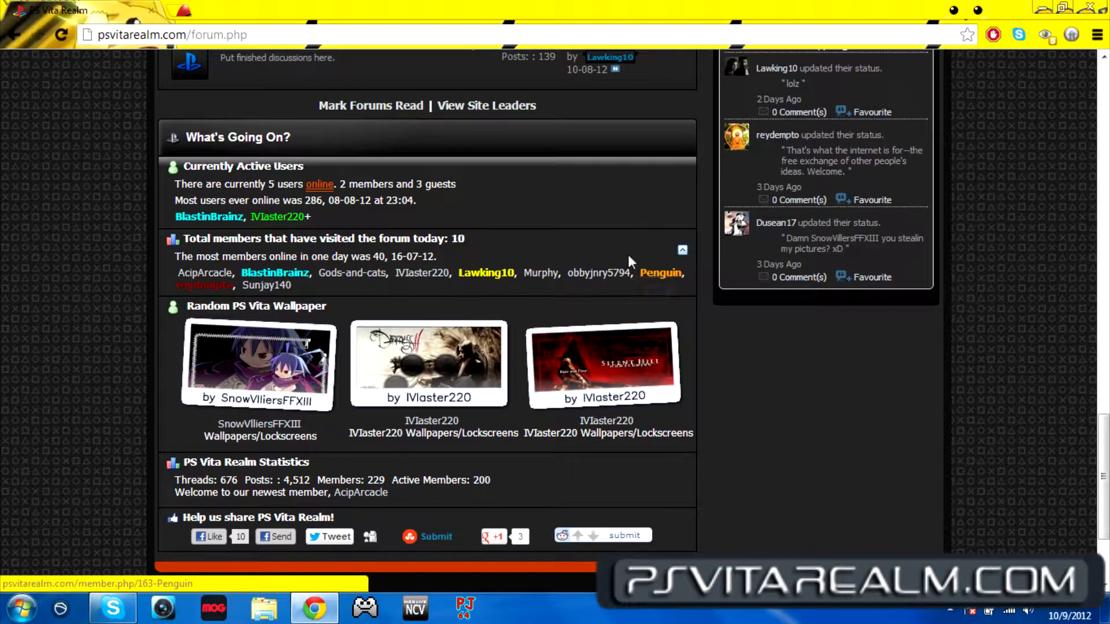
pyautogui.moveTo(487, 272)
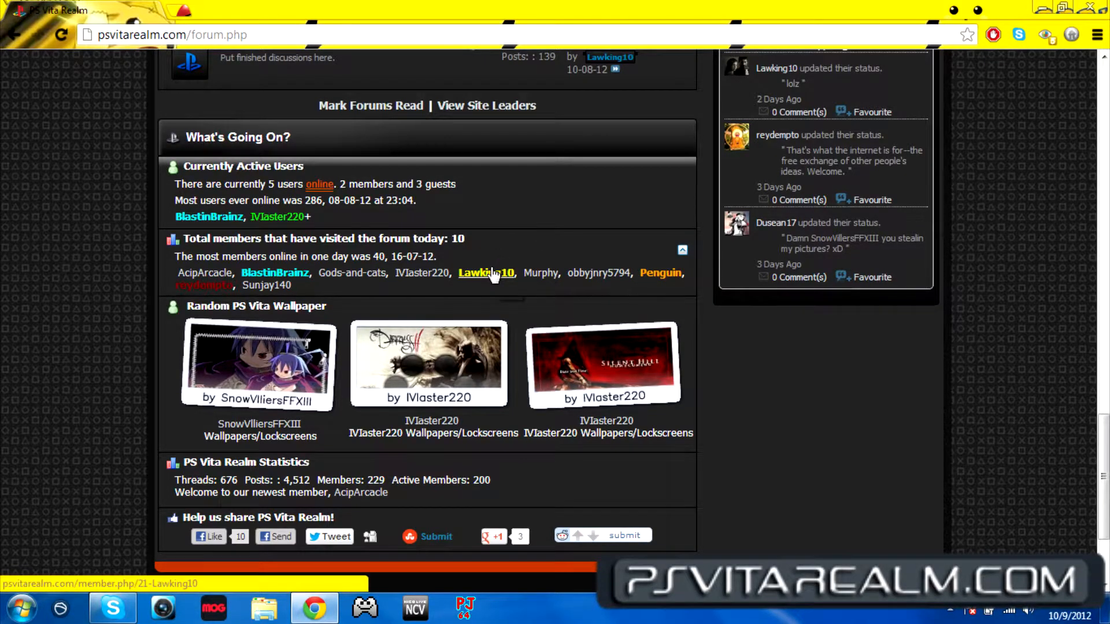
pyautogui.moveTo(485, 273)
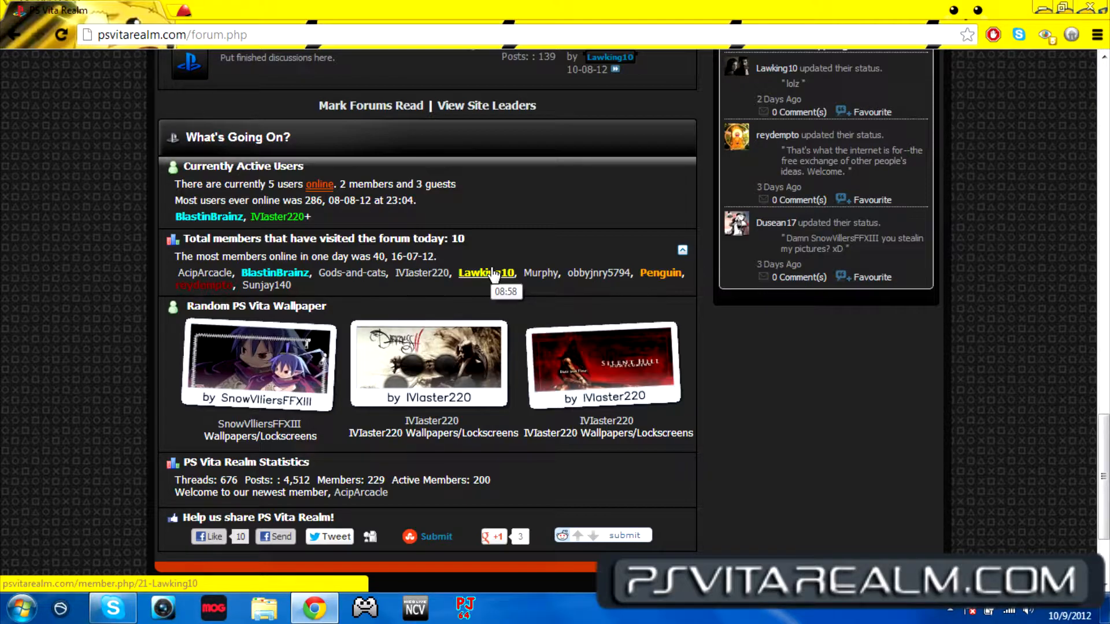
pyautogui.moveTo(351, 273)
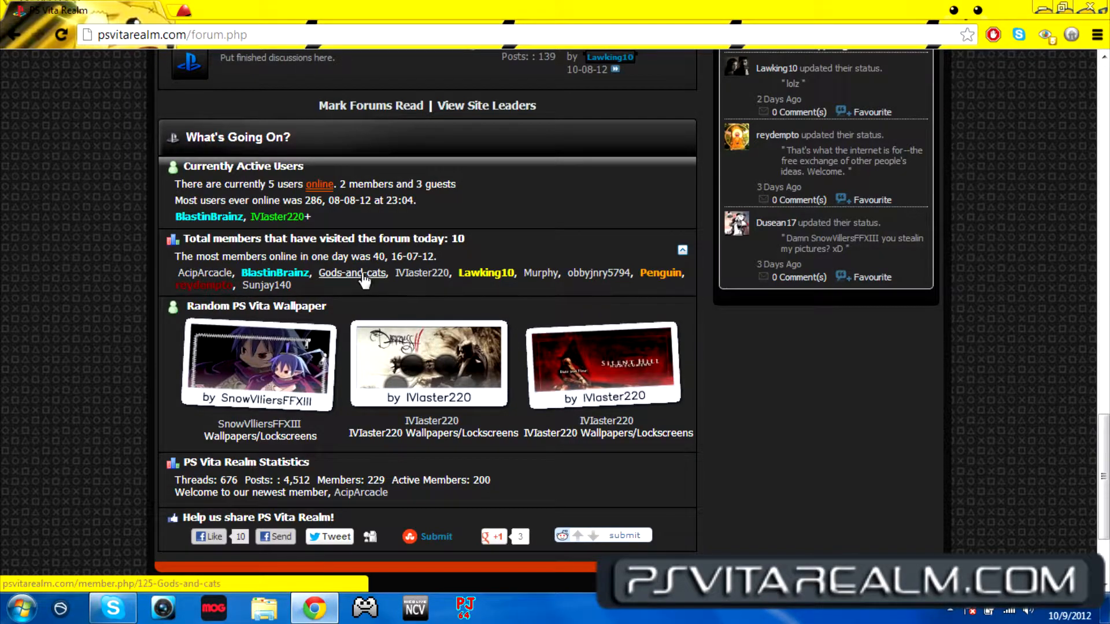
pyautogui.scroll(-3)
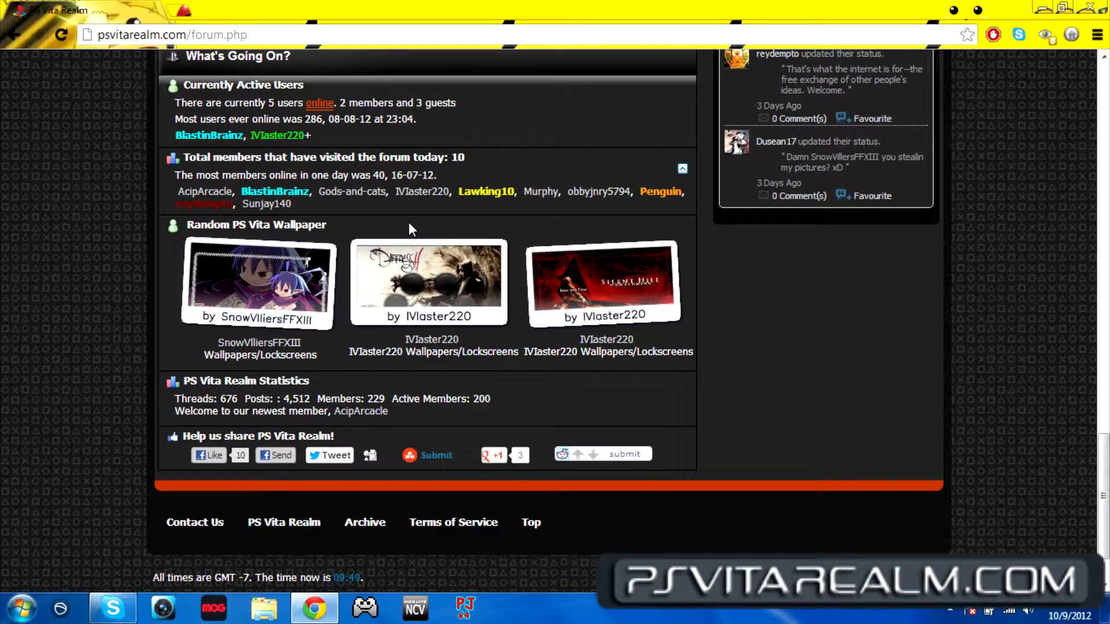
pyautogui.scroll(-3)
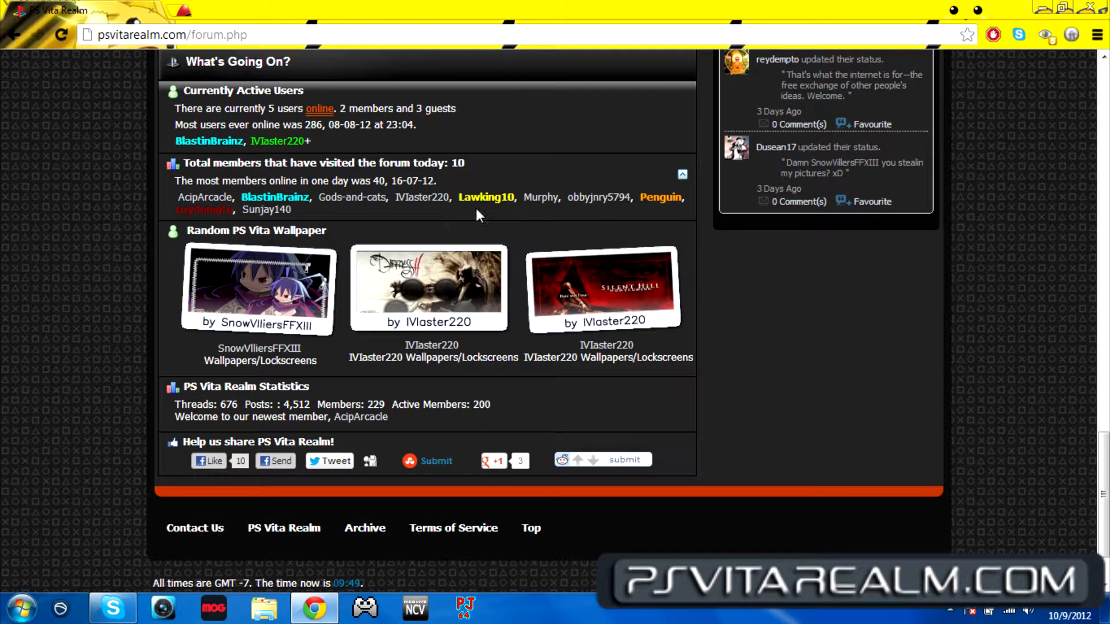
pyautogui.scroll(3)
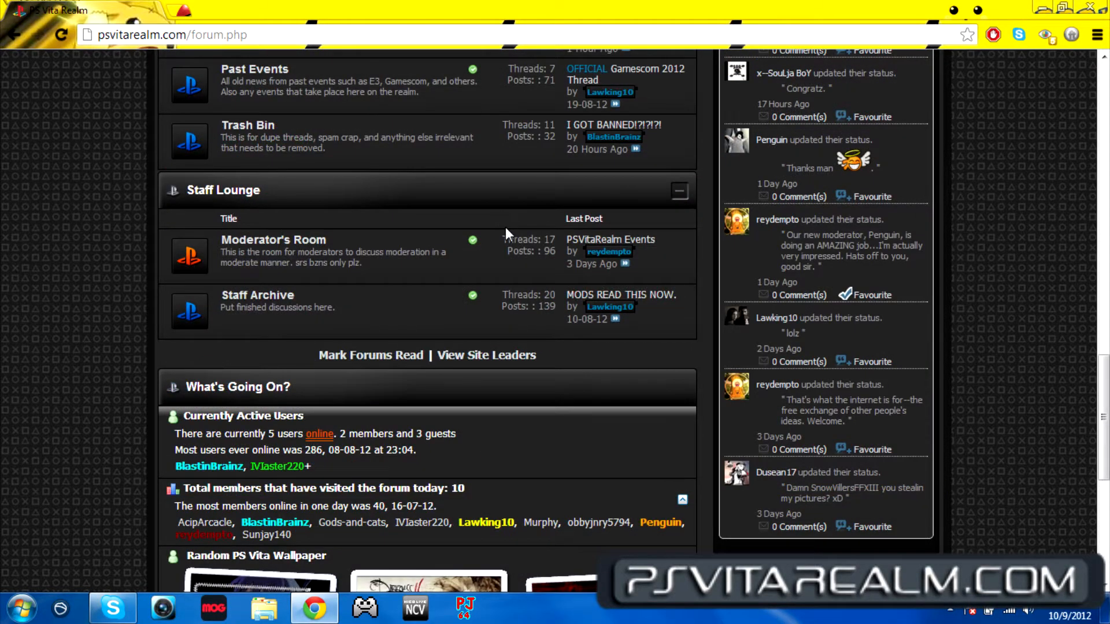
pyautogui.scroll(-3)
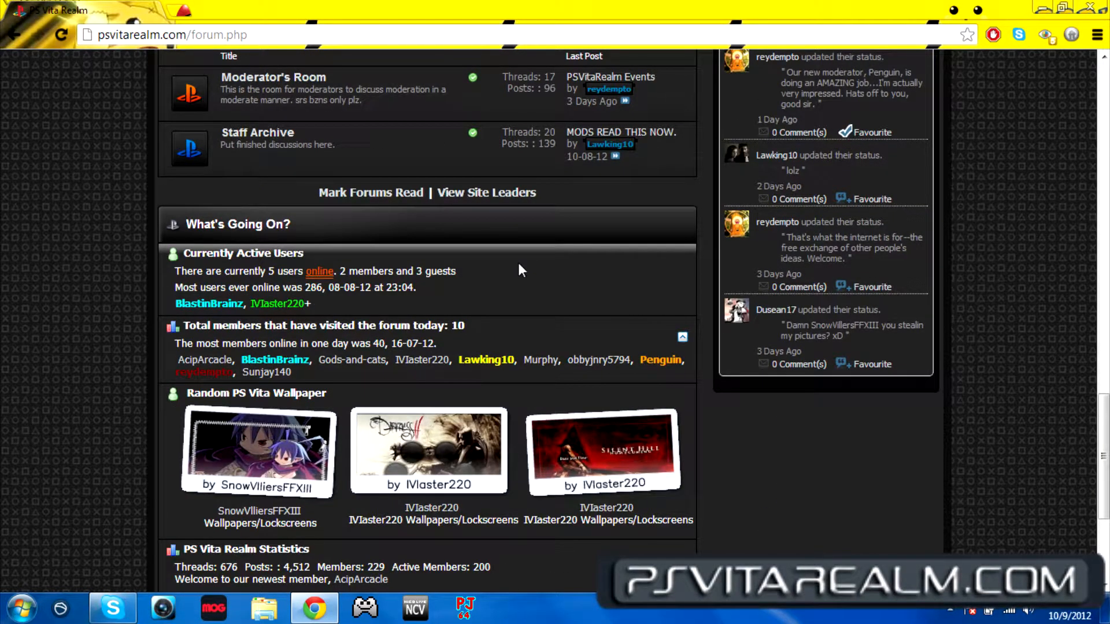
pyautogui.moveTo(519, 266)
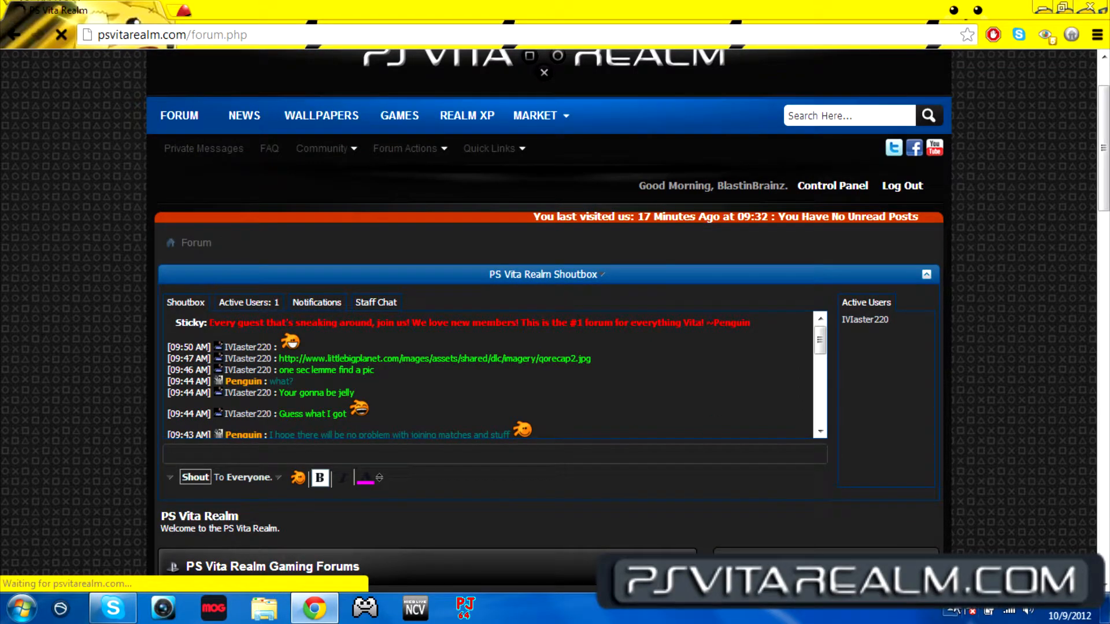
pyautogui.click(321, 116)
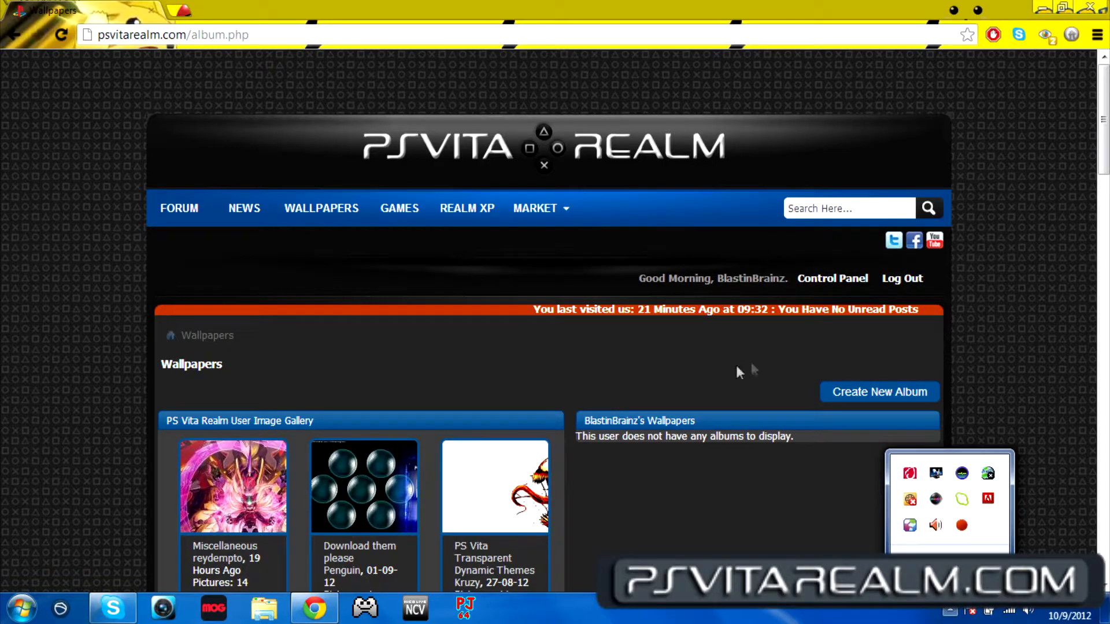
pyautogui.scroll(-3)
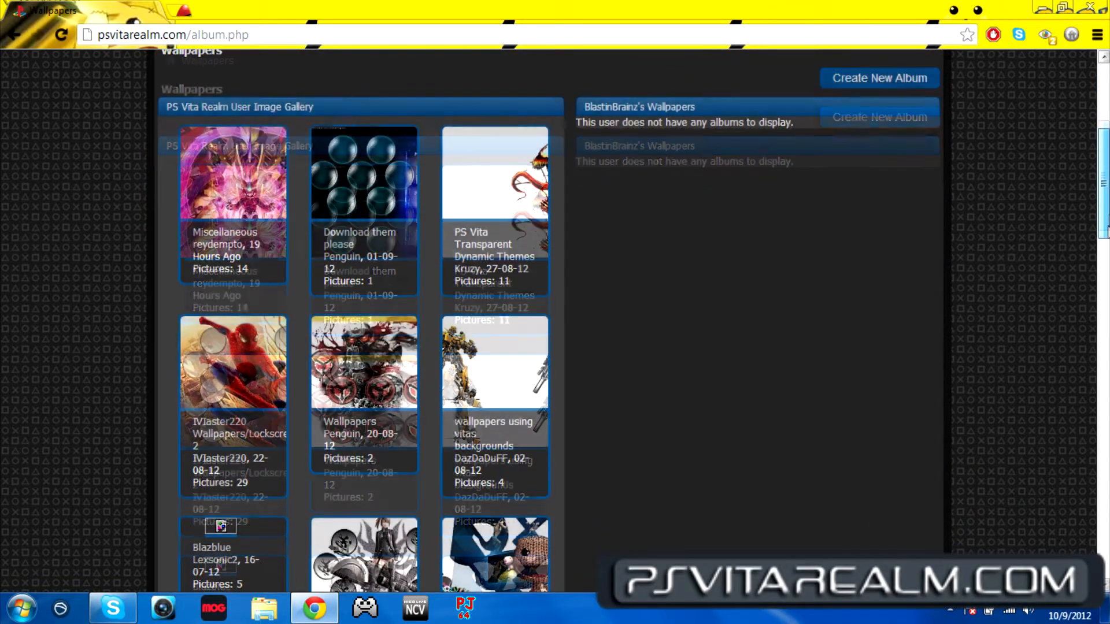
pyautogui.scroll(-3)
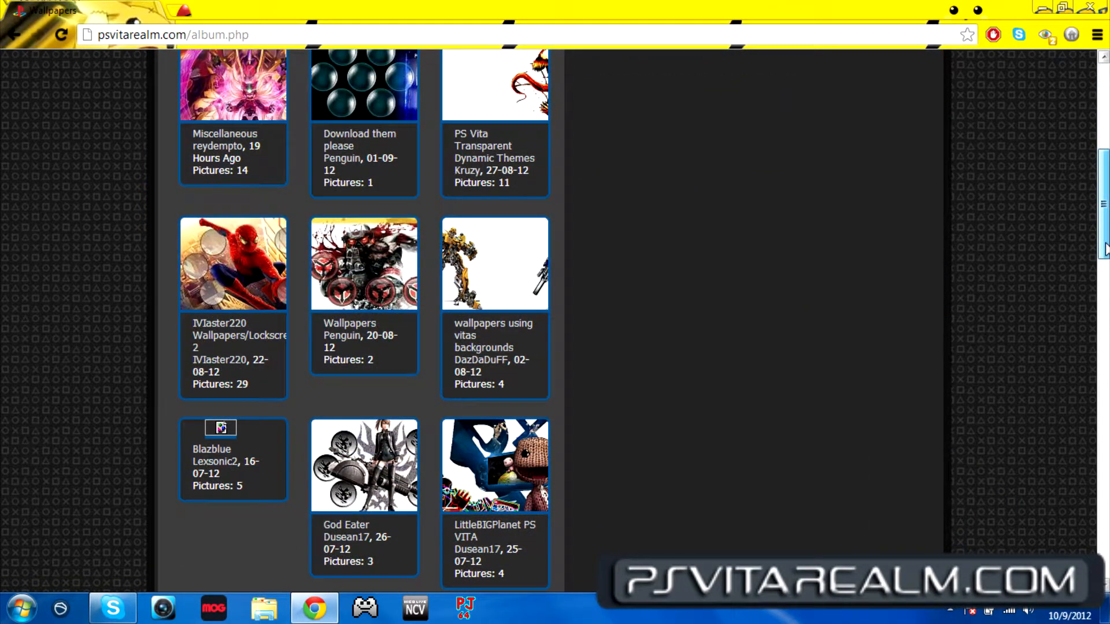
pyautogui.scroll(-3)
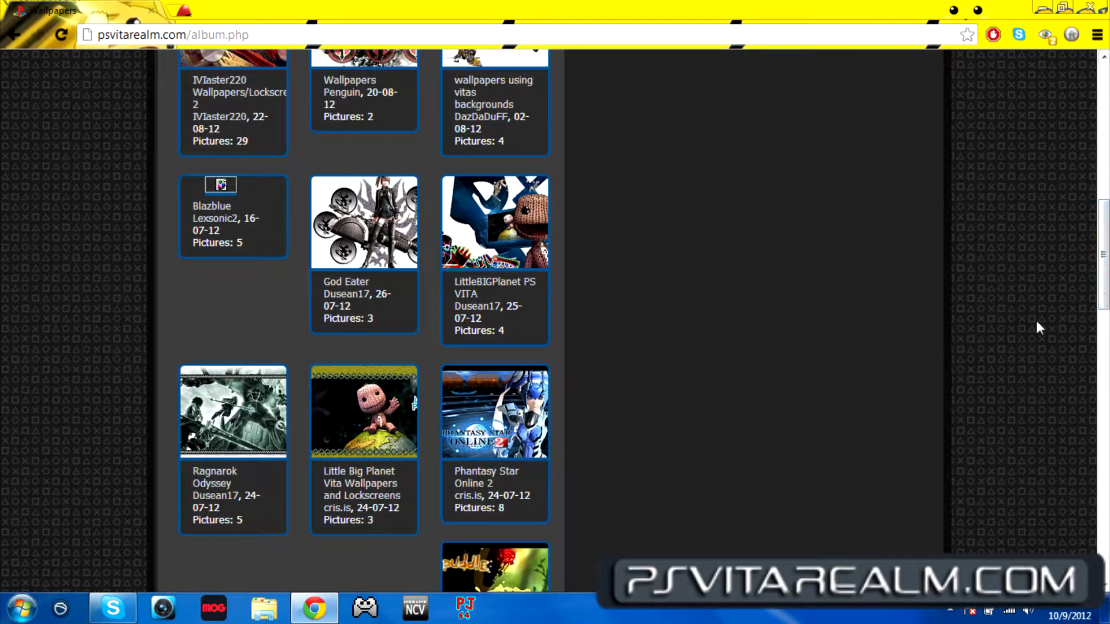
pyautogui.moveTo(337, 508)
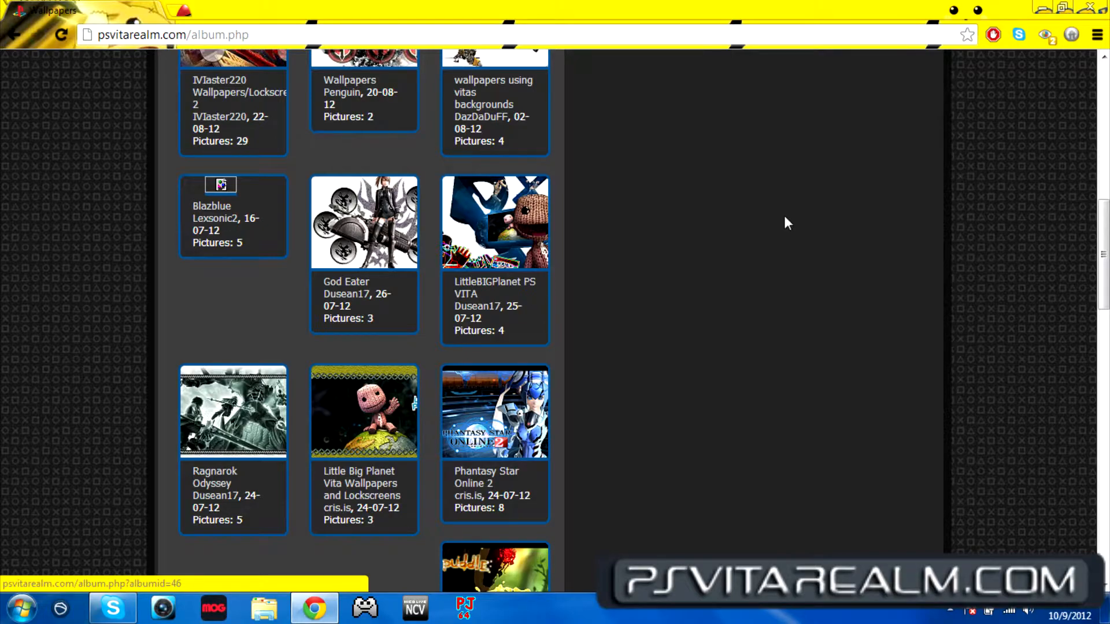
pyautogui.scroll(-3)
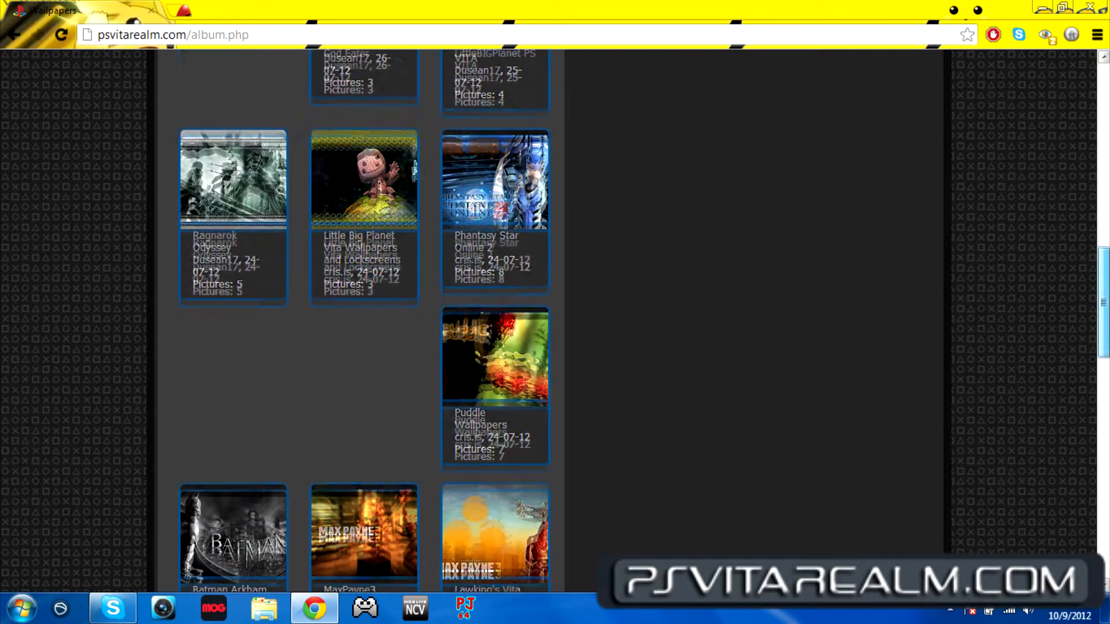
pyautogui.scroll(-3)
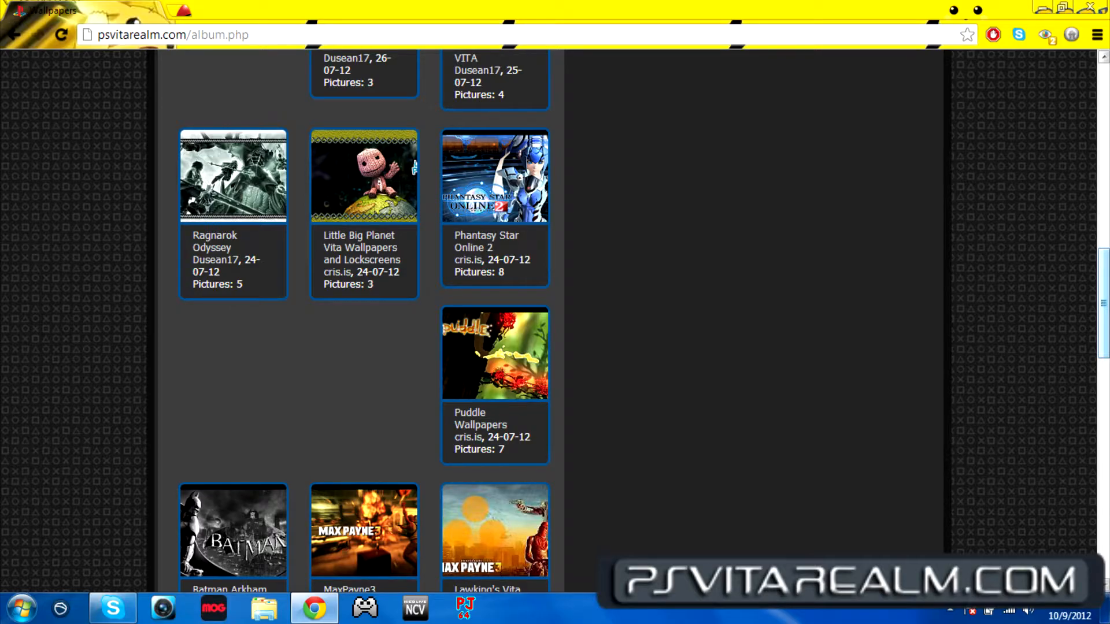
pyautogui.scroll(-3)
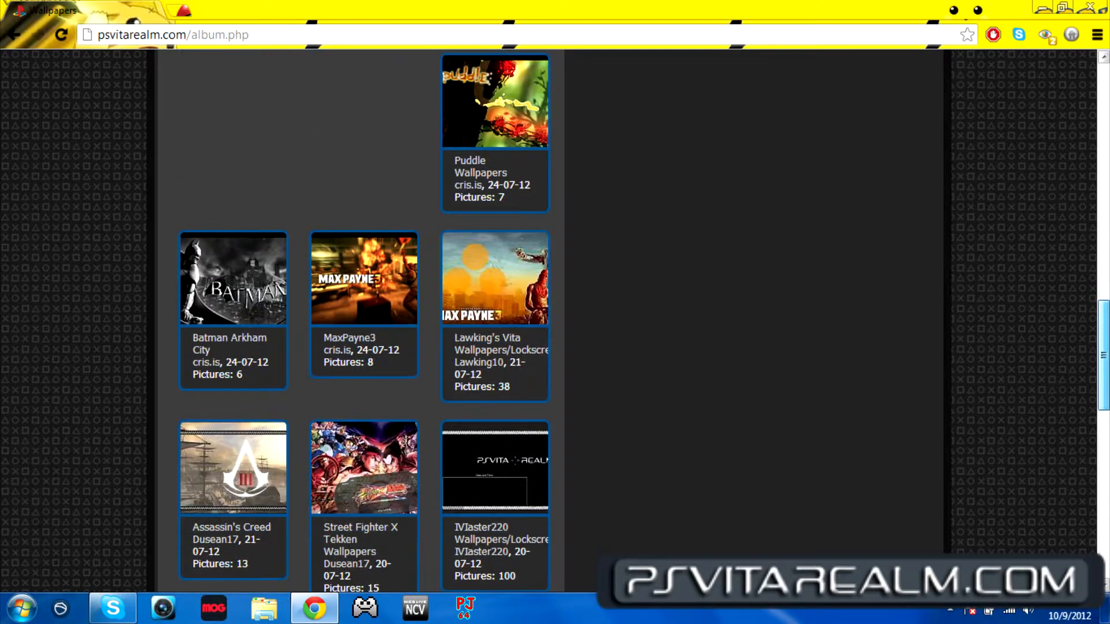
pyautogui.scroll(-3)
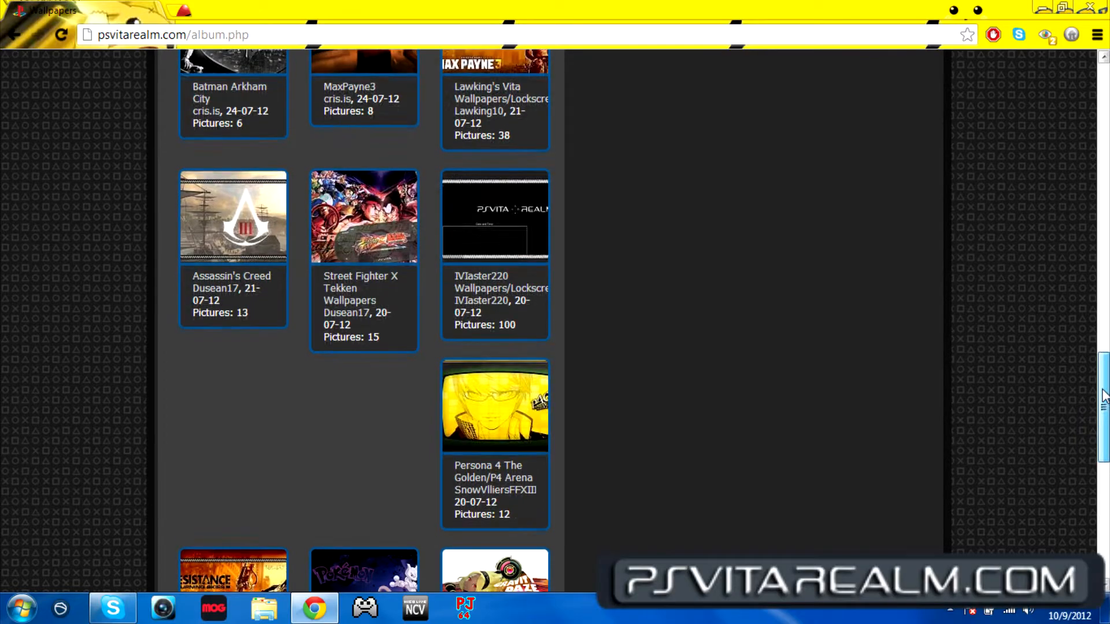
pyautogui.scroll(-3)
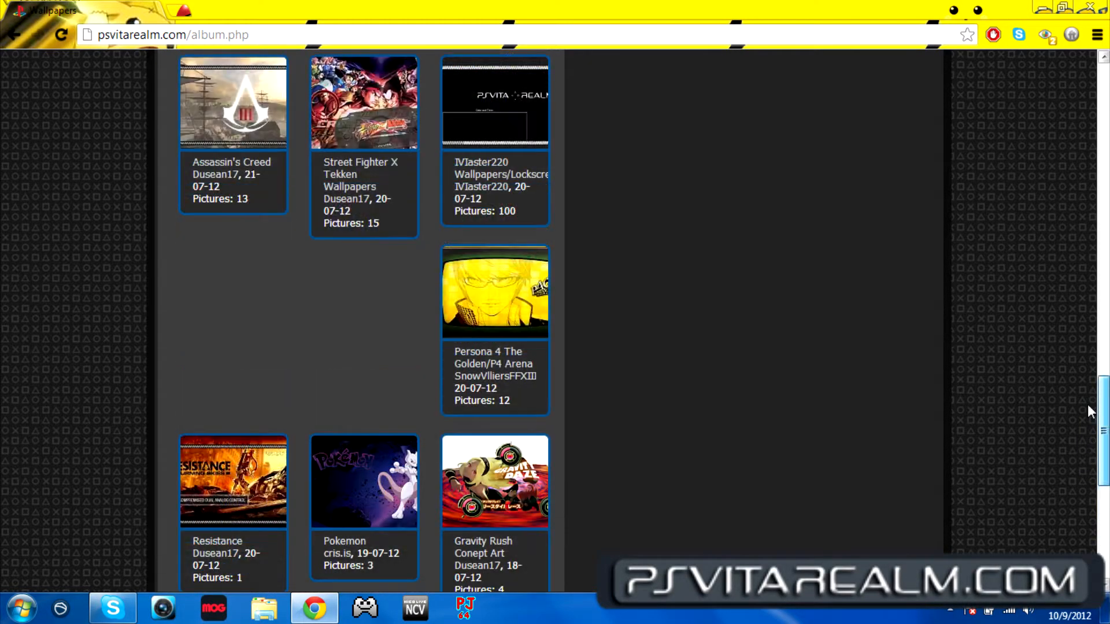
pyautogui.scroll(3)
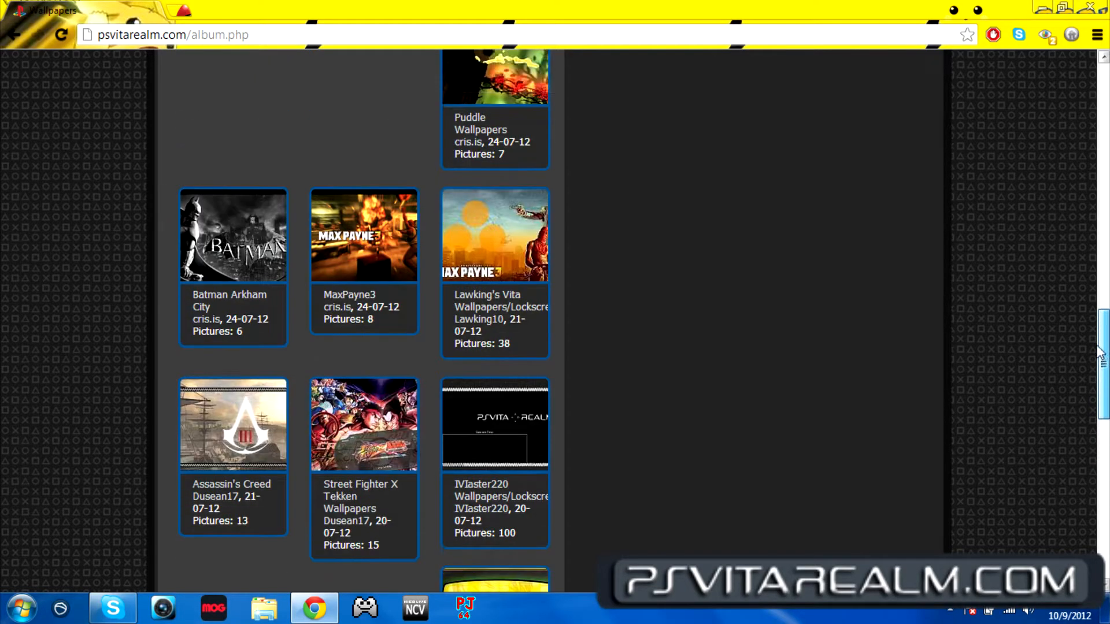
pyautogui.scroll(3)
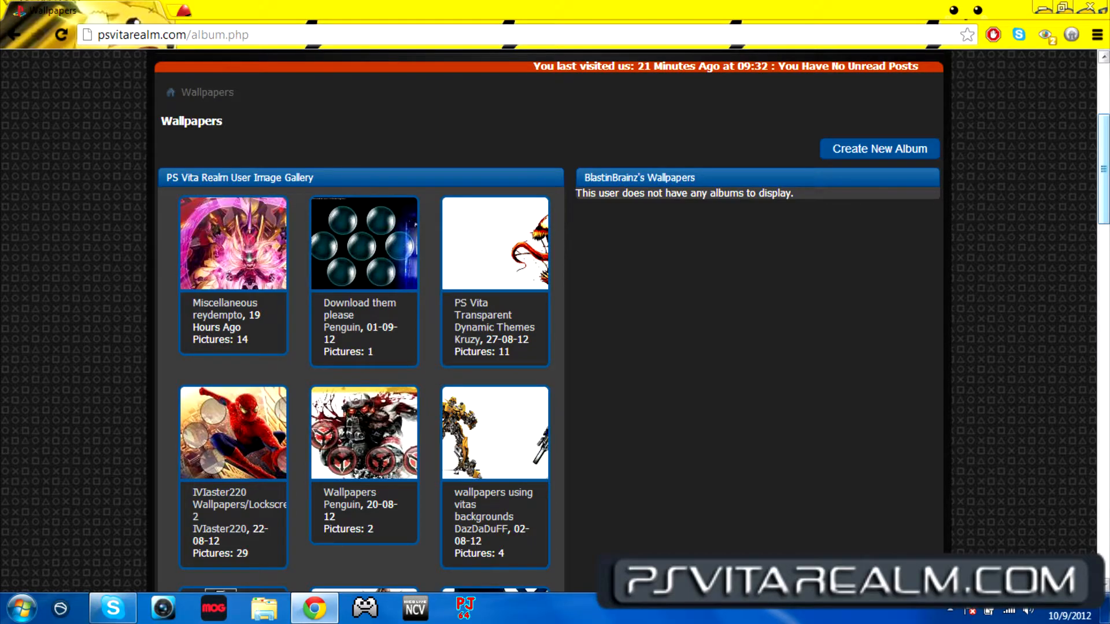
pyautogui.scroll(3)
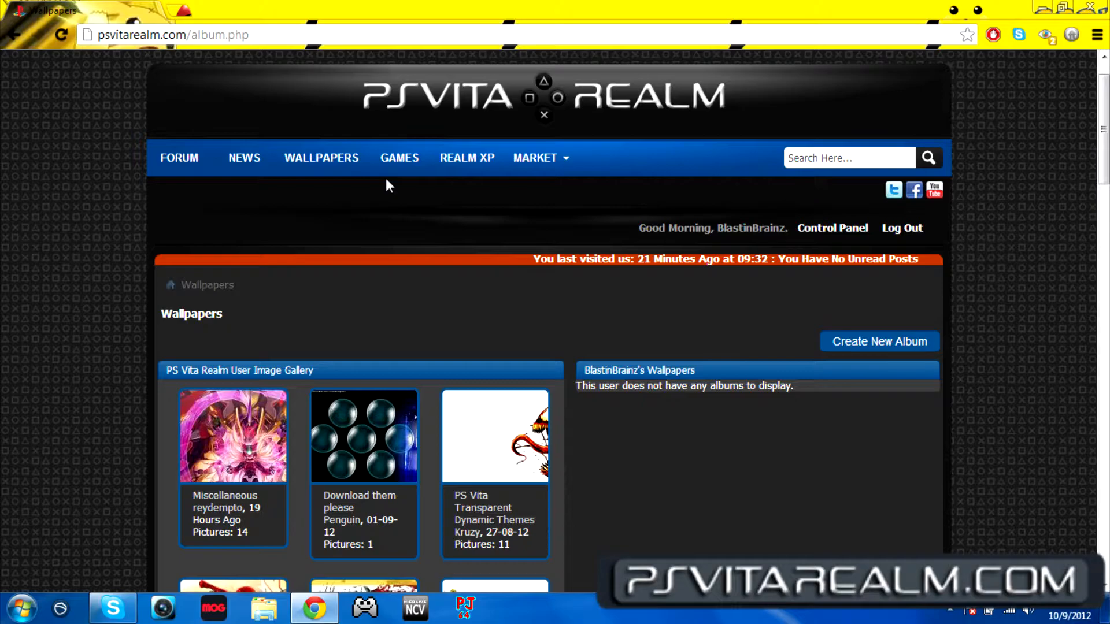
# Step: Go to the Games directory and browse My Games, Recently Updated, categories and New Games lists
pyautogui.click(466, 157)
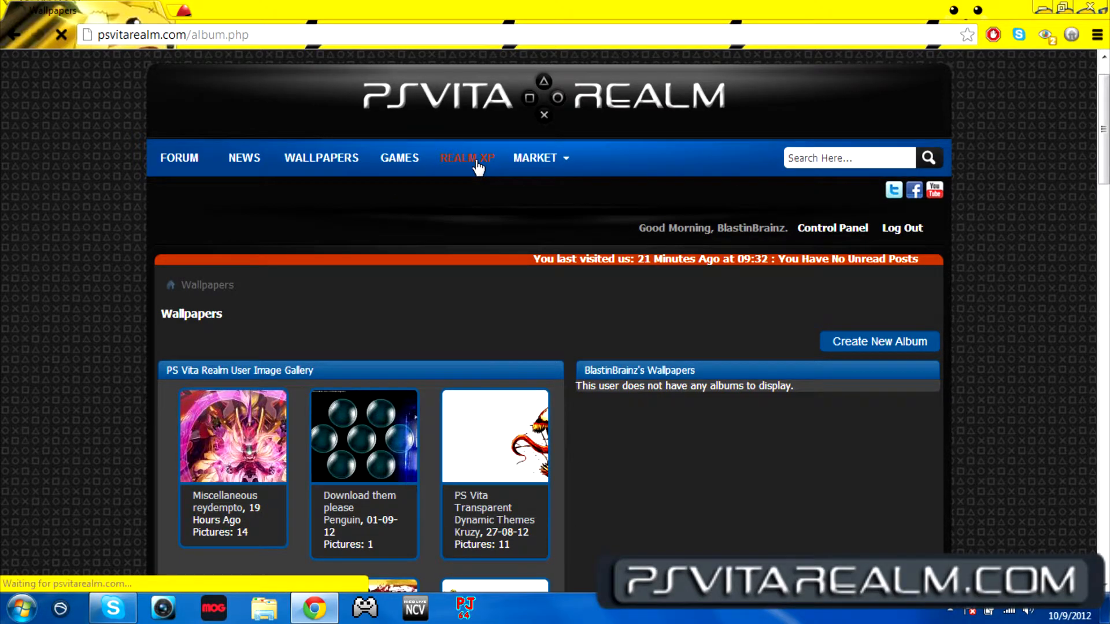
pyautogui.moveTo(399, 158)
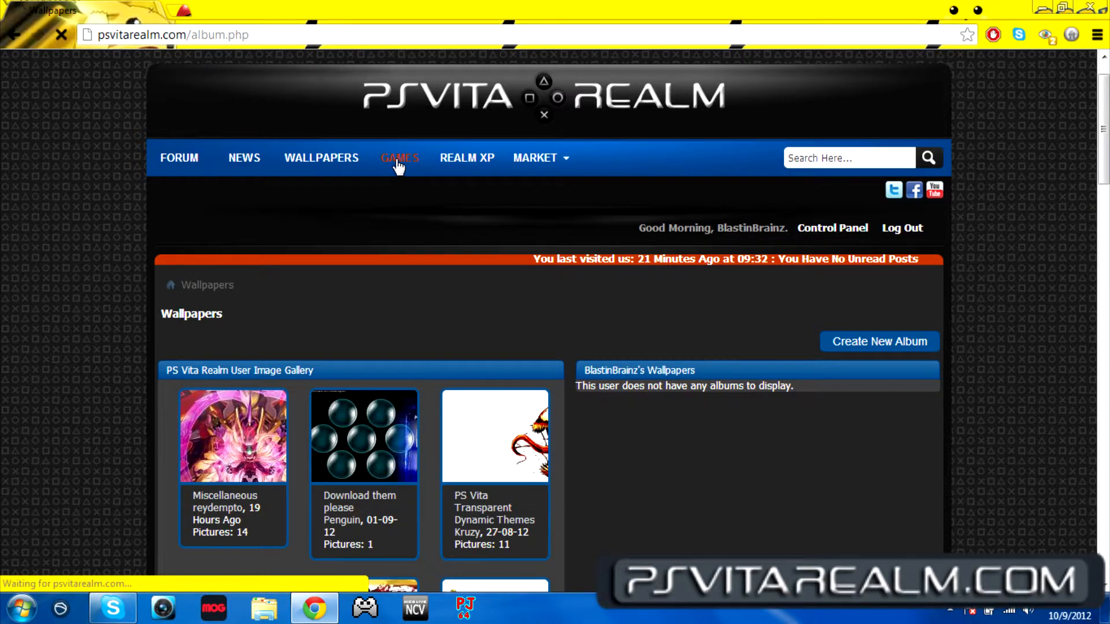
pyautogui.click(398, 157)
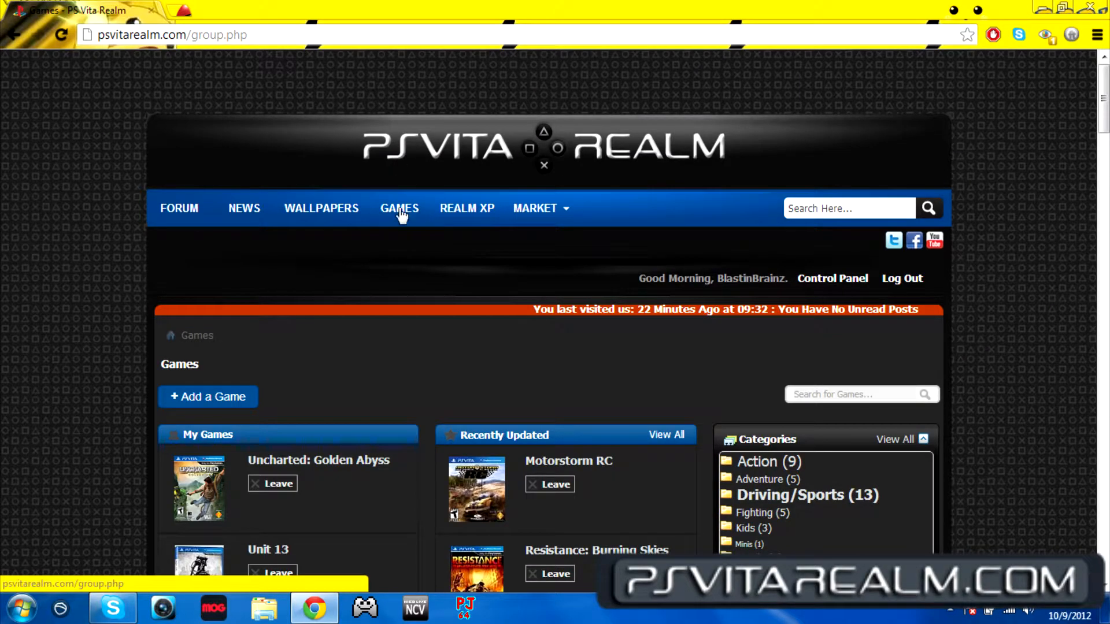
pyautogui.scroll(-3)
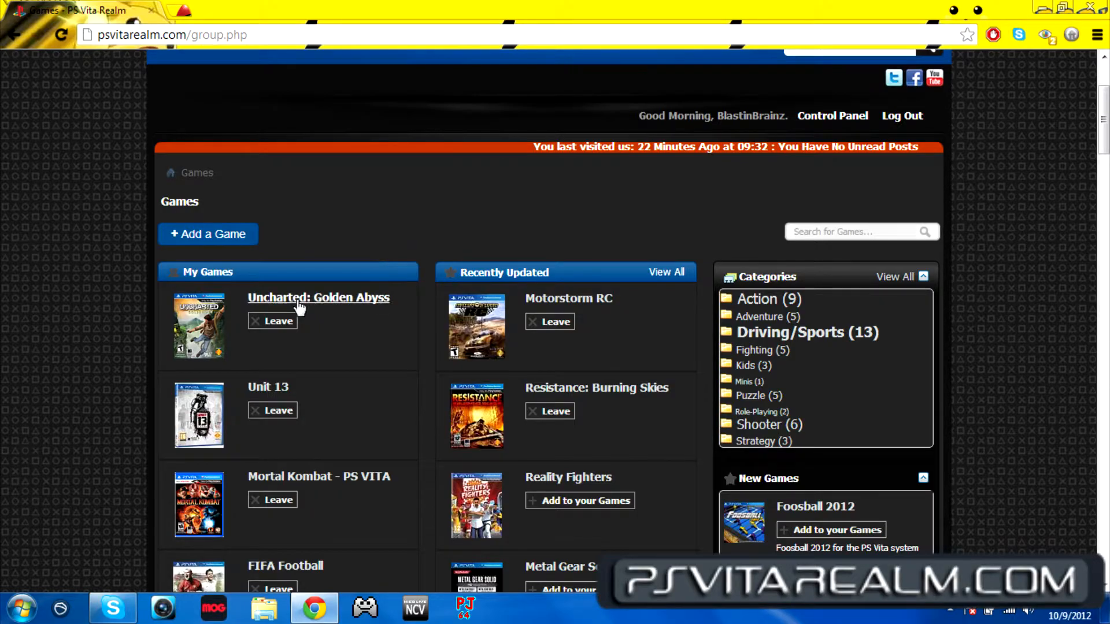
pyautogui.scroll(-3)
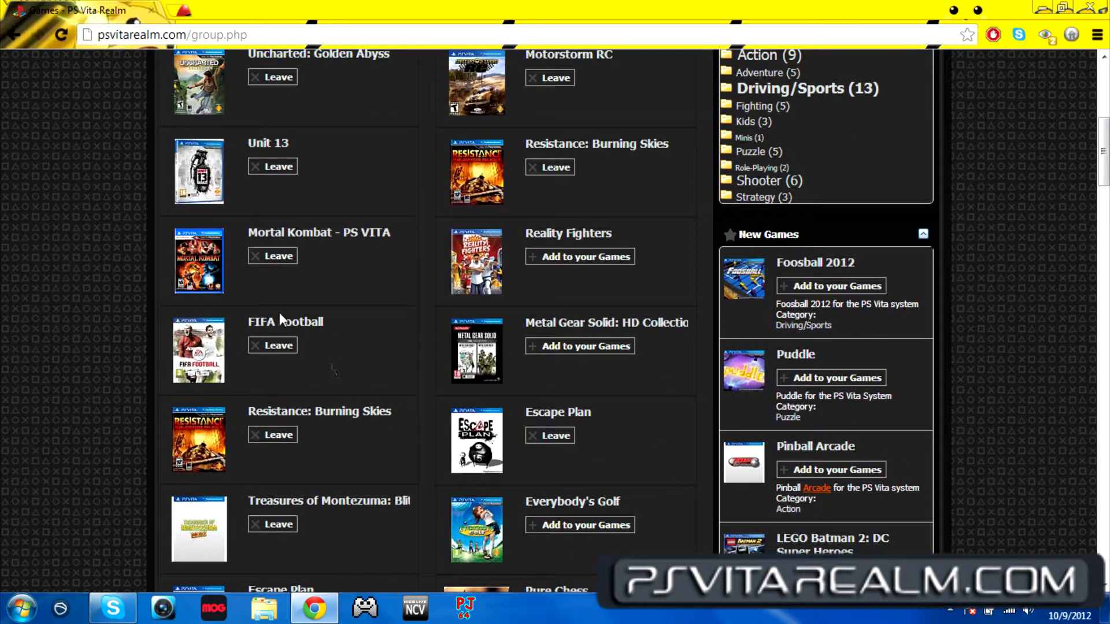
pyautogui.scroll(-3)
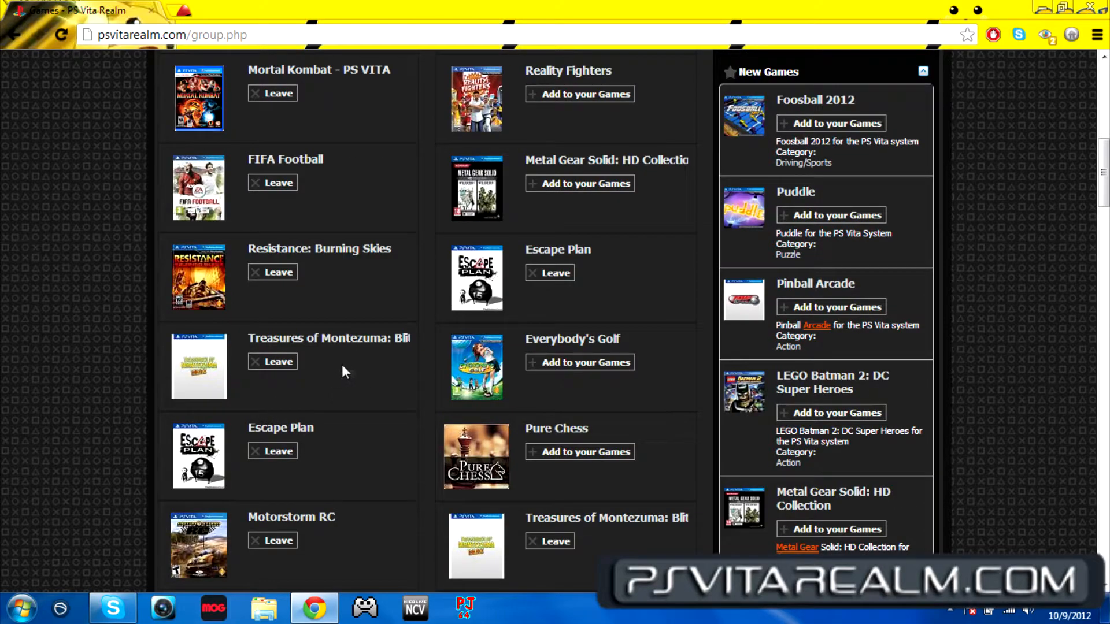
pyautogui.scroll(-3)
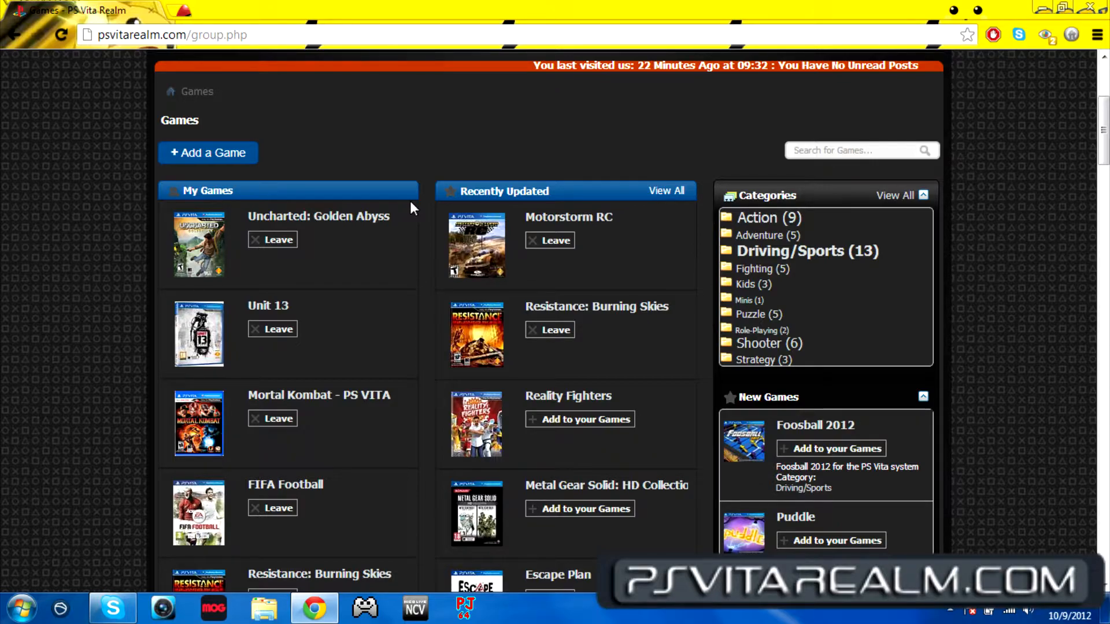
pyautogui.scroll(-3)
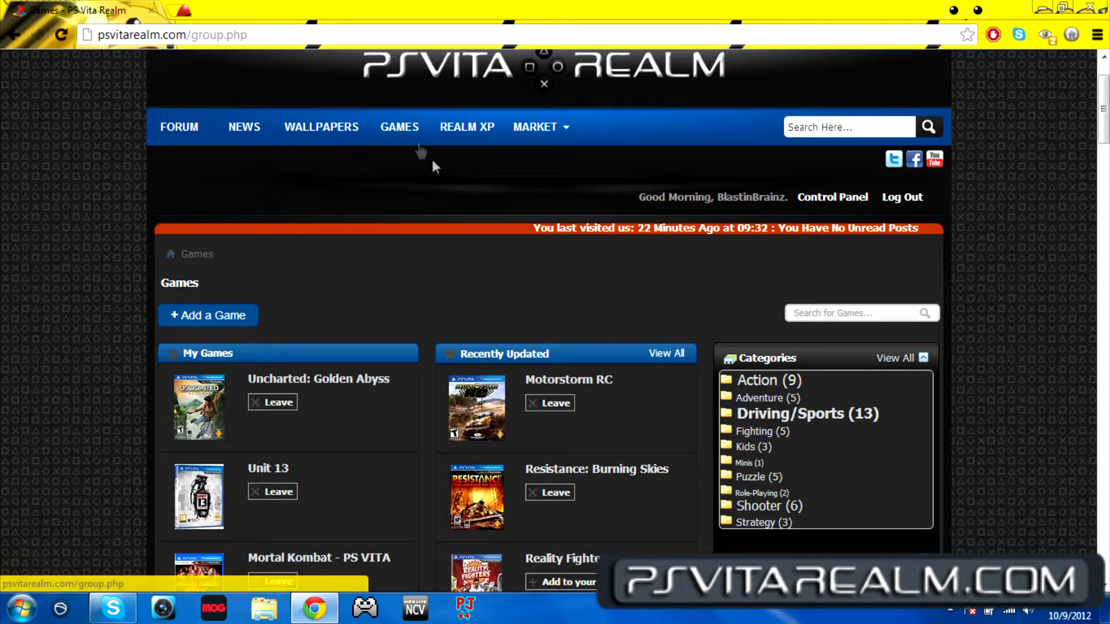
# Step: Go to the Realm XP stats page showing level 14, 731 points, achievements and activity
pyautogui.click(466, 127)
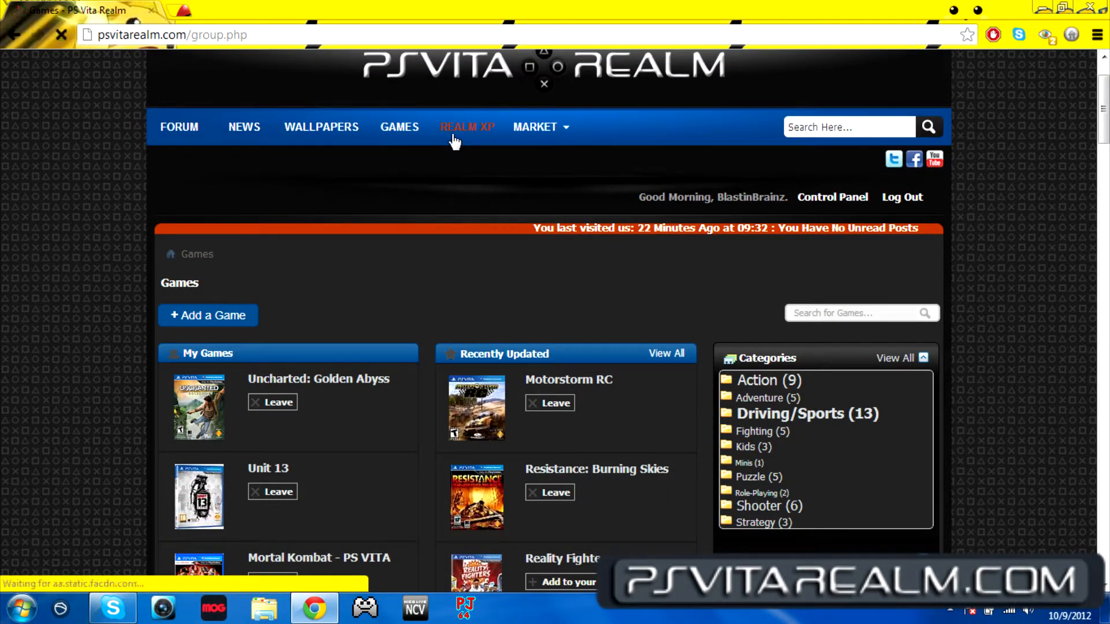
pyautogui.click(466, 127)
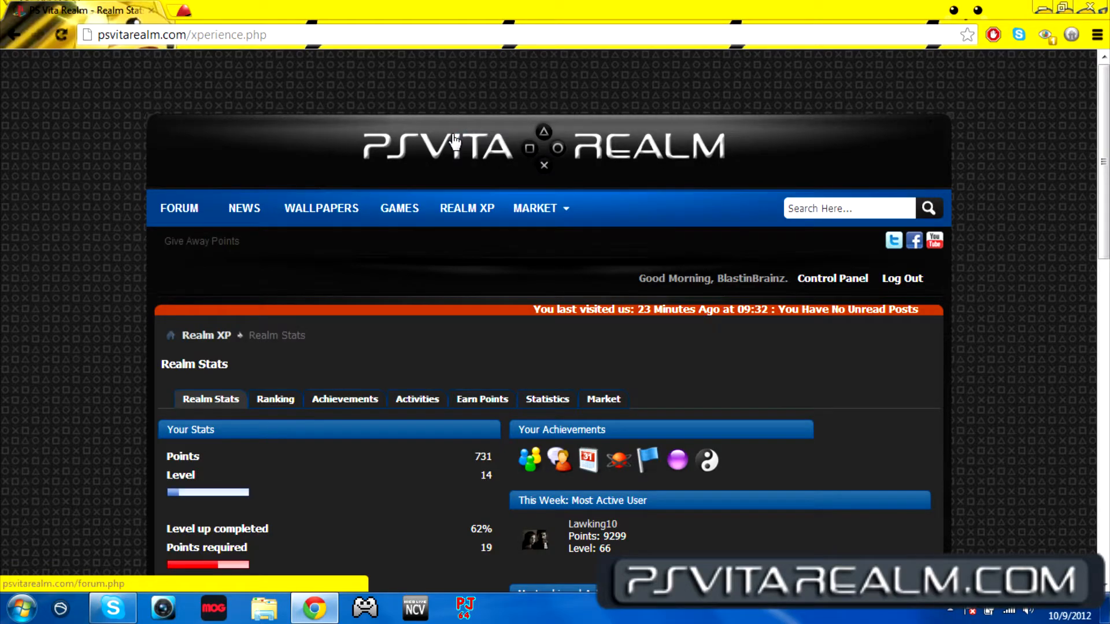
pyautogui.moveTo(453, 137)
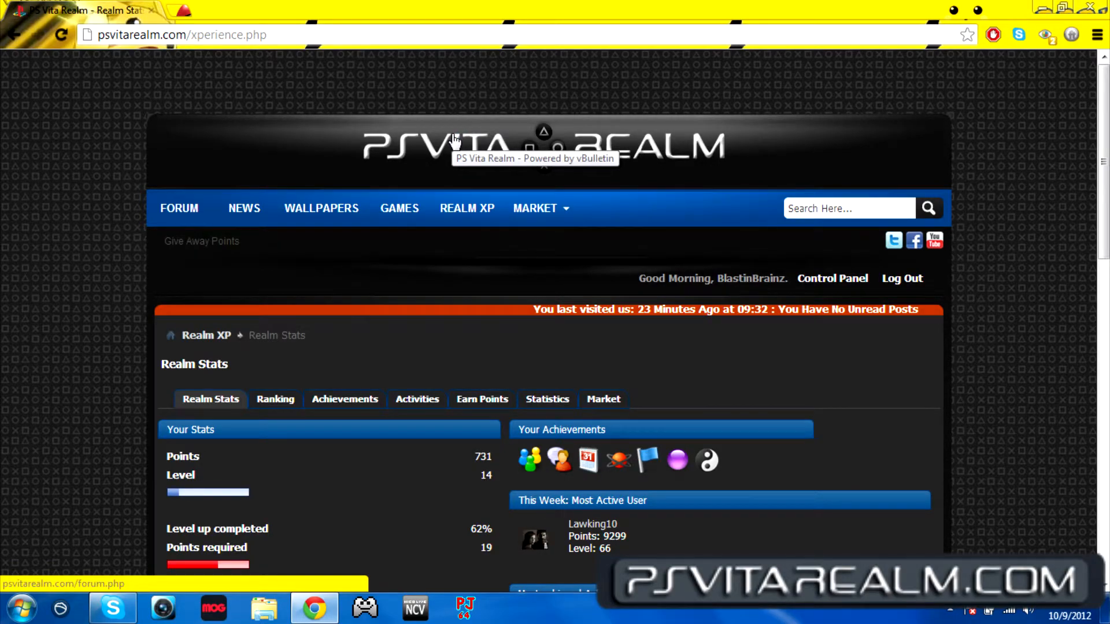
pyautogui.moveTo(401, 284)
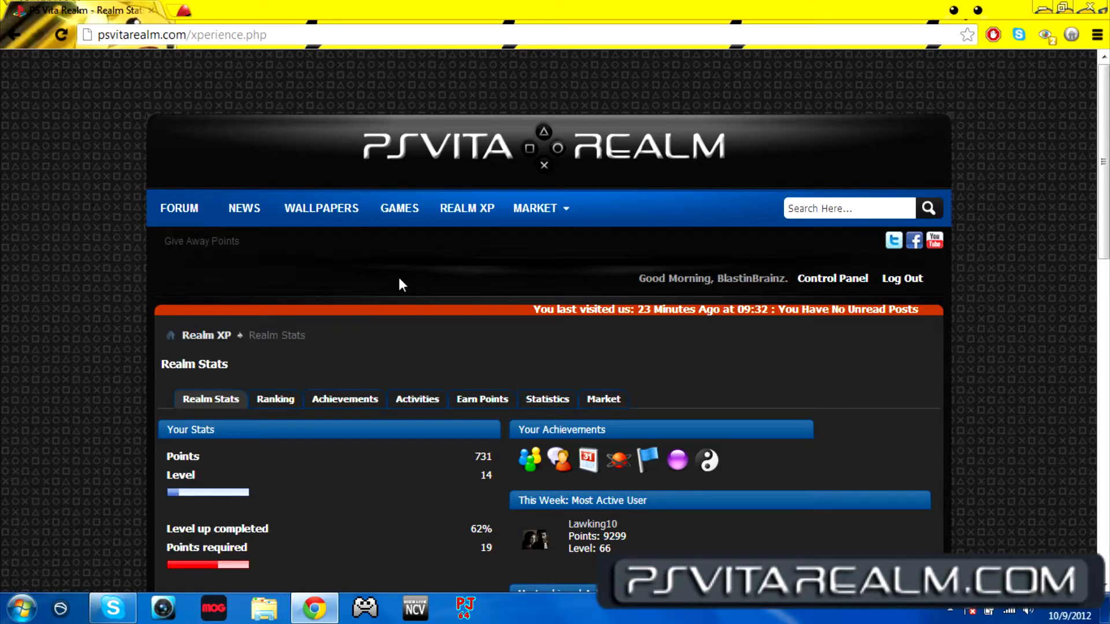
pyautogui.scroll(-3)
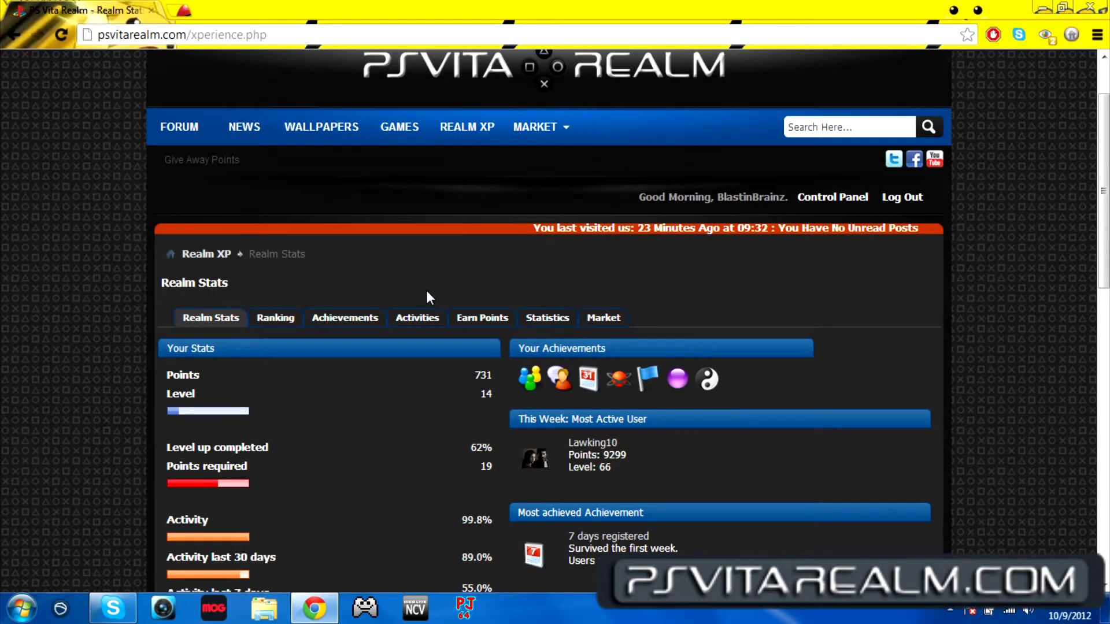
pyautogui.scroll(-3)
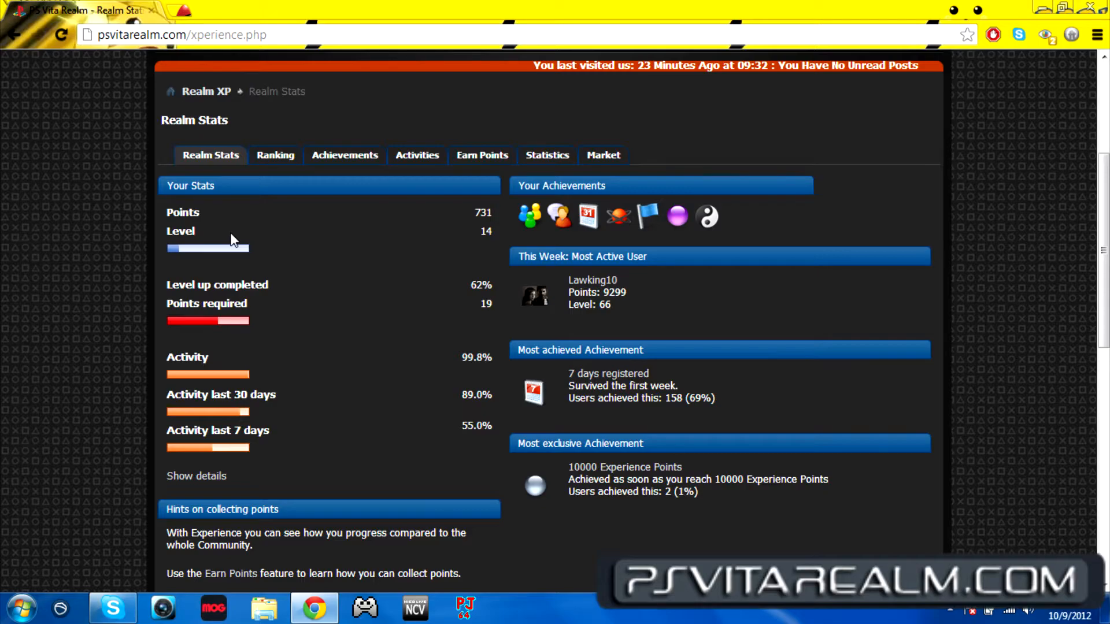
pyautogui.moveTo(390, 227)
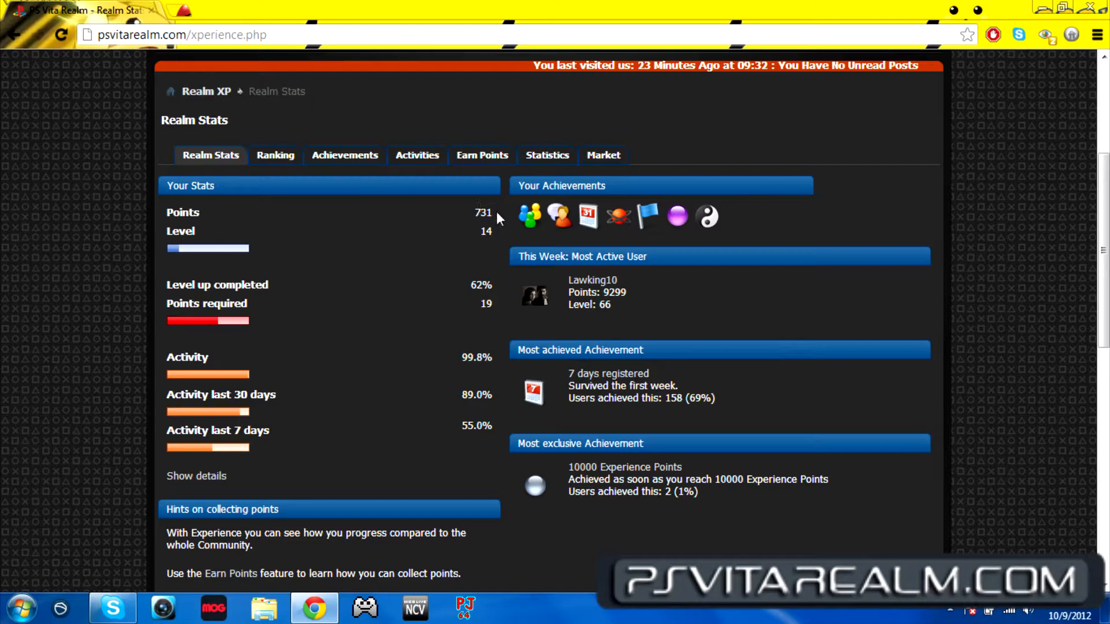
pyautogui.moveTo(347, 234)
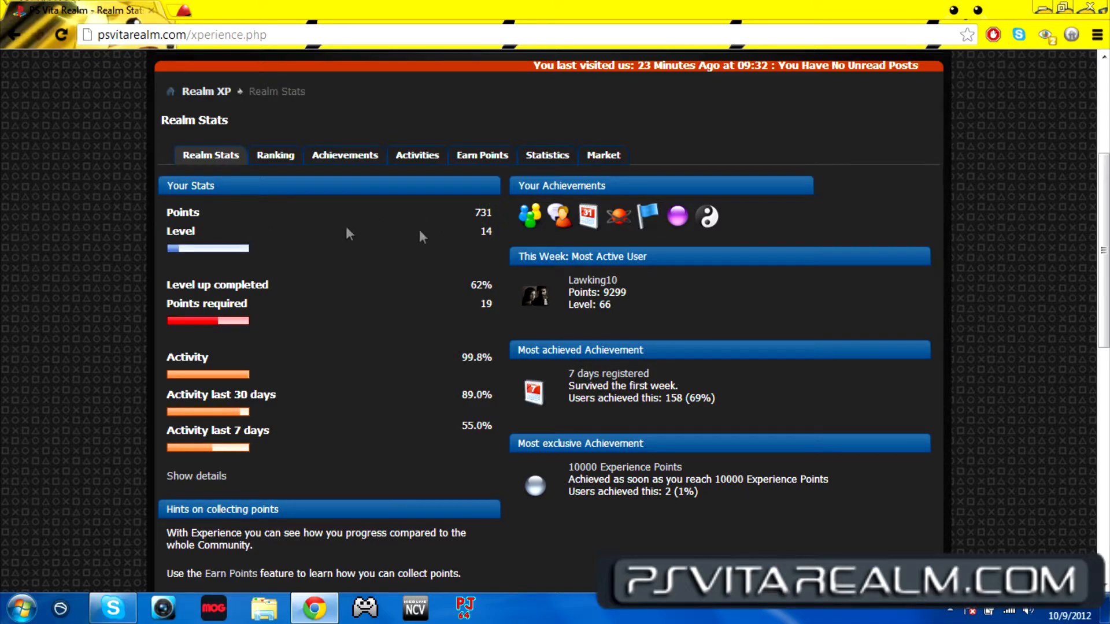
pyautogui.moveTo(201, 238)
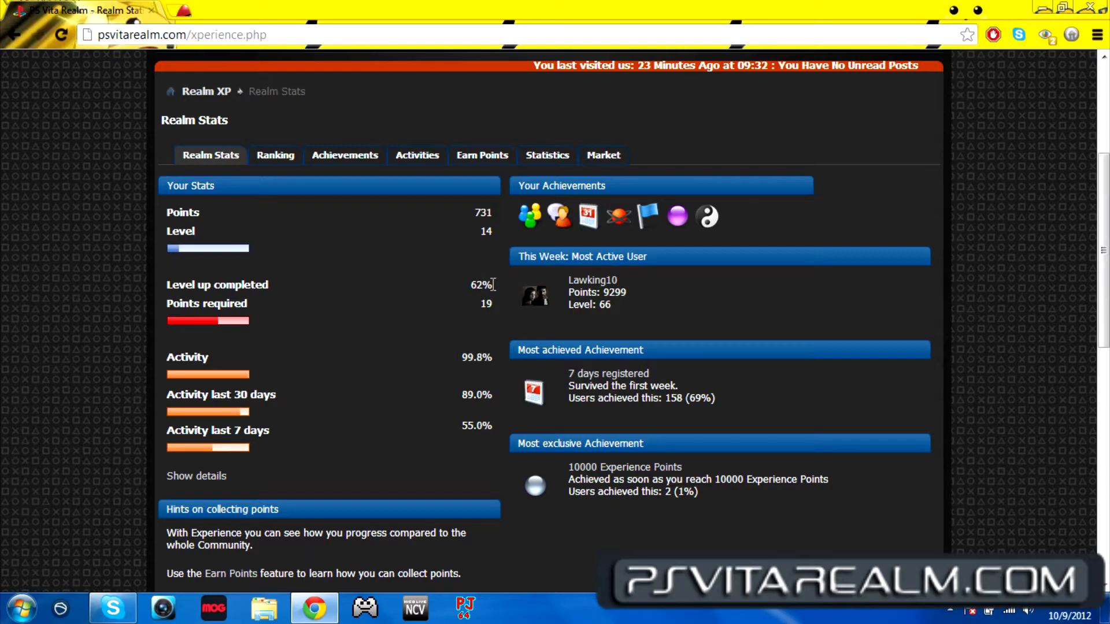
pyautogui.moveTo(492, 230)
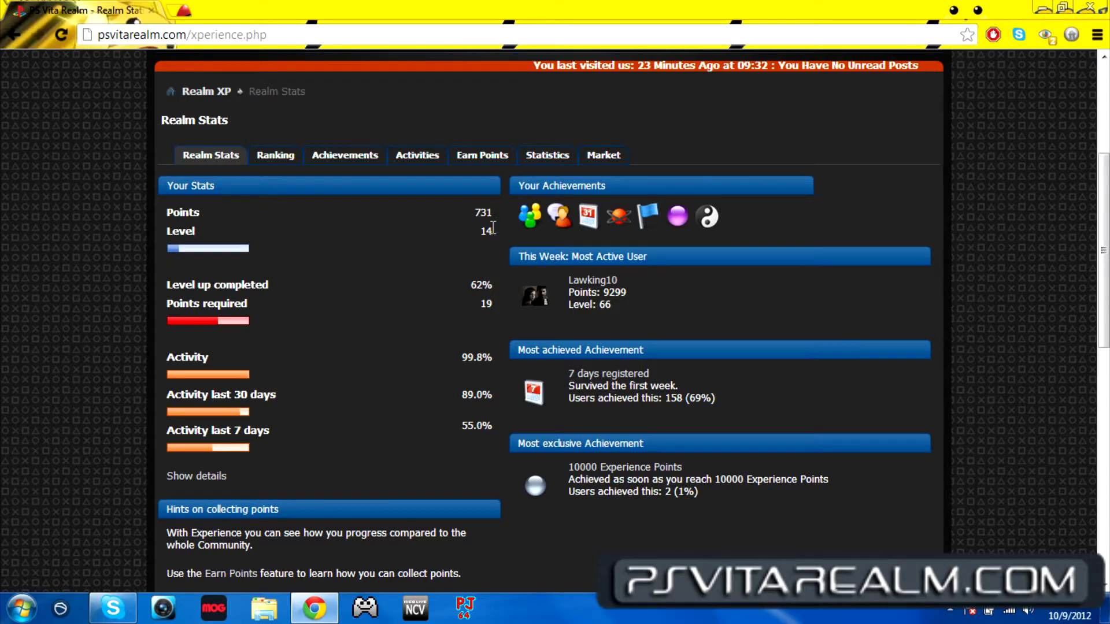
pyautogui.moveTo(492, 322)
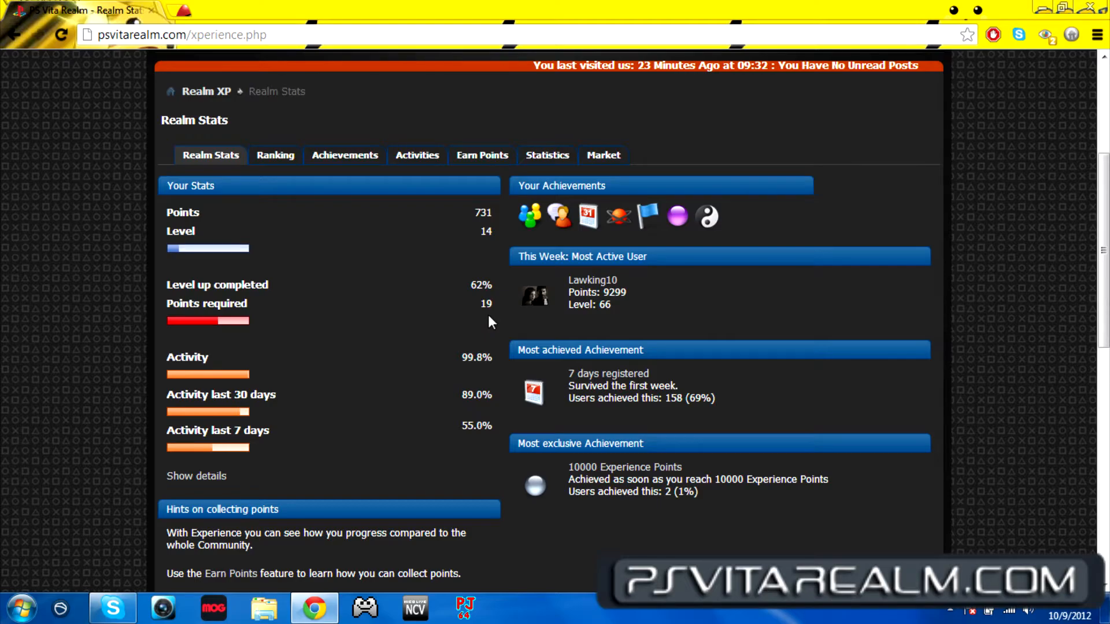
pyautogui.moveTo(294, 323)
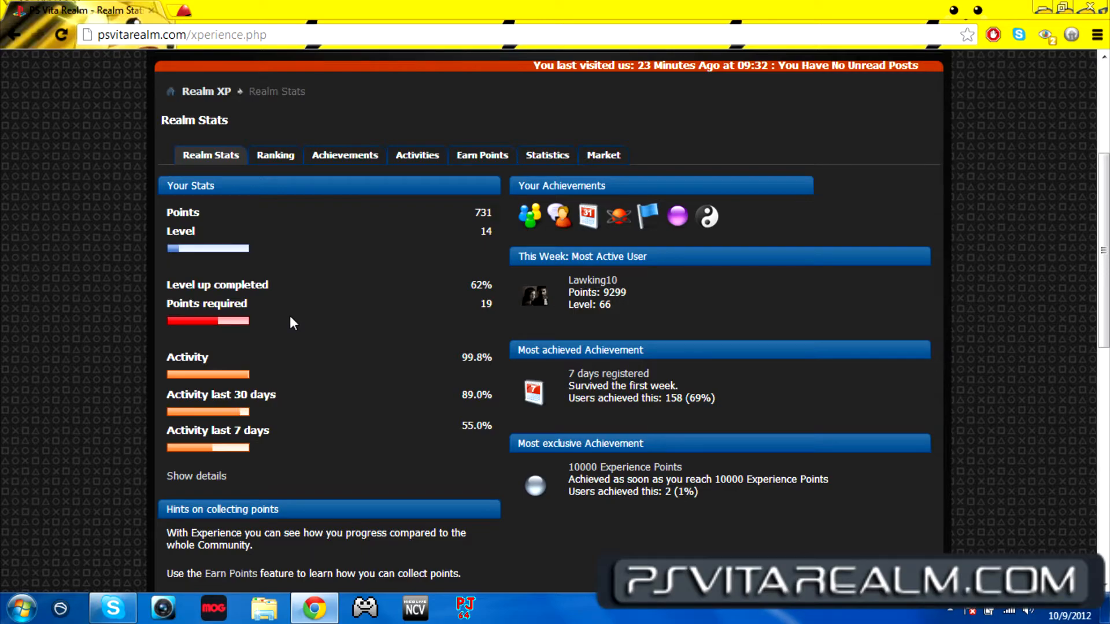
pyautogui.moveTo(268, 348)
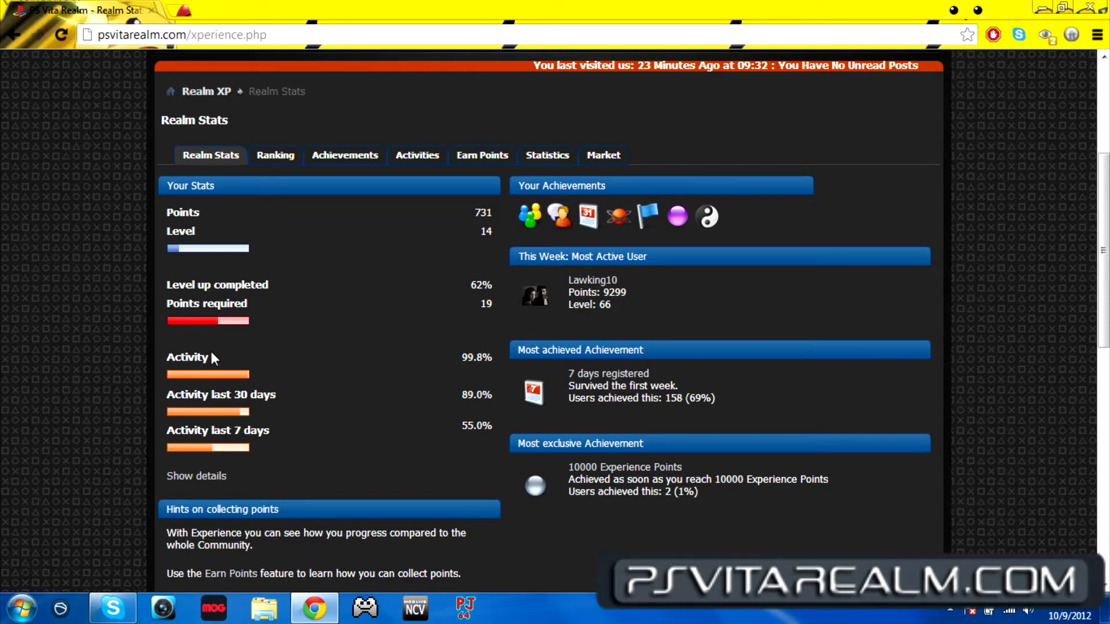
pyautogui.moveTo(466, 351)
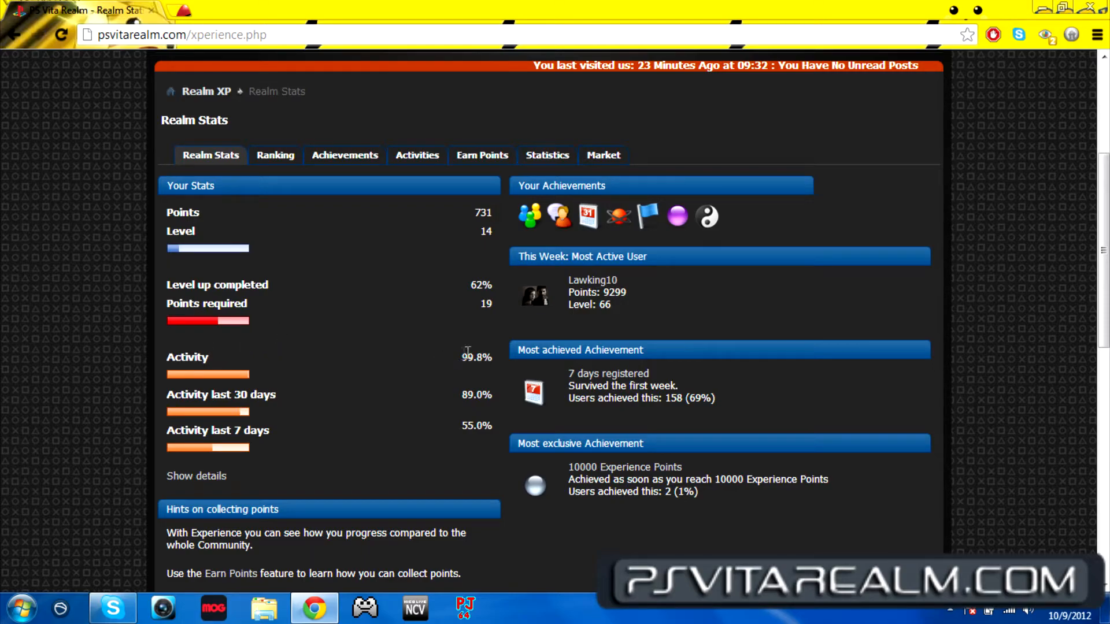
pyautogui.moveTo(277, 362)
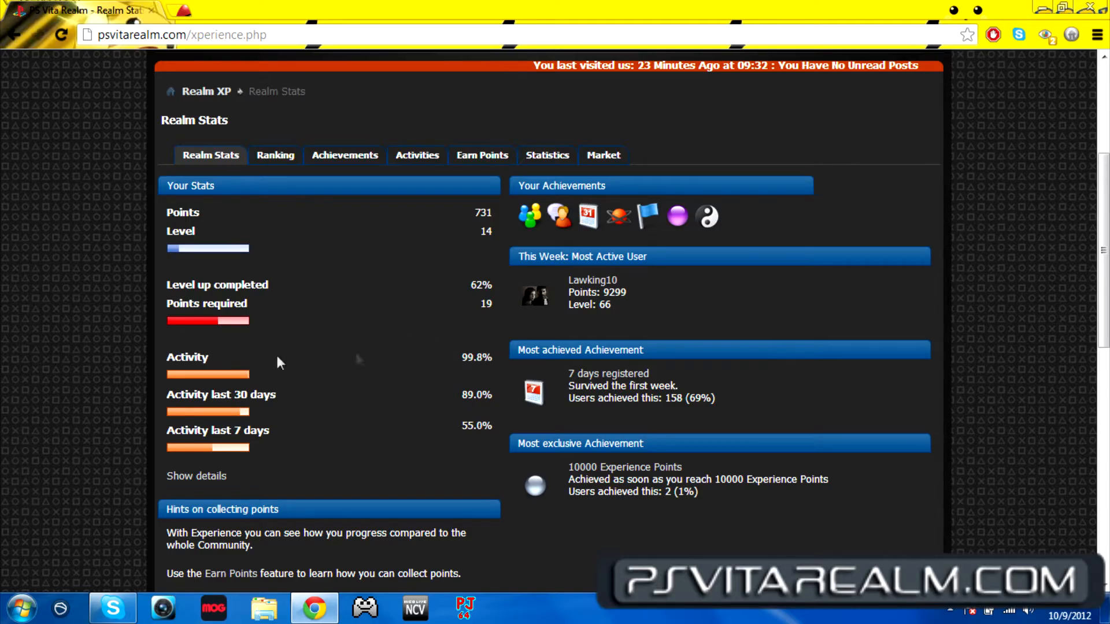
pyautogui.moveTo(320, 393)
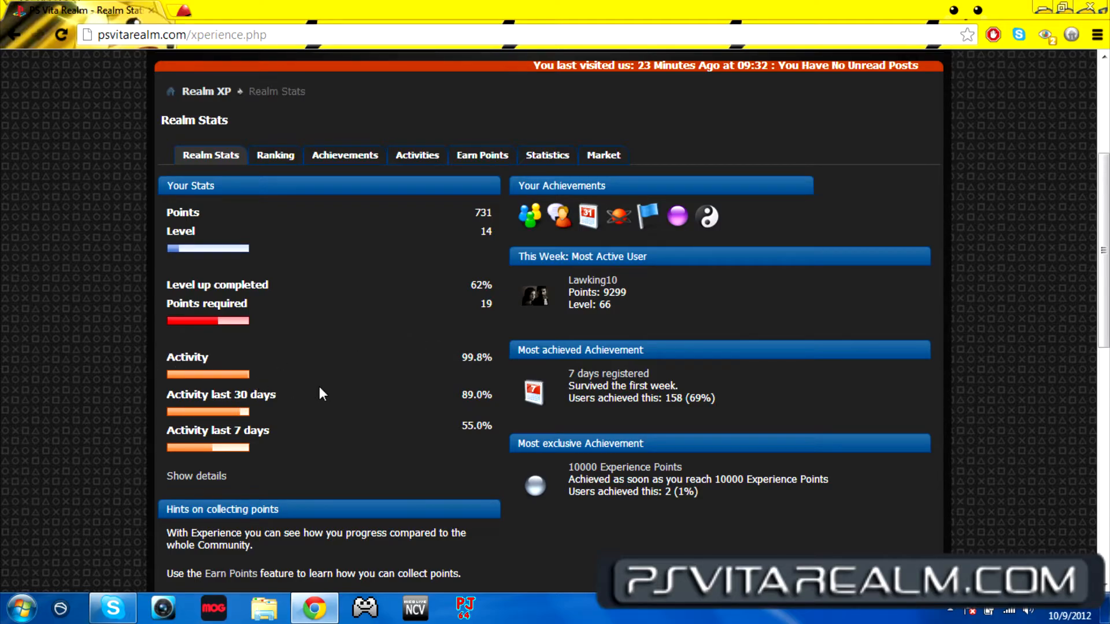
pyautogui.moveTo(267, 395)
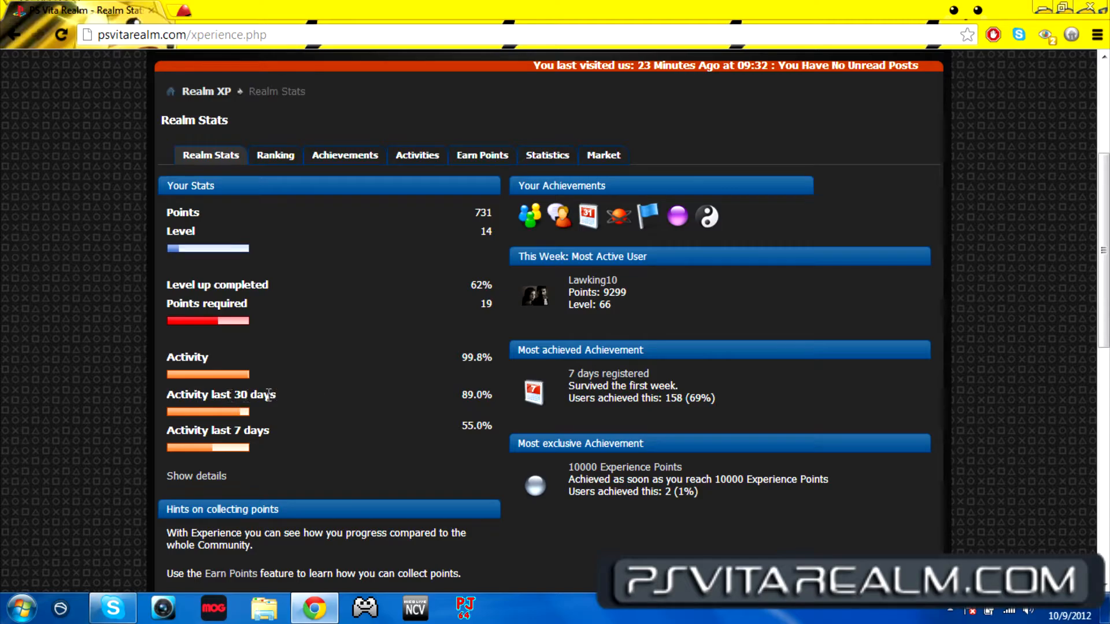
pyautogui.moveTo(434, 410)
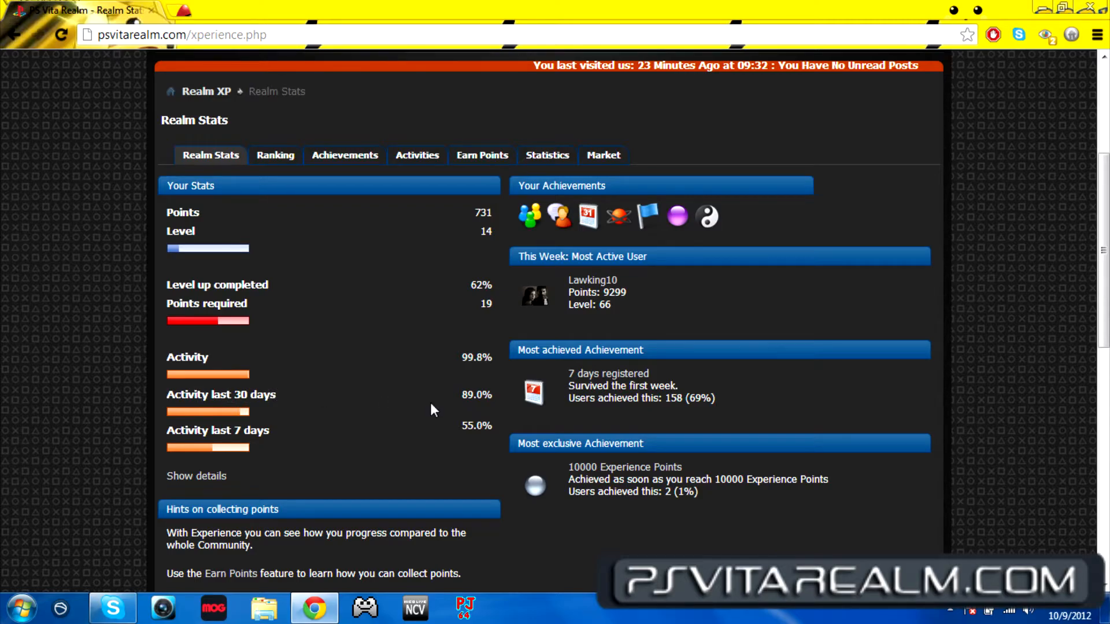
# Step: Scroll down the Realm Stats page to the recently assigned awards and recent XP activity log
pyautogui.scroll(-3)
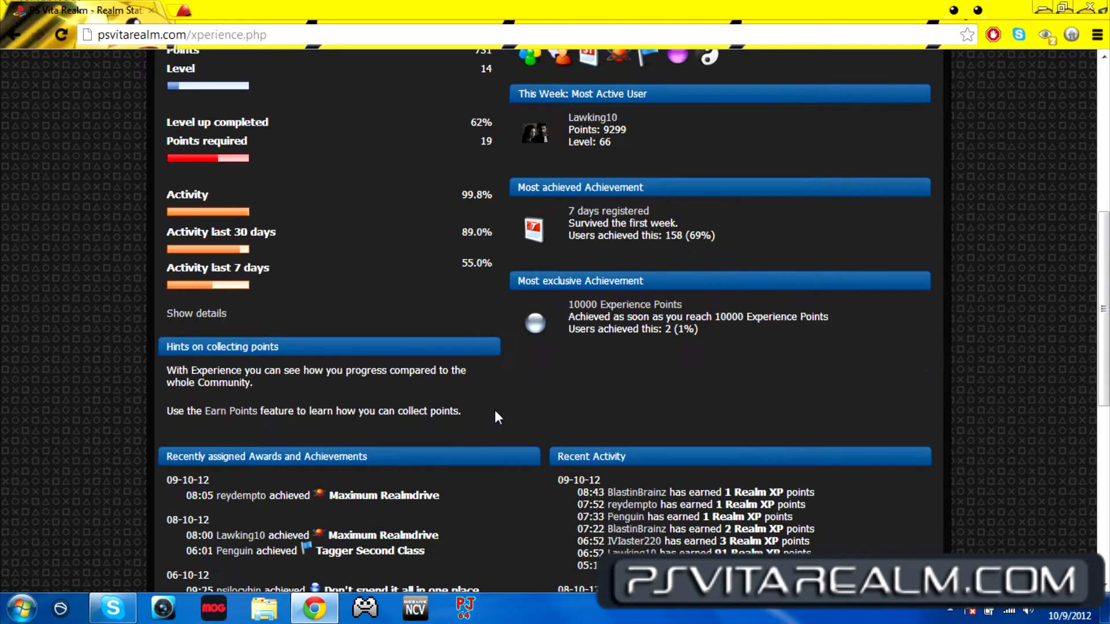
pyautogui.scroll(-3)
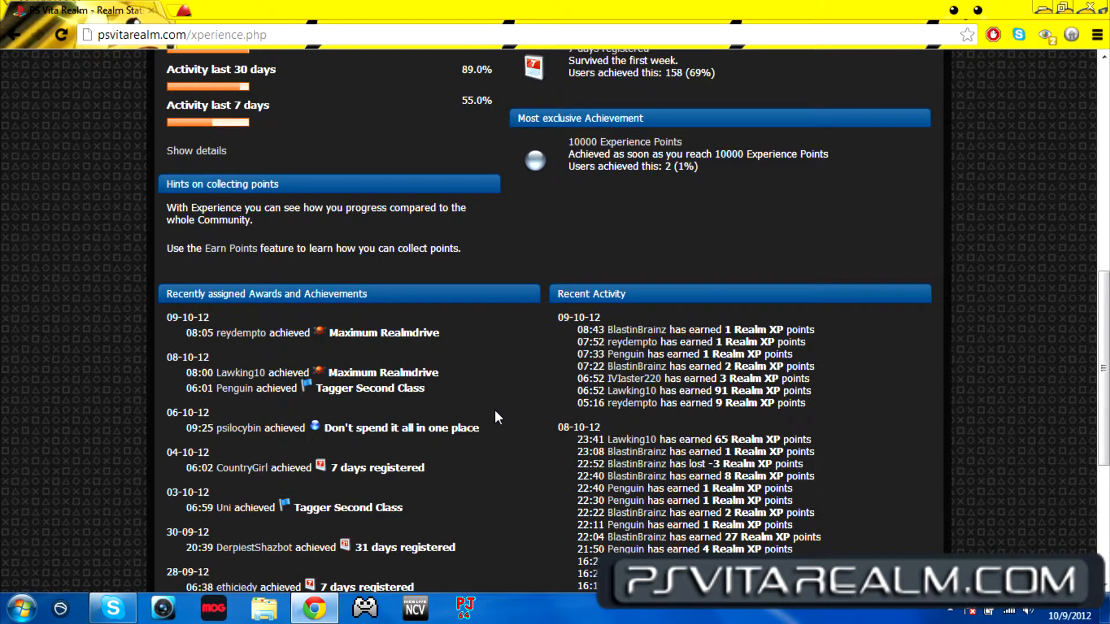
pyautogui.moveTo(540, 263)
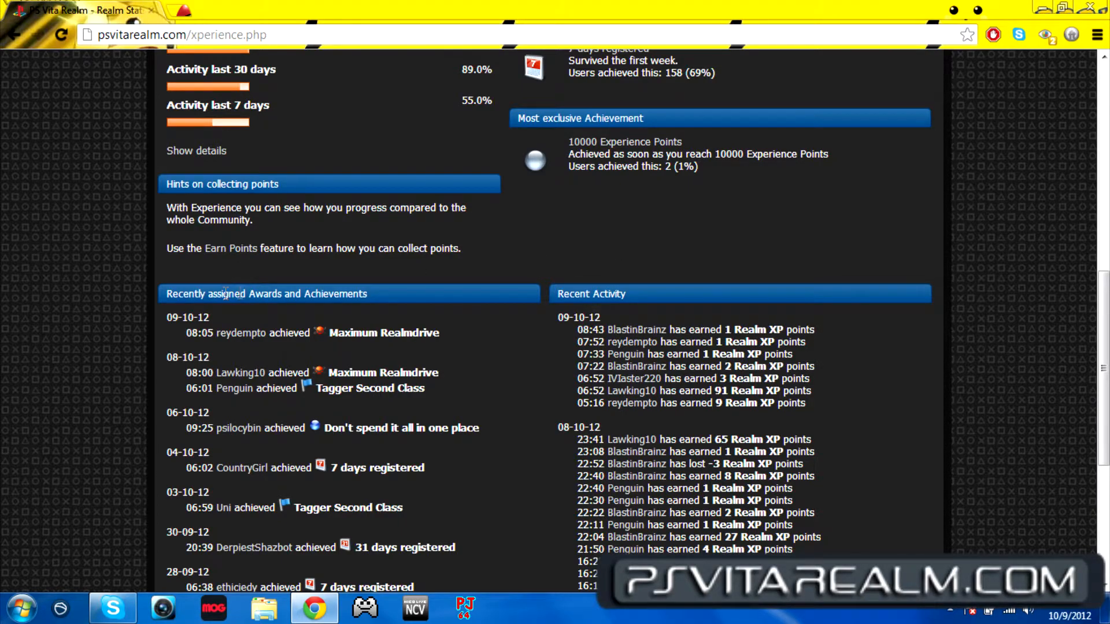
pyautogui.scroll(-3)
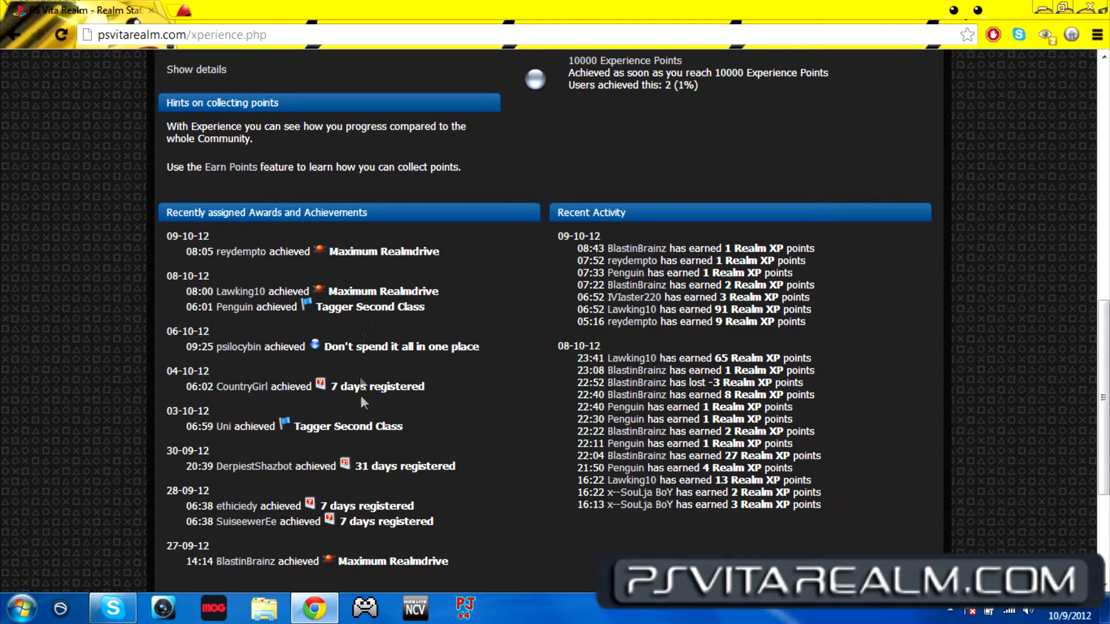
pyautogui.moveTo(377, 231)
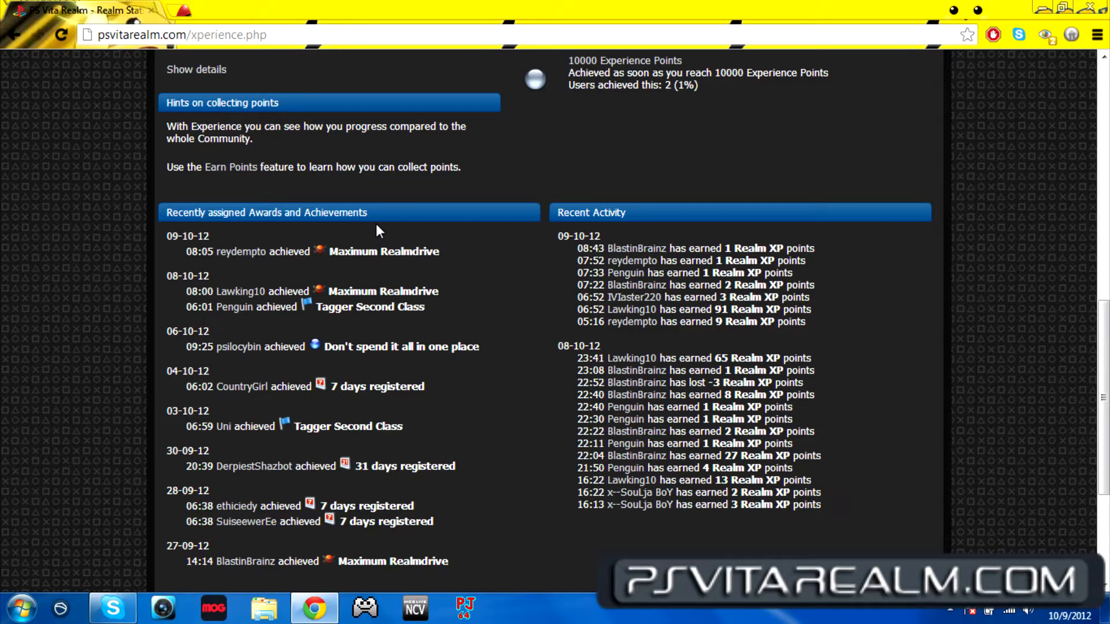
pyautogui.moveTo(629, 260)
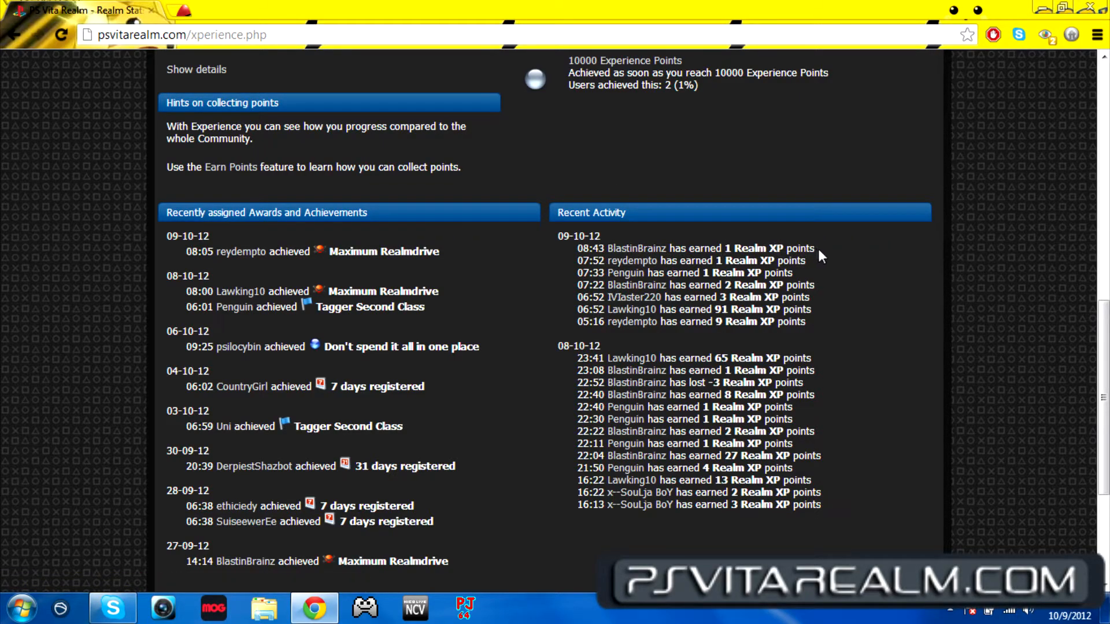
pyautogui.moveTo(737, 263)
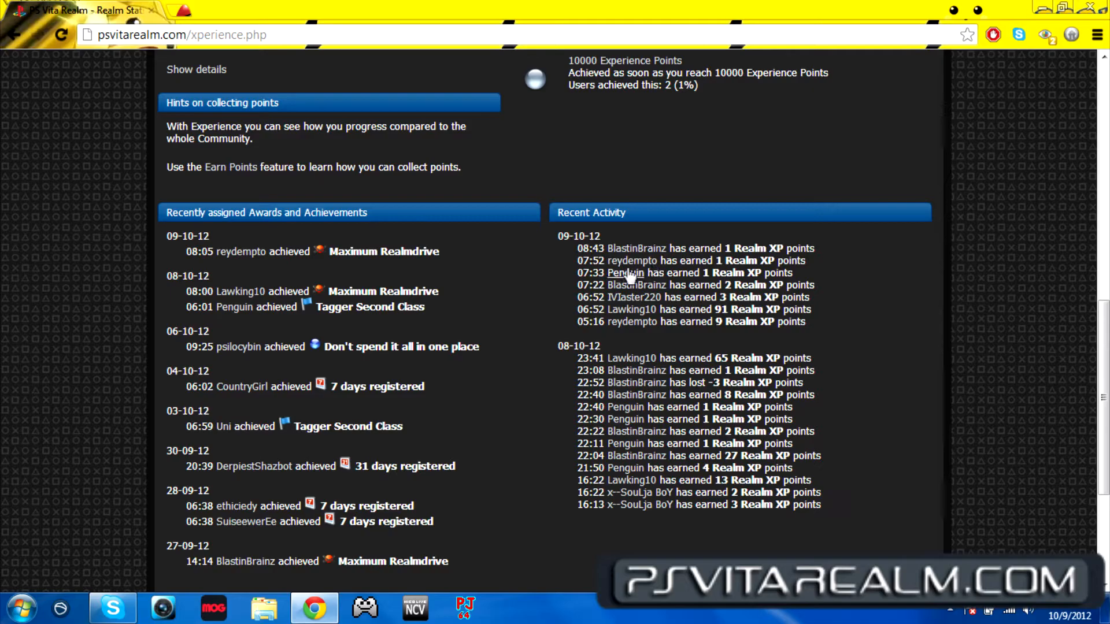
pyautogui.moveTo(627, 442)
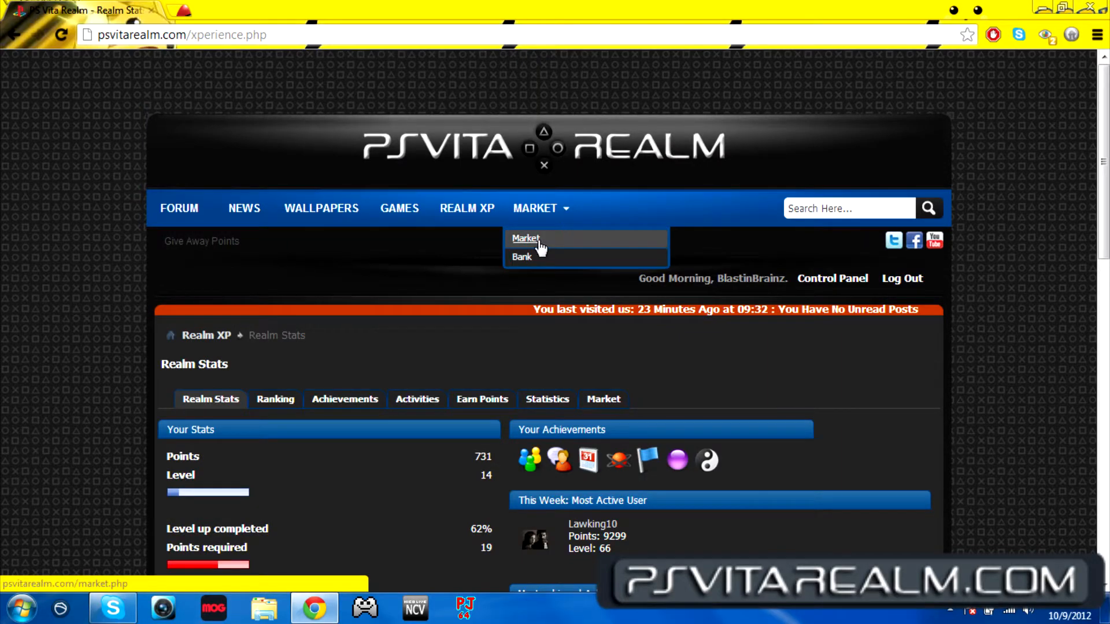
# Step: Go to the Point Market page showing 731 RXP, 2 purchases and top forum and store items
pyautogui.click(526, 239)
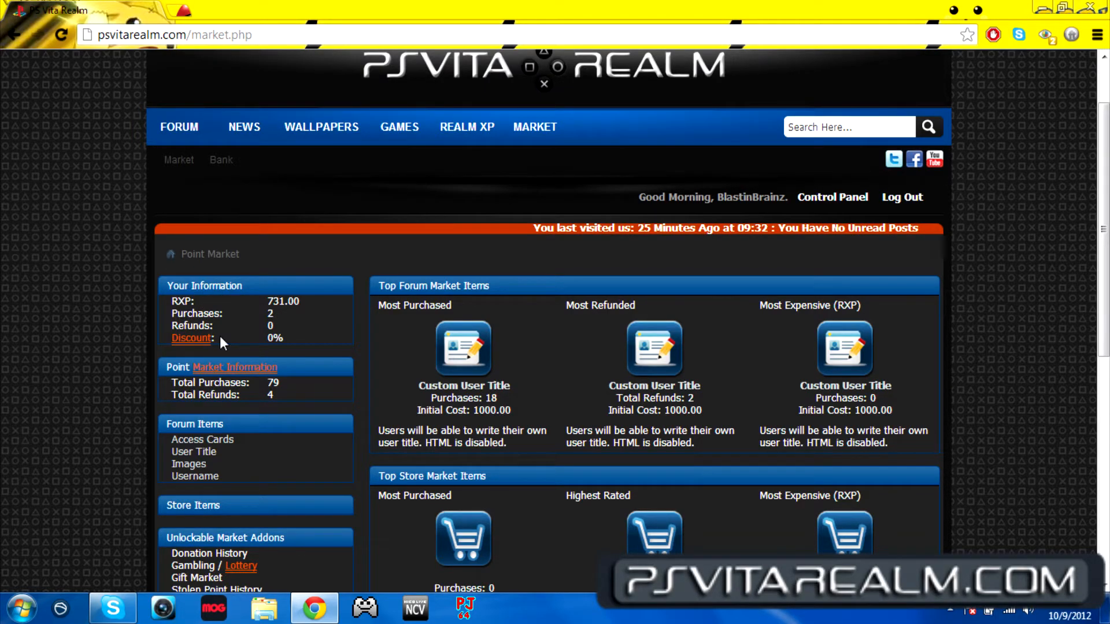
pyautogui.scroll(-3)
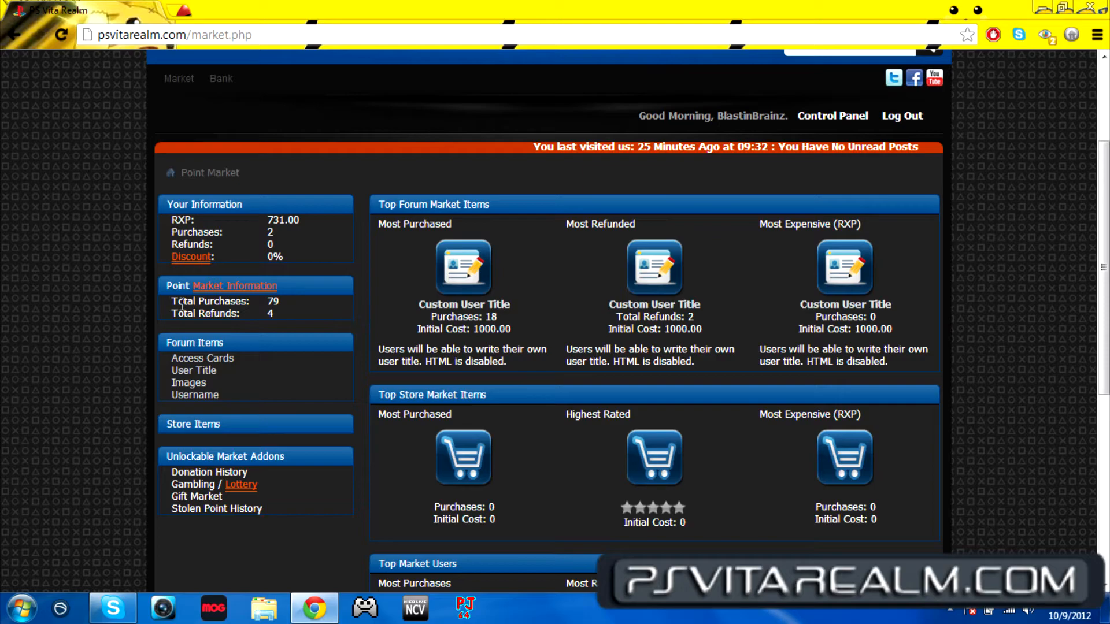
pyautogui.moveTo(244, 277)
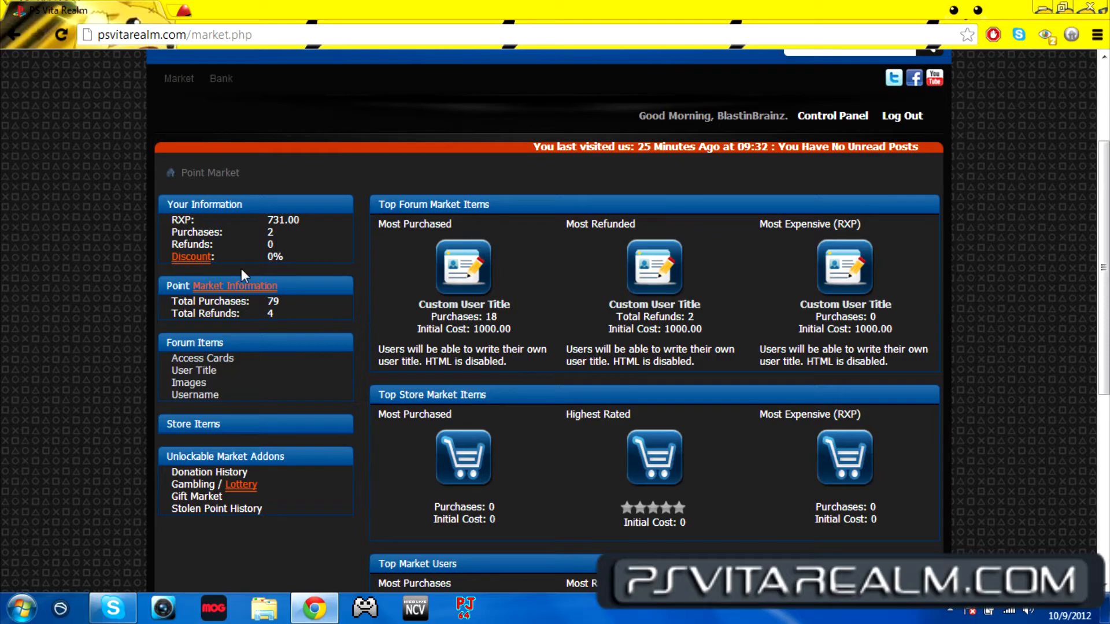
pyautogui.moveTo(182, 280)
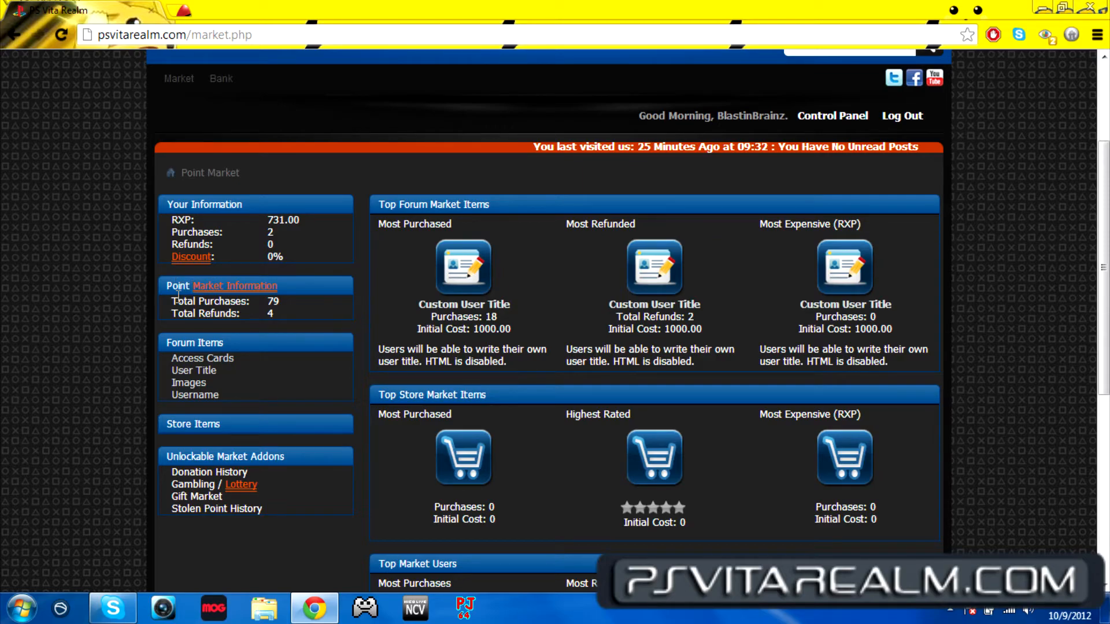
pyautogui.moveTo(382, 288)
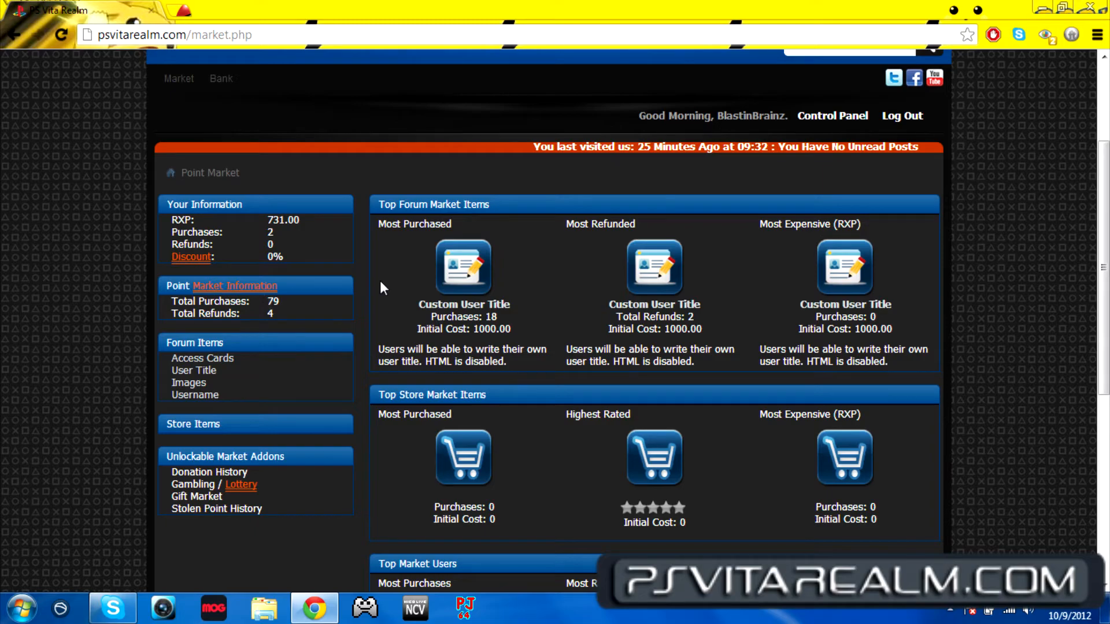
pyautogui.moveTo(338, 287)
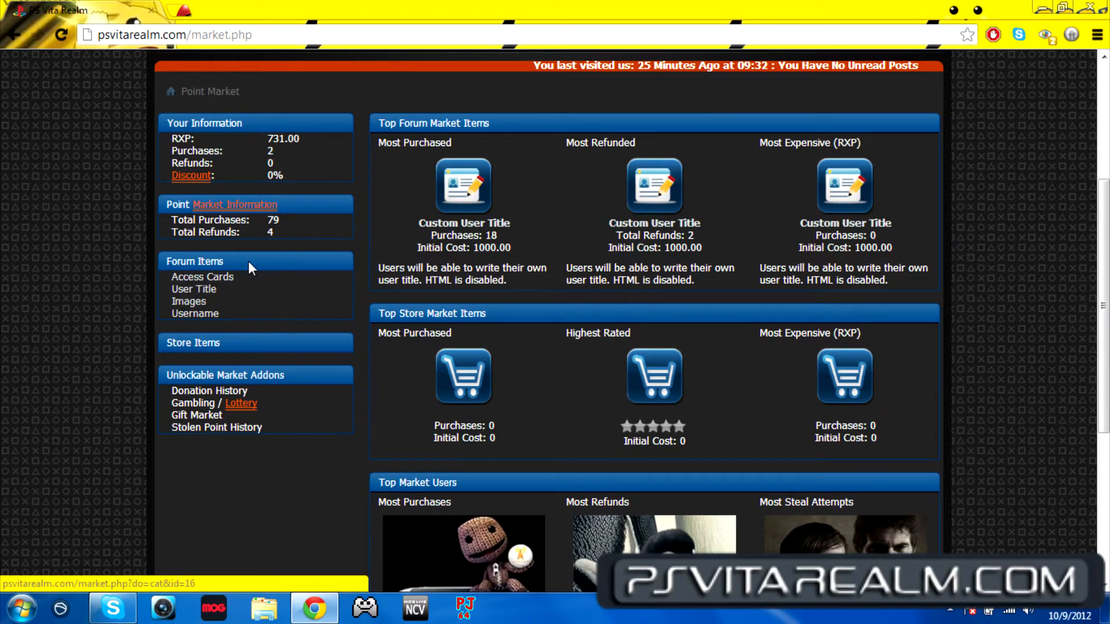
# Step: View the Top Market Users, then go to the News blog with the Black Ops Declassified article
pyautogui.scroll(-3)
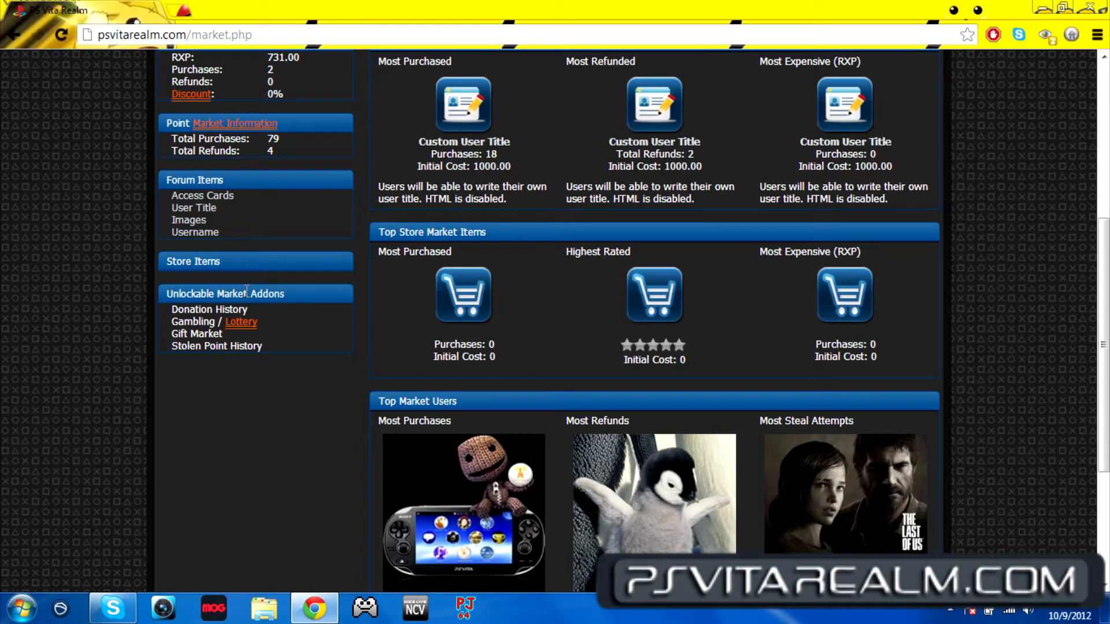
pyautogui.moveTo(240, 266)
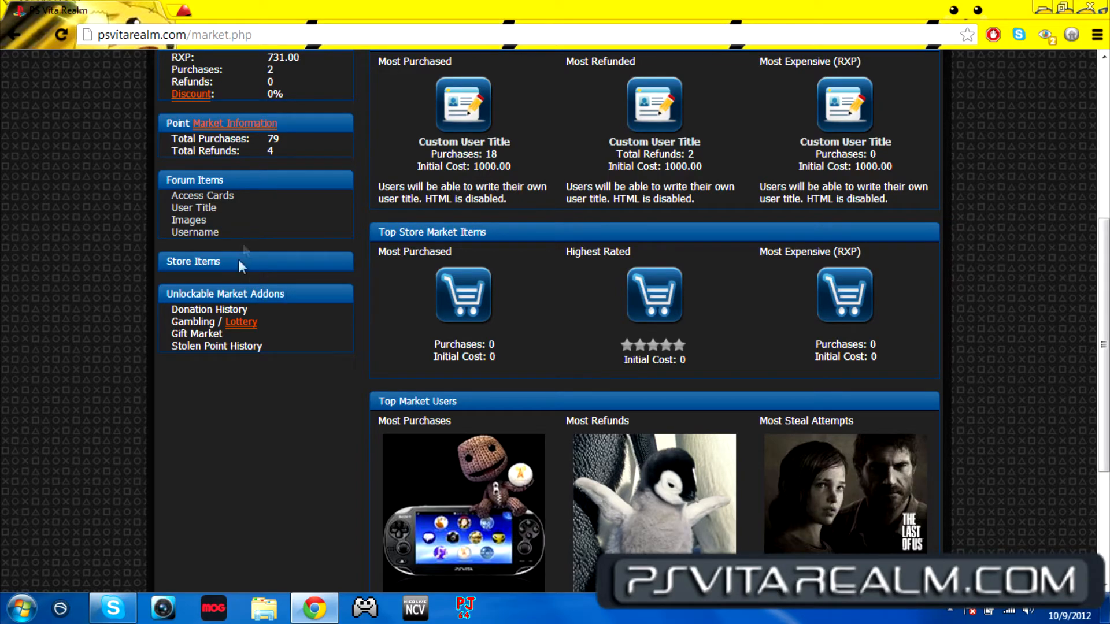
pyautogui.moveTo(267, 308)
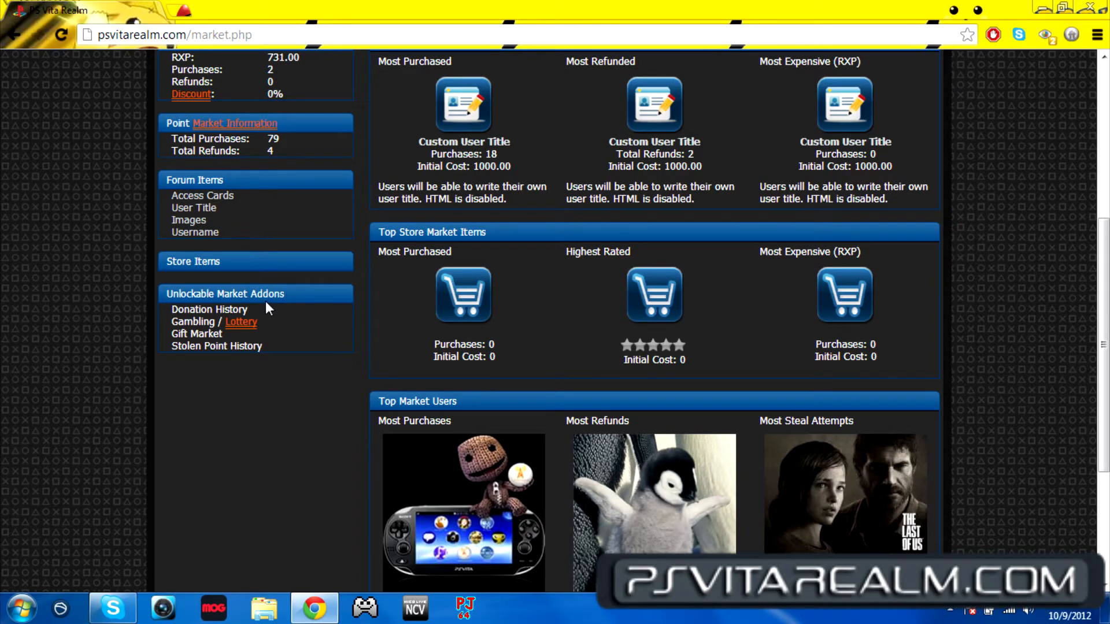
pyautogui.moveTo(290, 311)
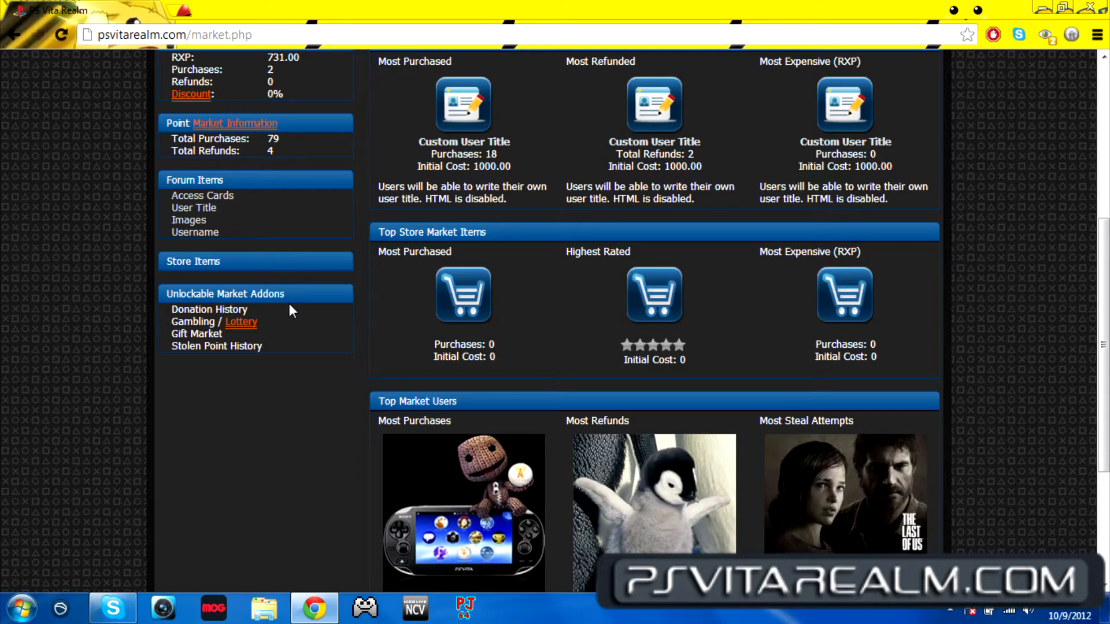
pyautogui.moveTo(262, 322)
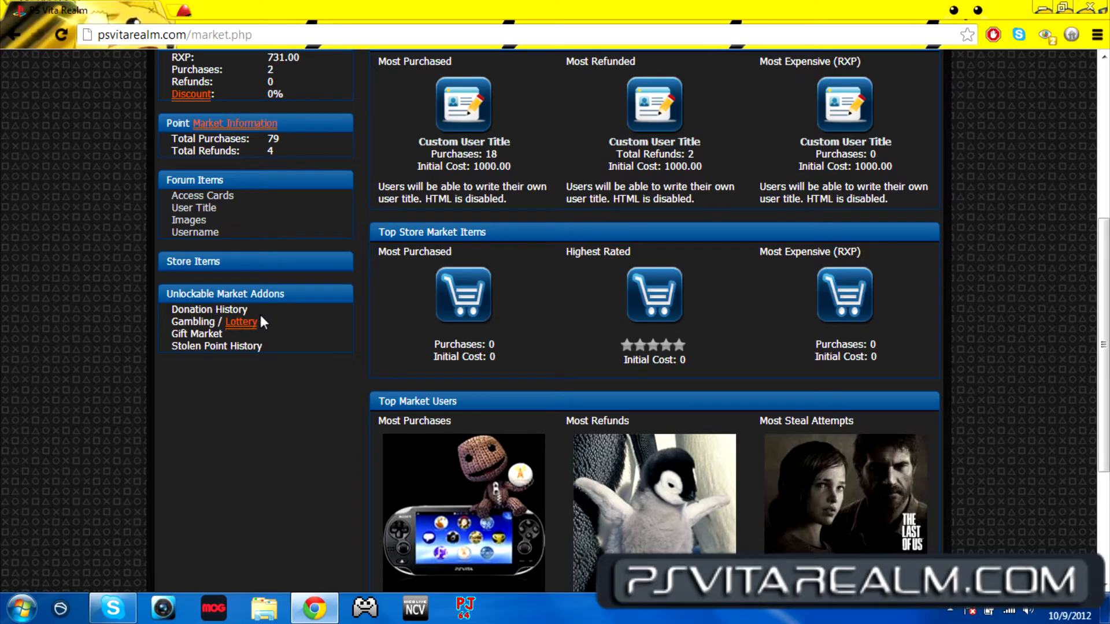
pyautogui.scroll(3)
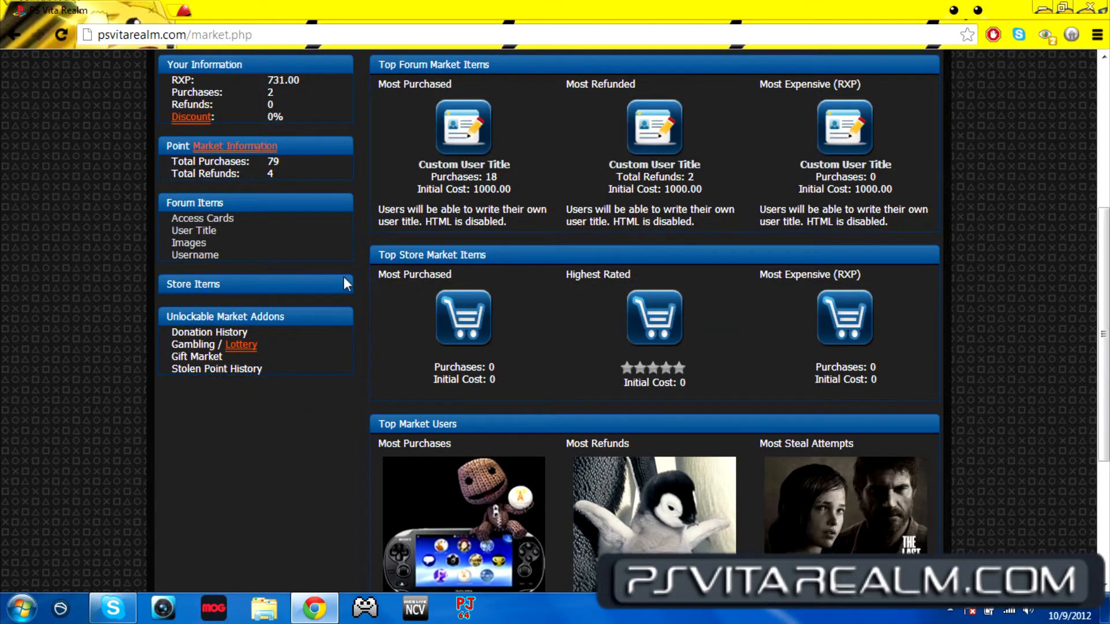
pyautogui.scroll(-3)
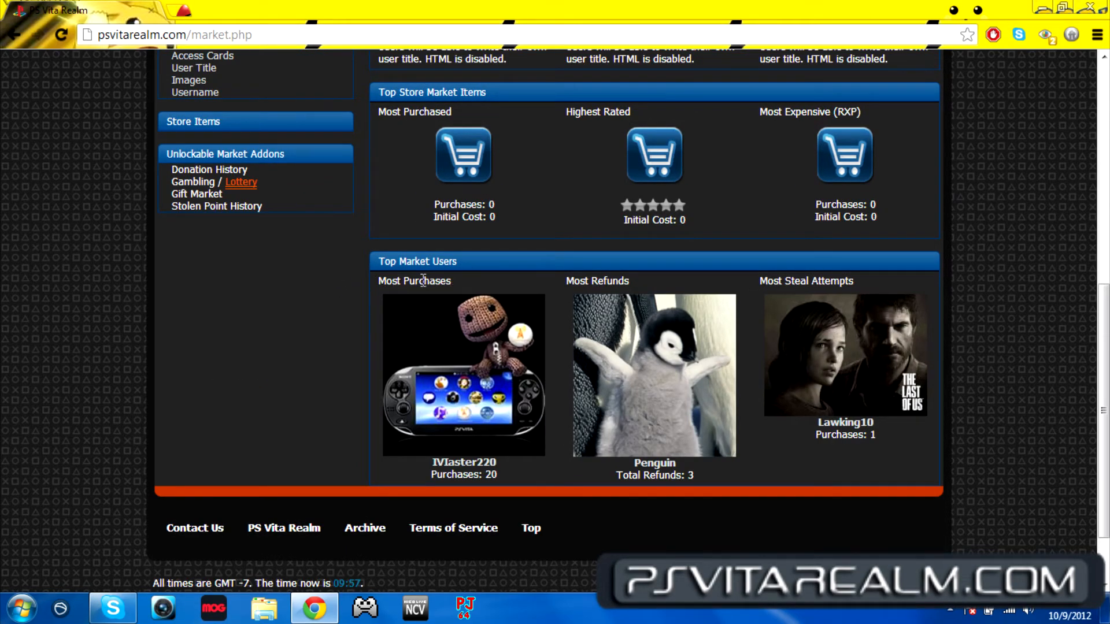
pyautogui.moveTo(421, 430)
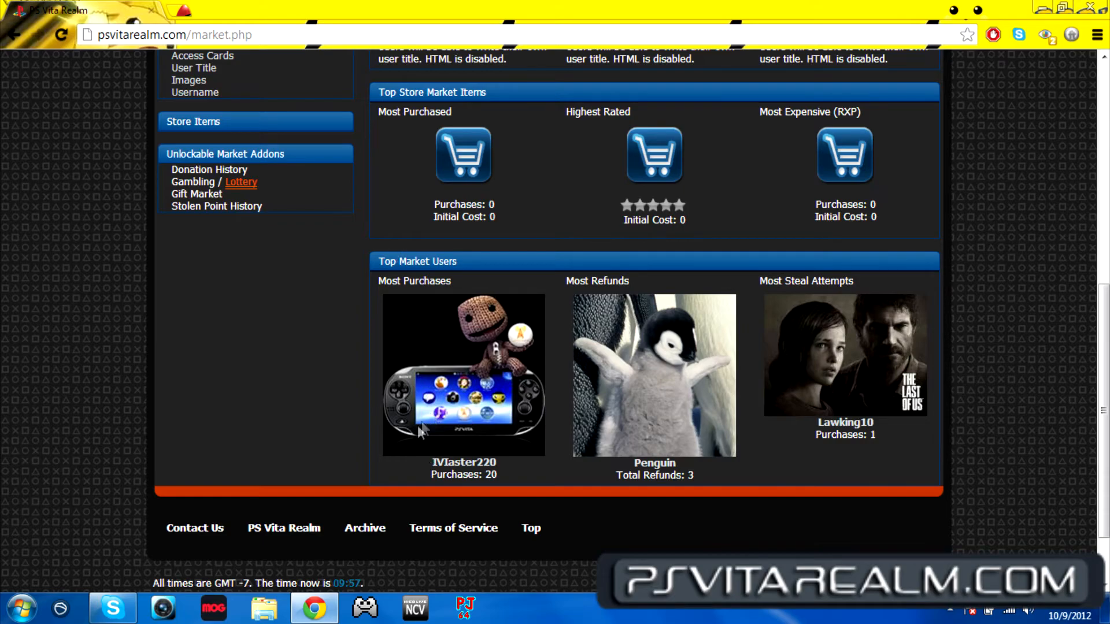
pyautogui.moveTo(544, 467)
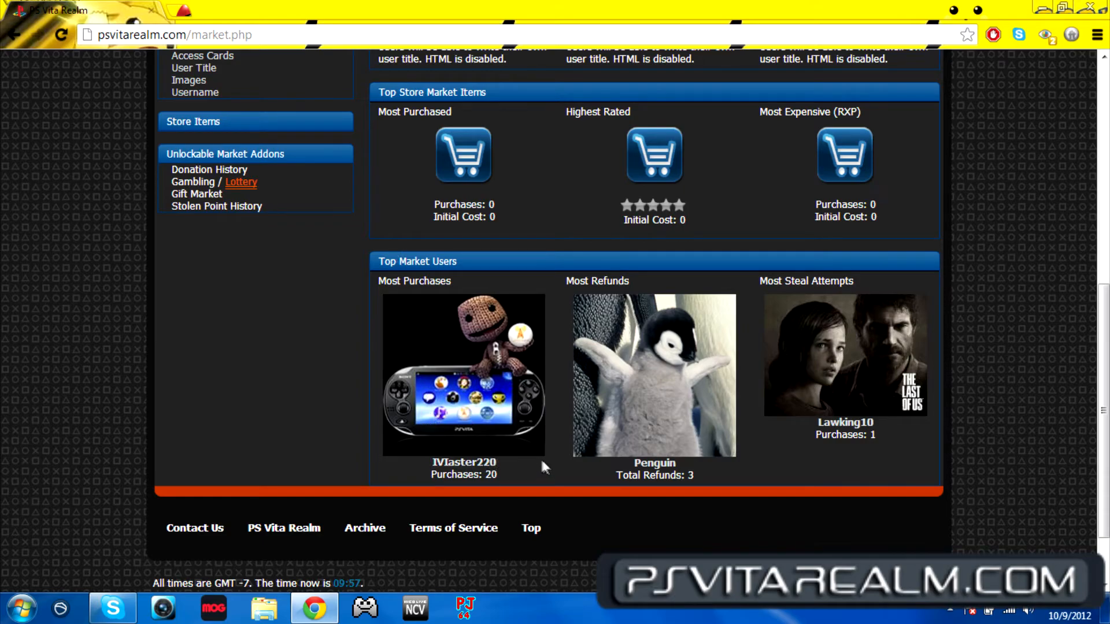
pyautogui.moveTo(593, 454)
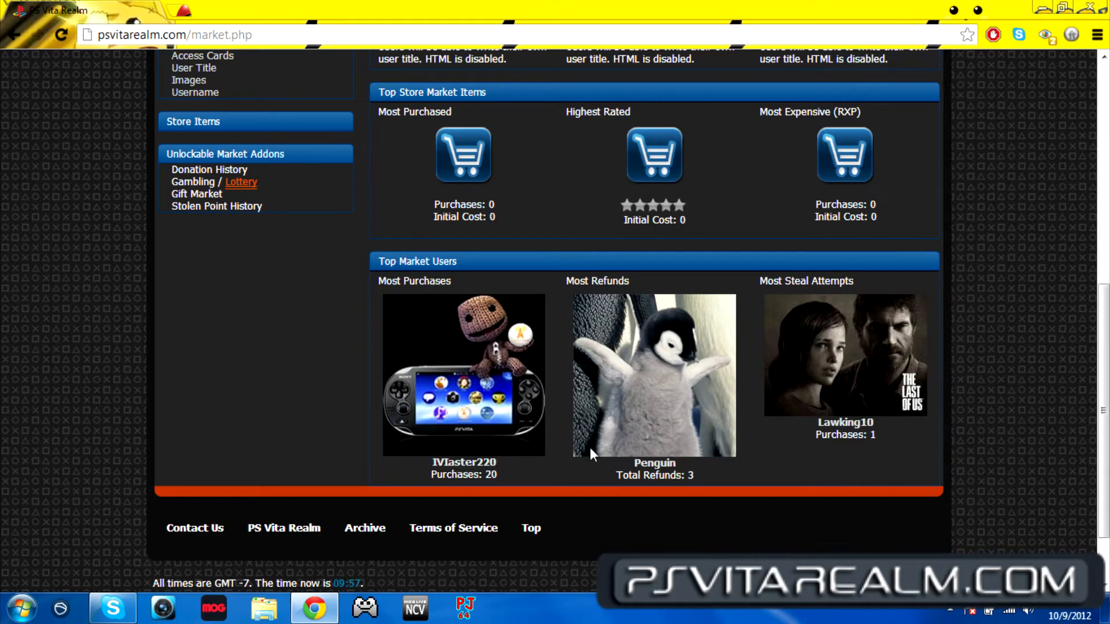
pyautogui.moveTo(843, 330)
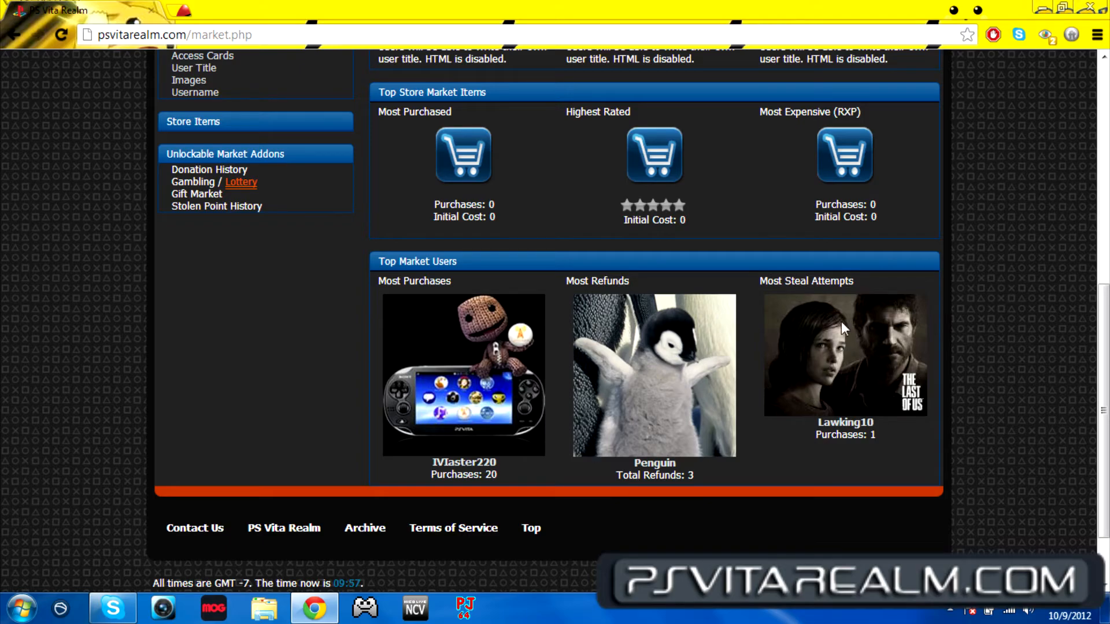
pyautogui.moveTo(835, 416)
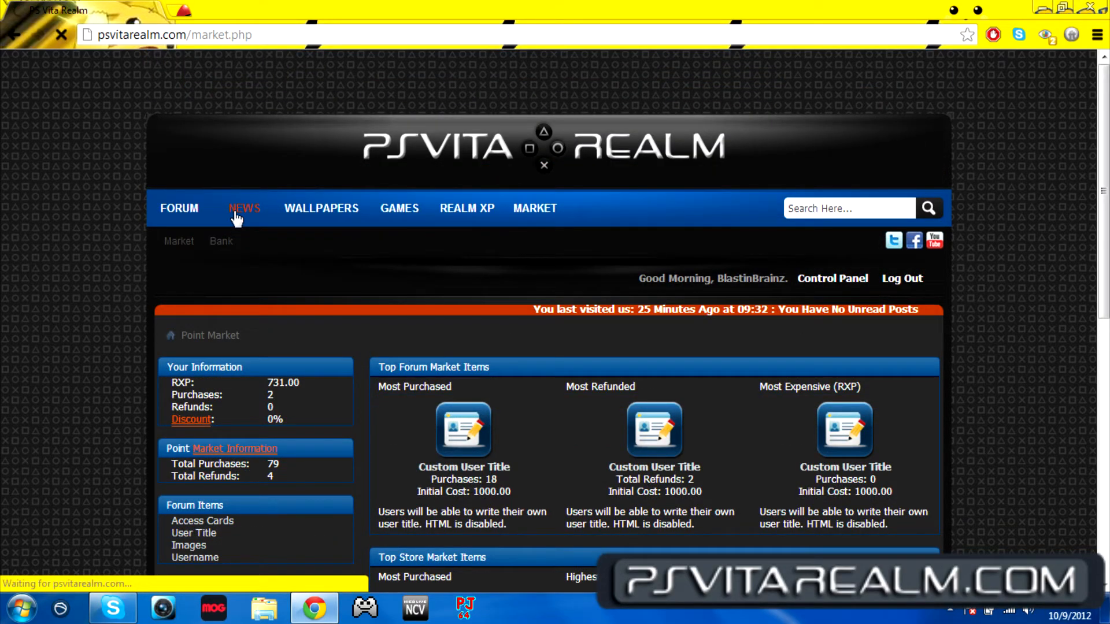
pyautogui.click(244, 208)
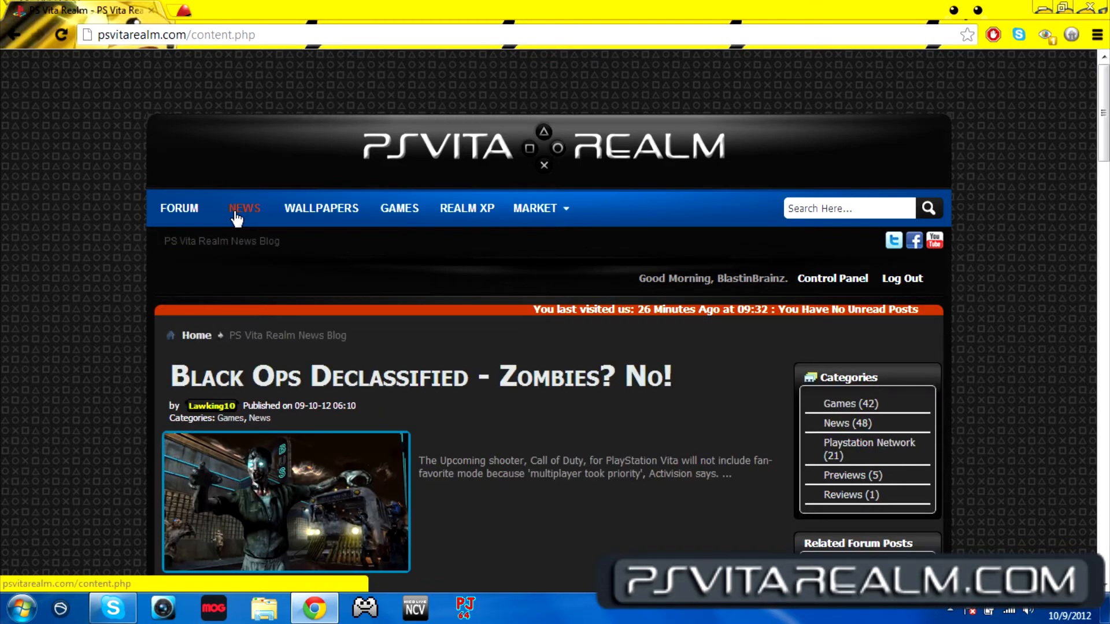